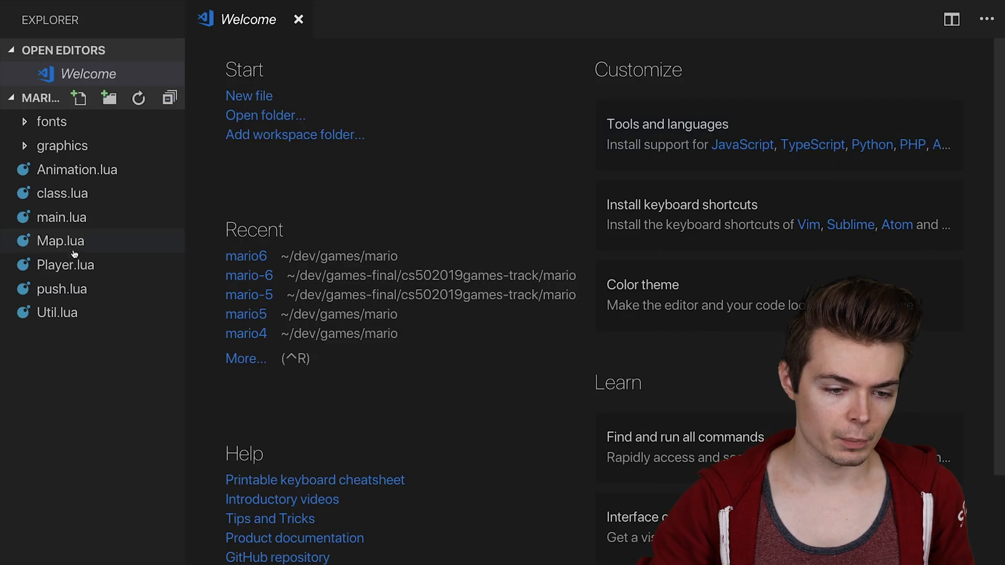
# Step: Open Player.lua and declare local JUMP_VELOCITY = 400 below MOVE_SPEED
pyautogui.doubleClick(65, 265)
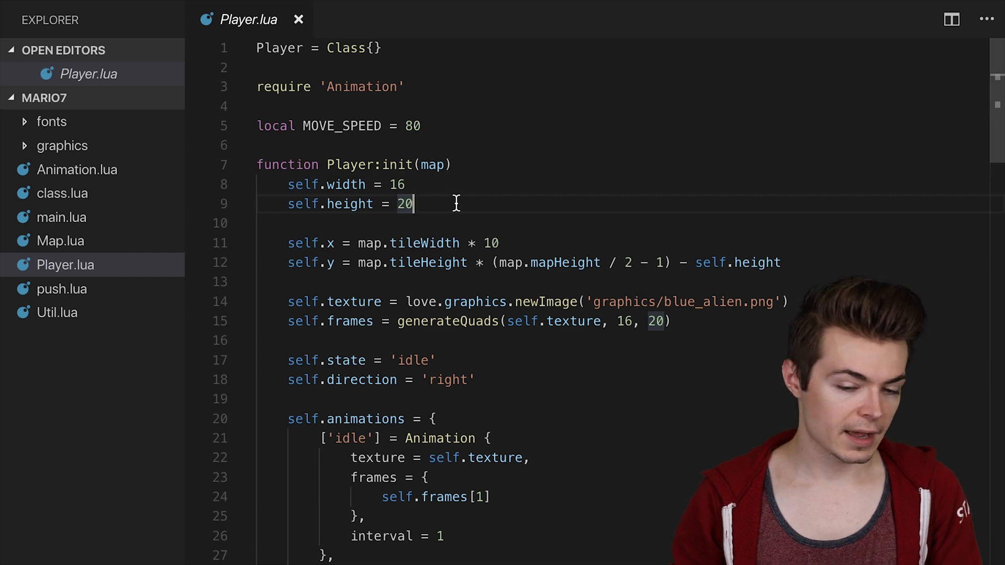
pyautogui.press('Enter')
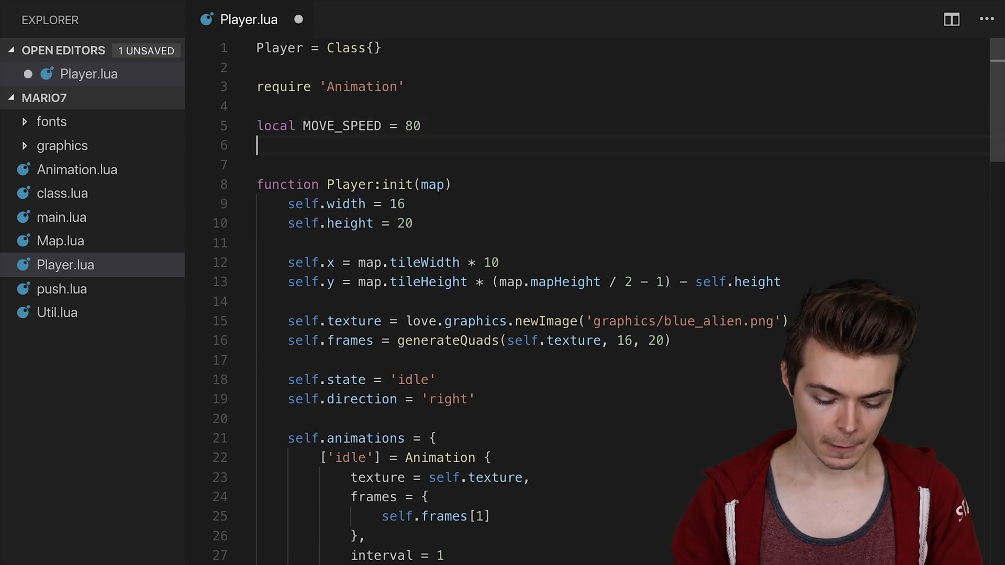
pyautogui.write('local')
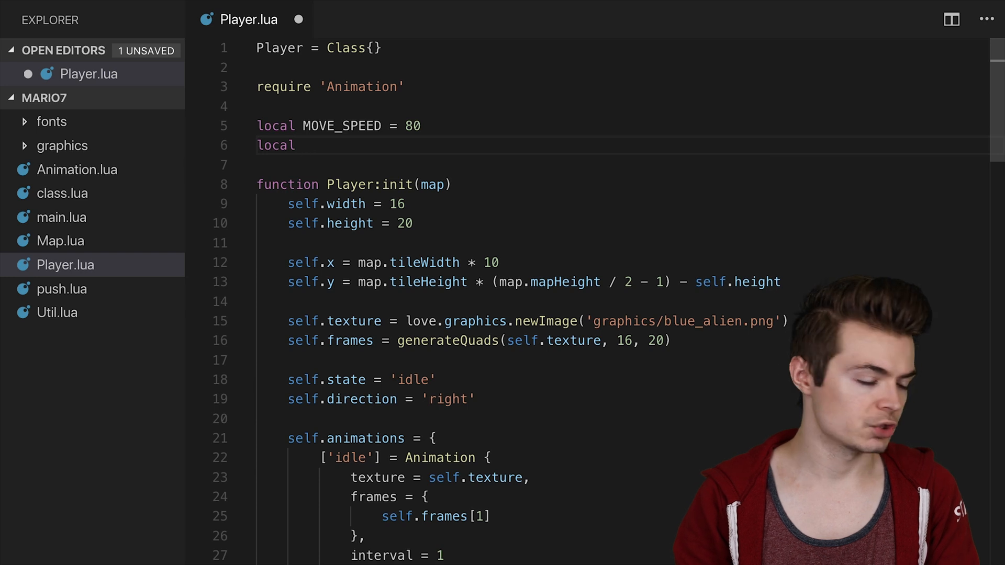
pyautogui.write('JUMP')
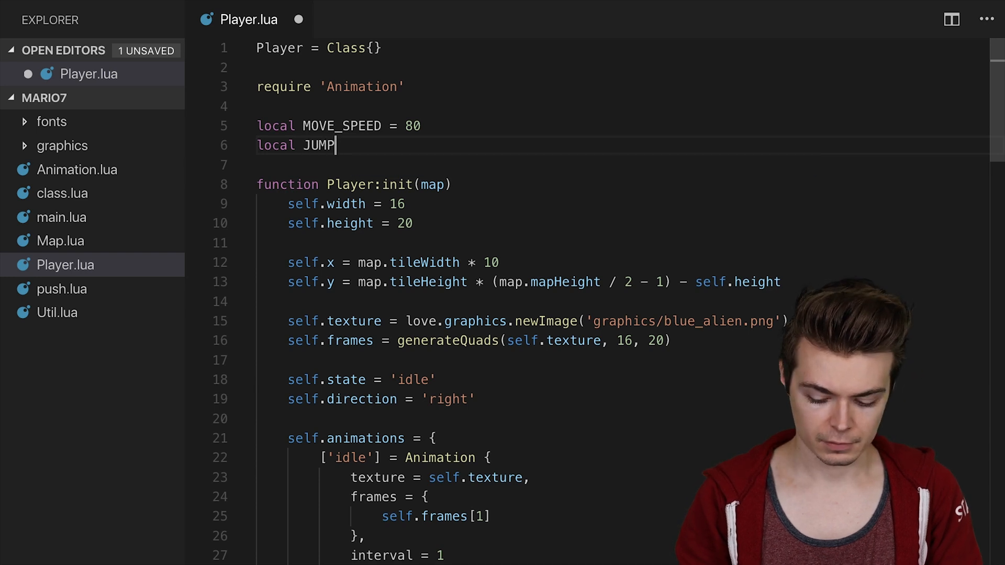
pyautogui.write('_VELOCITY =')
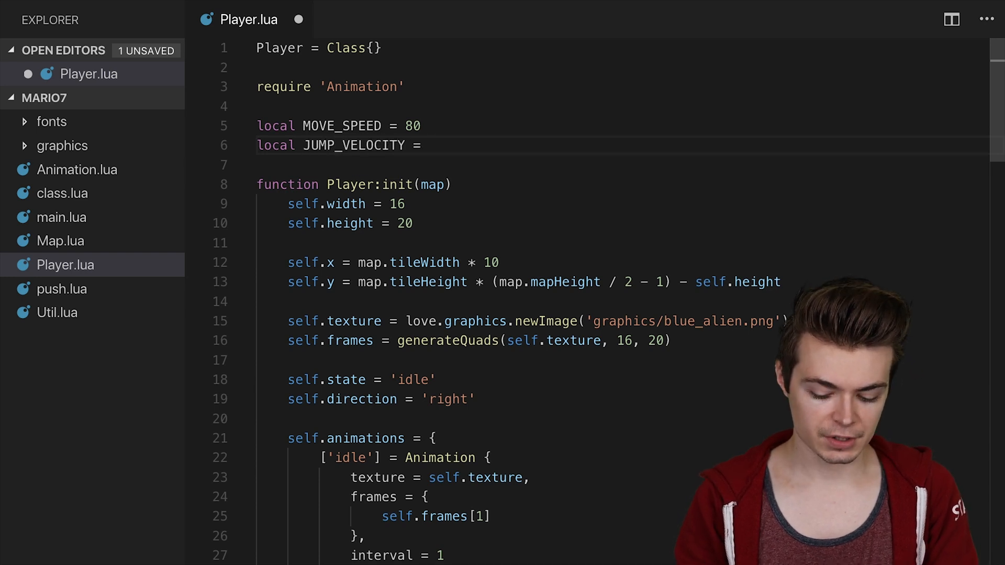
pyautogui.write('400')
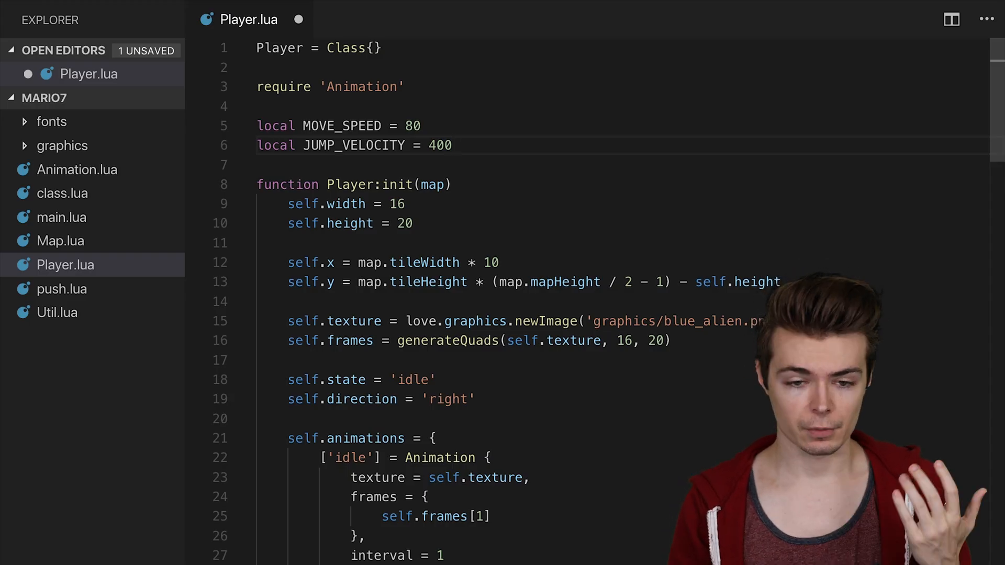
# Step: Declare local GRAVITY = 40, correcting the mistyped value
pyautogui.write('local GRAVITY =')
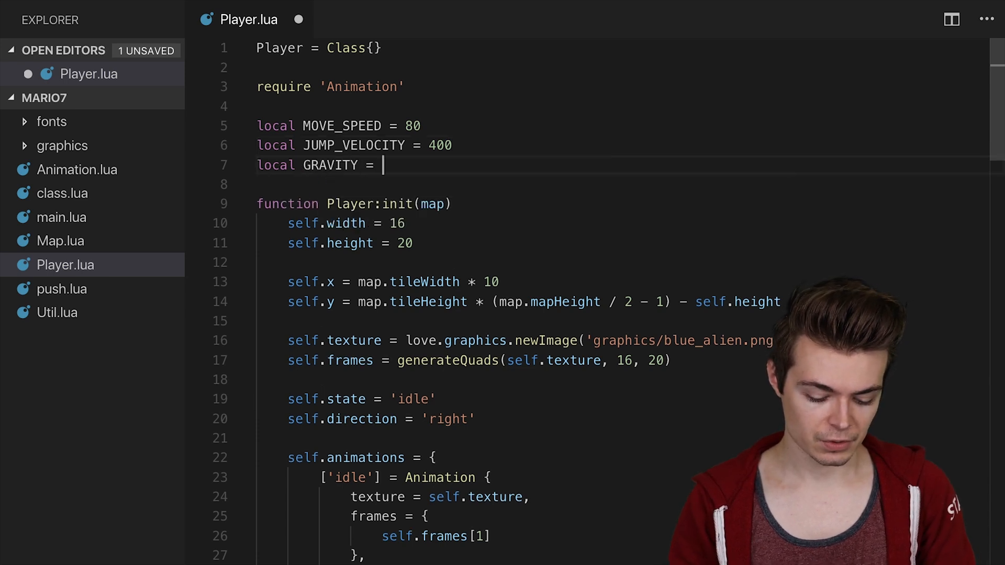
pyautogui.write('8')
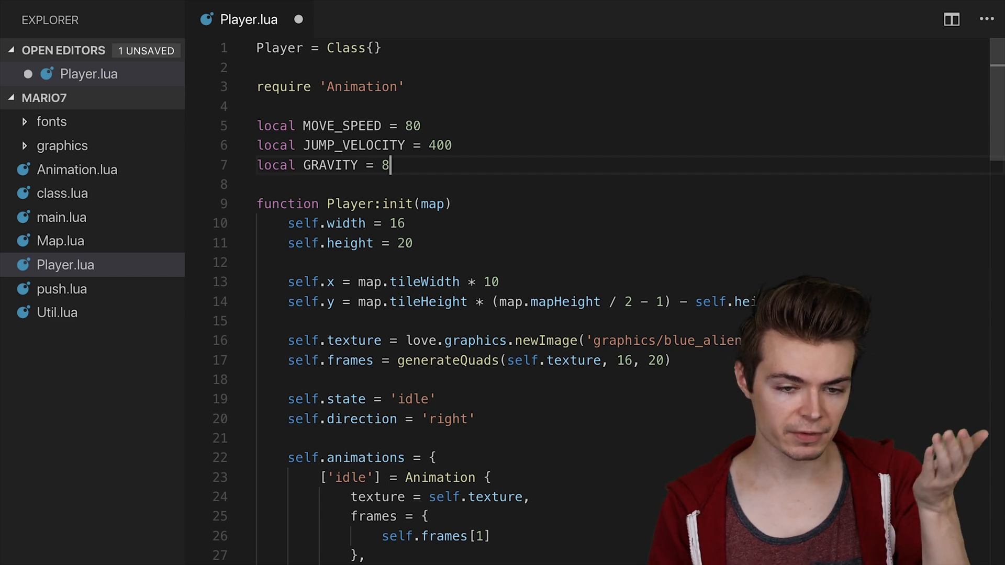
pyautogui.press('Backspace')
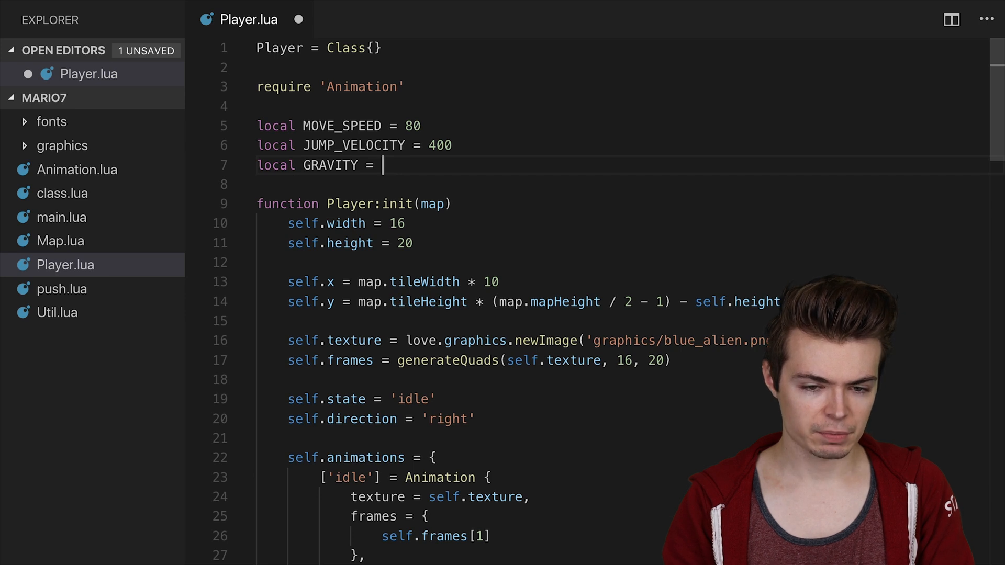
pyautogui.write('40')
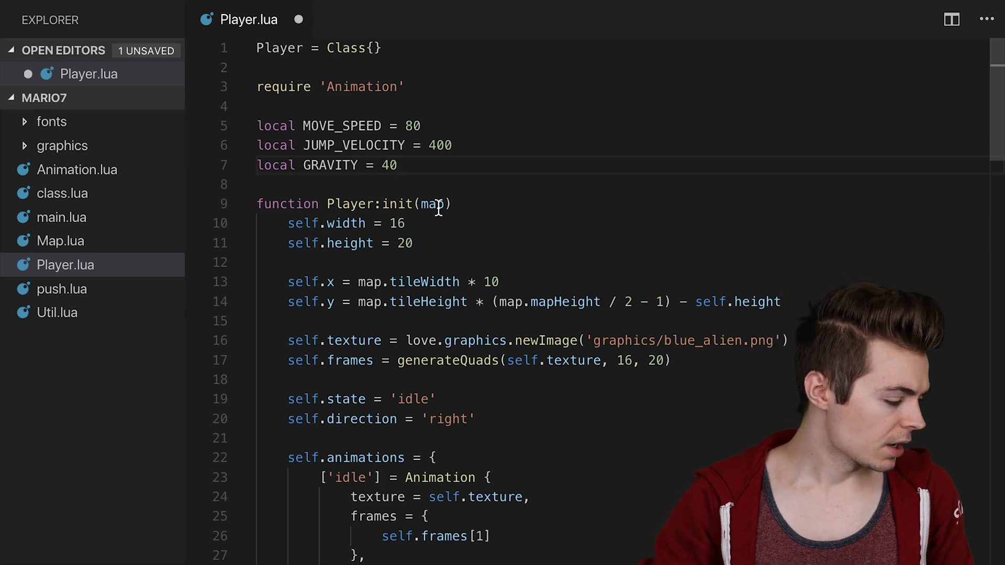
# Step: Add a ['jumping'] Animation entry with self.texture, frame 3 and interval 1
pyautogui.scroll(-3)
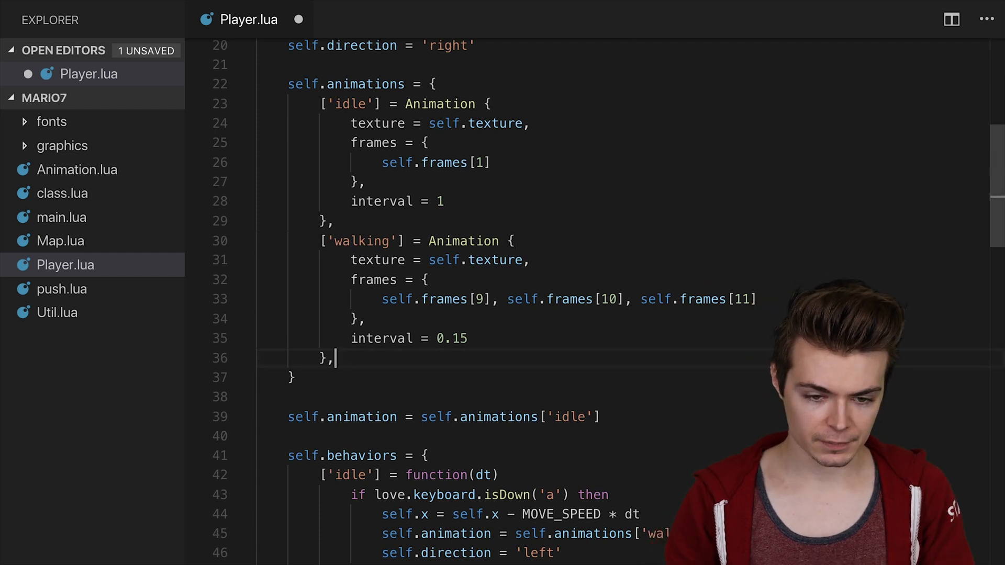
pyautogui.write("['jump']")
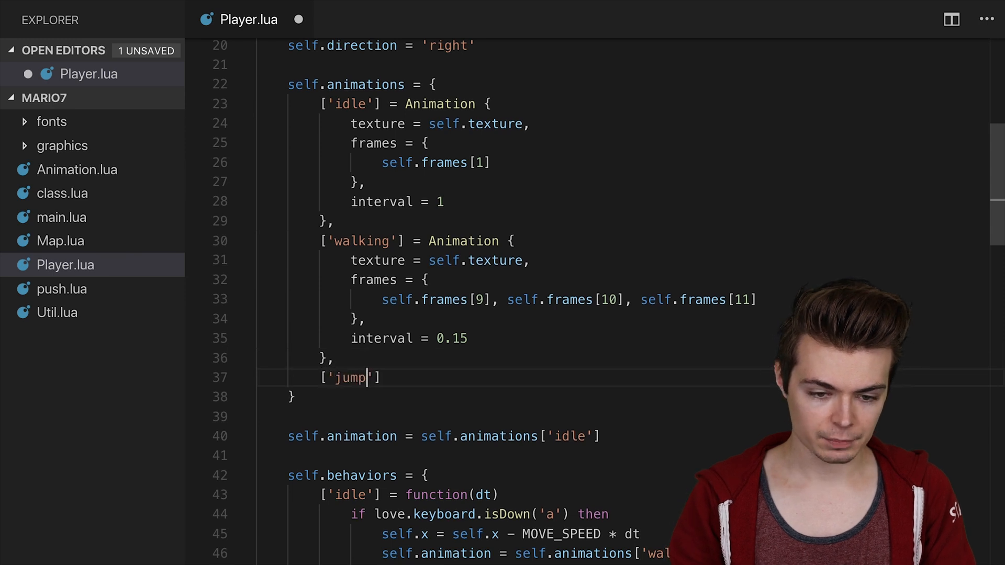
pyautogui.write('ing')
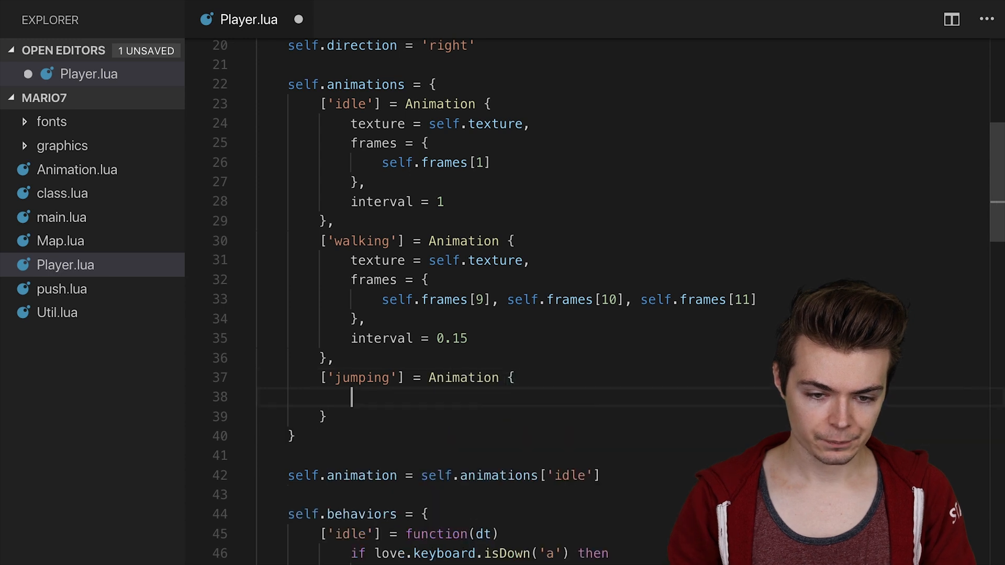
pyautogui.write('texture = self.texture,')
pyautogui.write('self.frames[3')
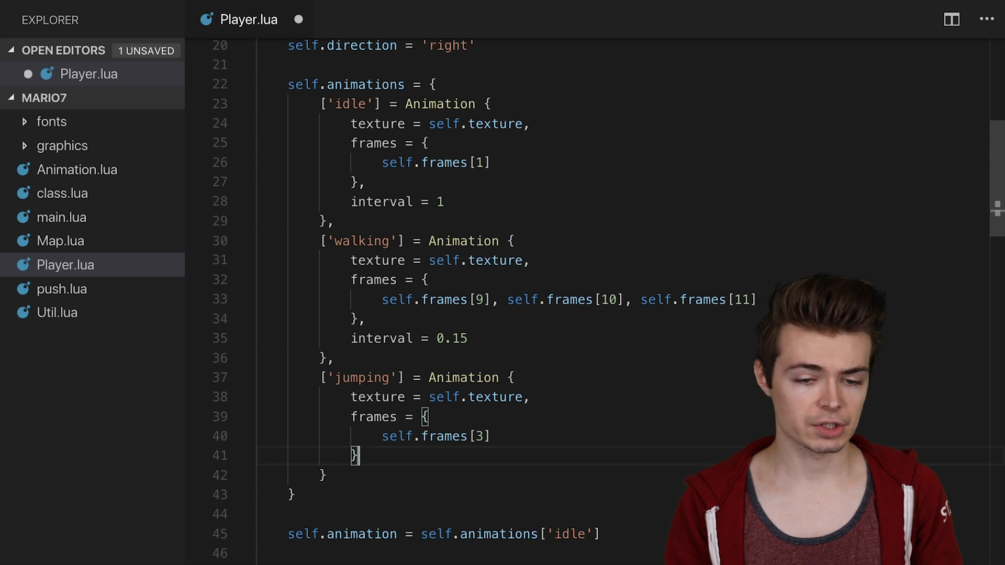
pyautogui.write('interval = 1')
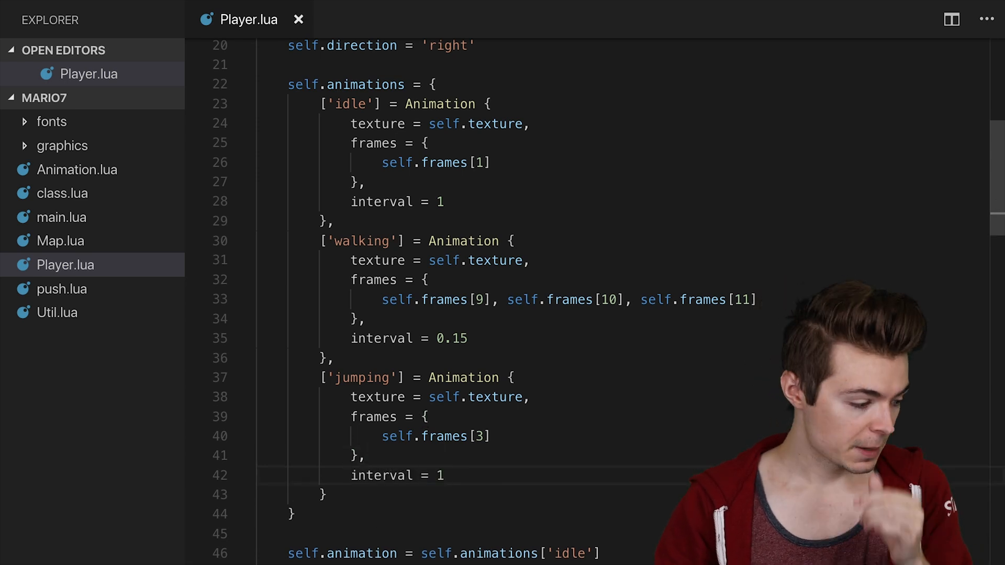
pyautogui.scroll(-3)
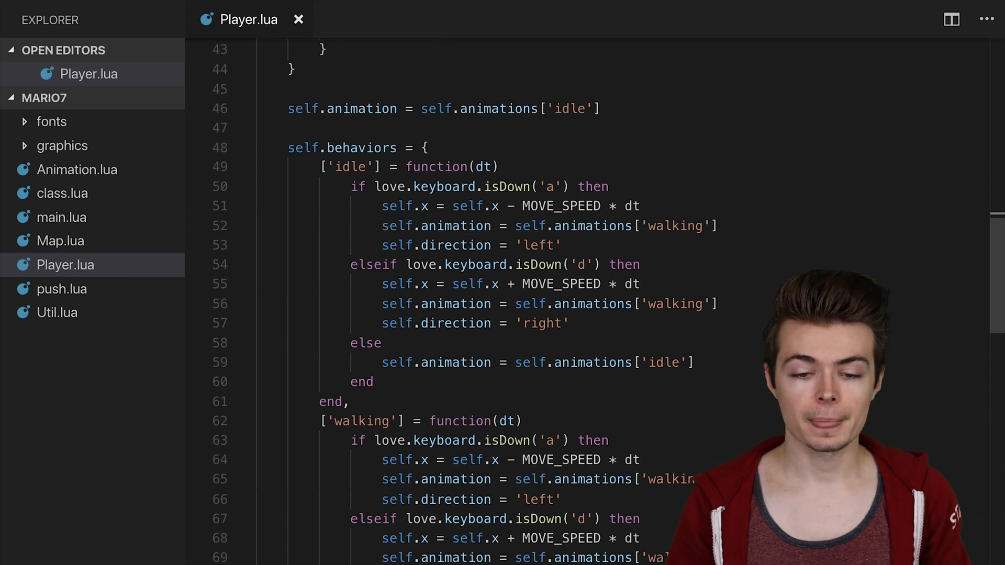
# Step: Start an 'if love.keyboard.wasPressed()' line at the top of the idle behavior
pyautogui.click(500, 167)
pyautogui.write('if love.keyboard.')
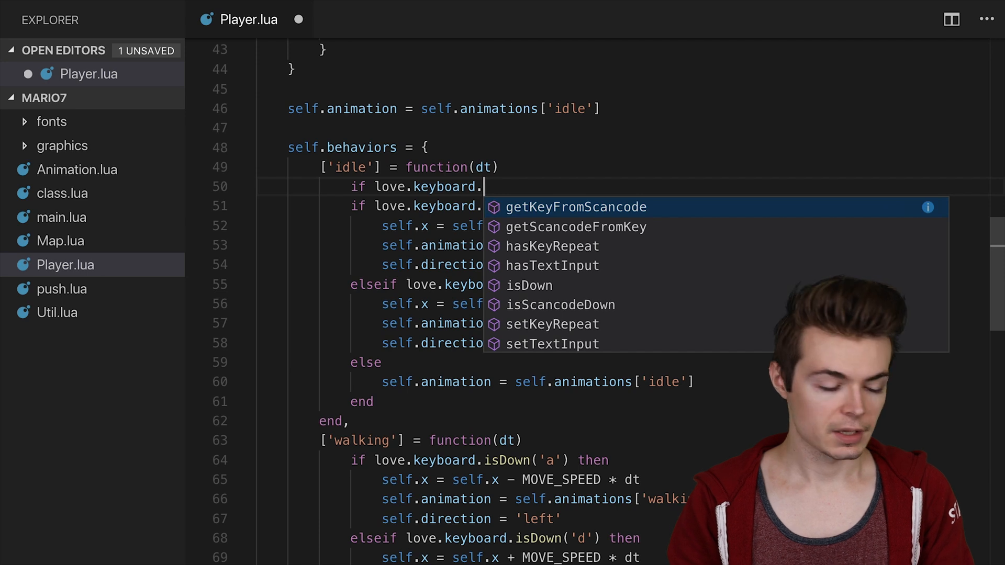
pyautogui.write('i')
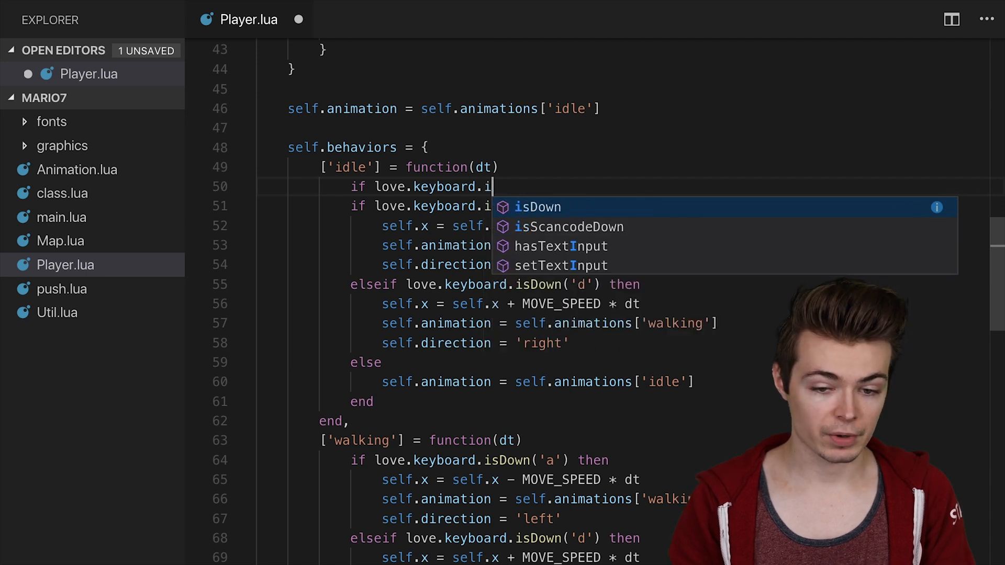
pyautogui.write('wasPressed')
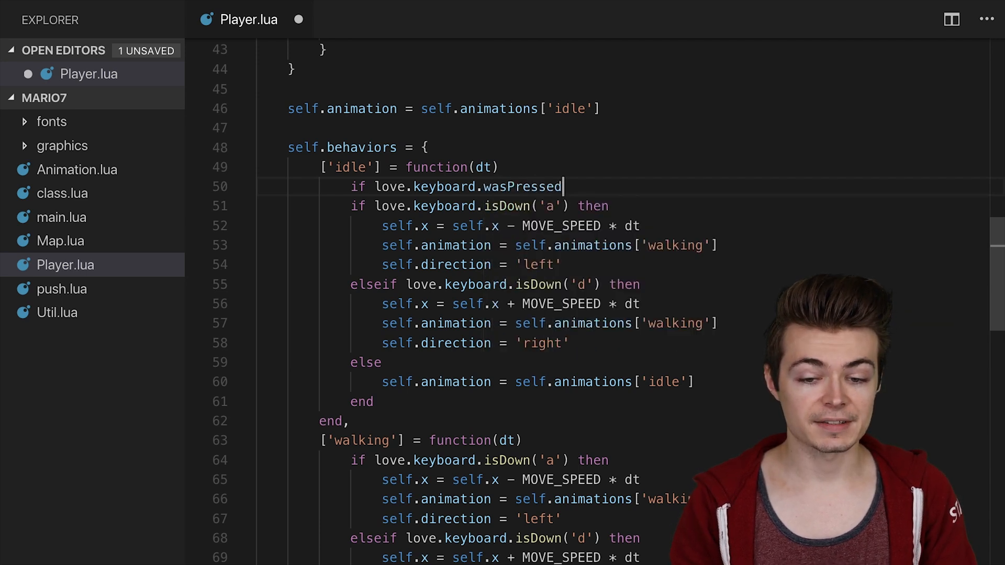
pyautogui.write('()')
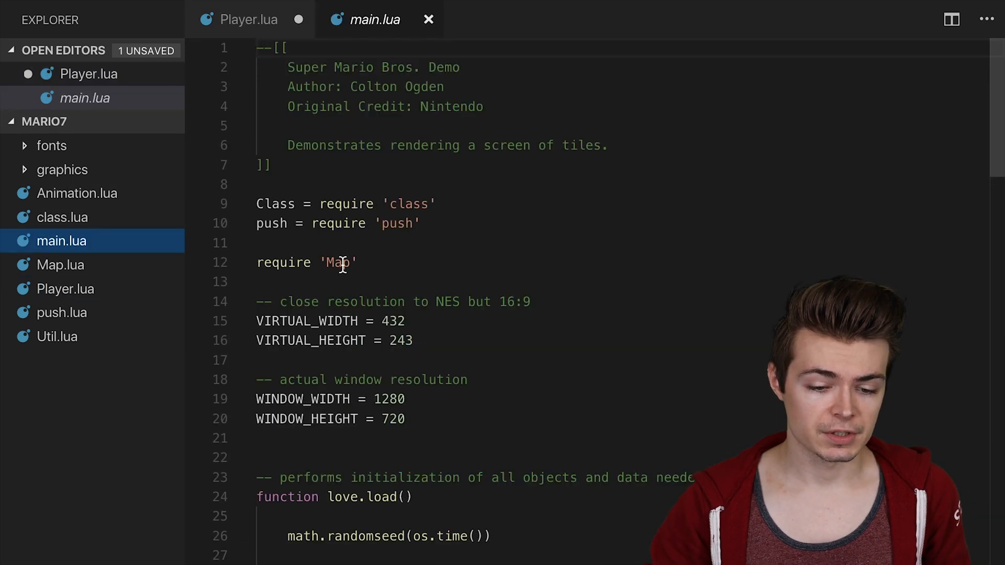
# Step: Review love.keypressed in main.lua and switch back to the Player.lua tab
pyautogui.scroll(-3)
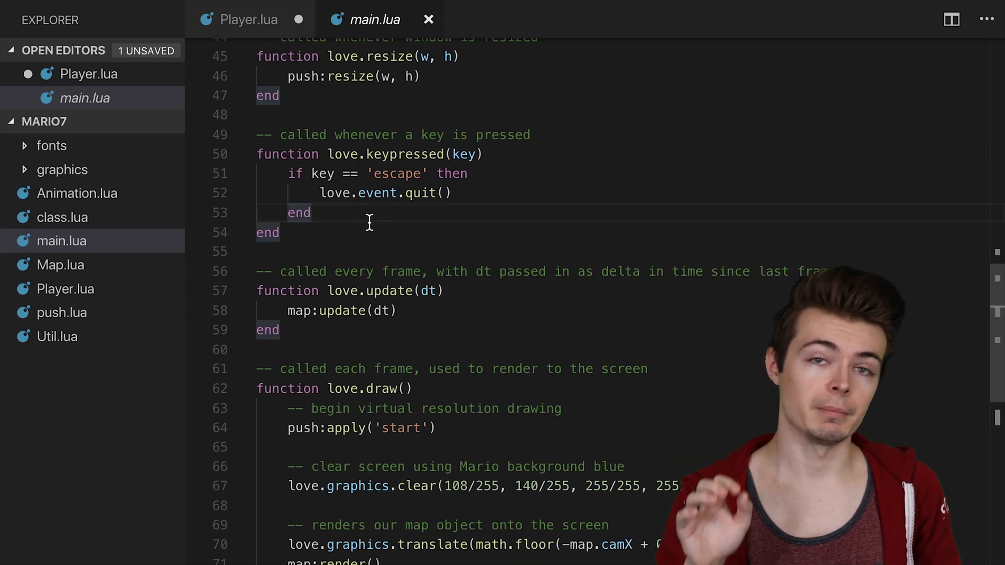
pyautogui.click(240, 19)
pyautogui.write('if love.keyboard.wasPressed(')
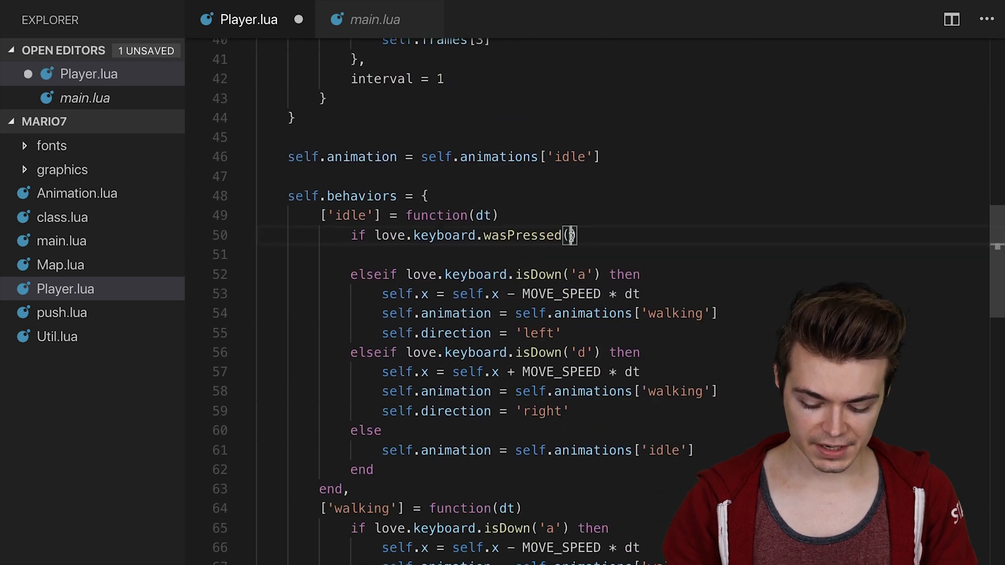
# Step: Check wasPressed('space') and set self.dy = -JUMP_VELOCITY in the idle behavior
pyautogui.write("'space'")
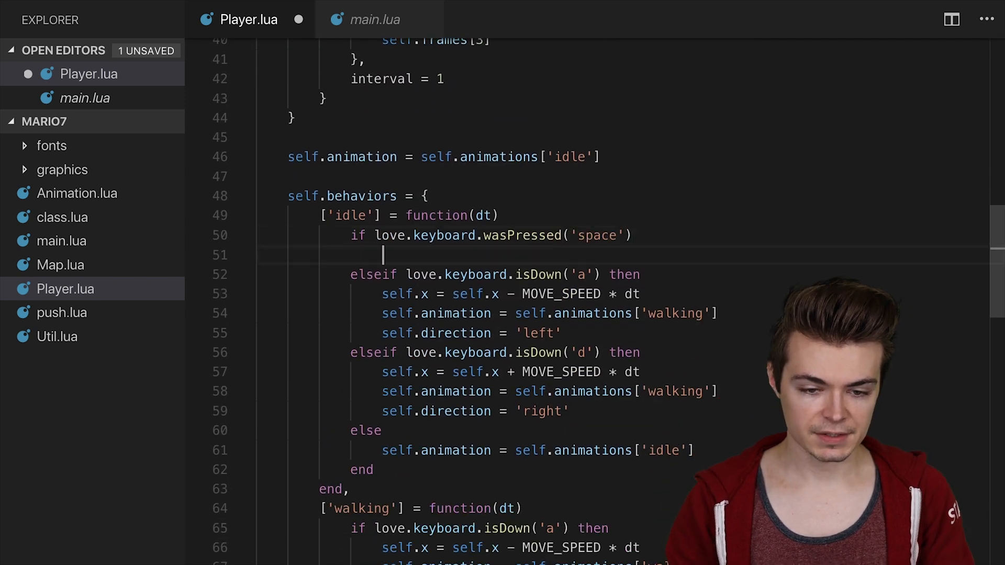
pyautogui.write('self.')
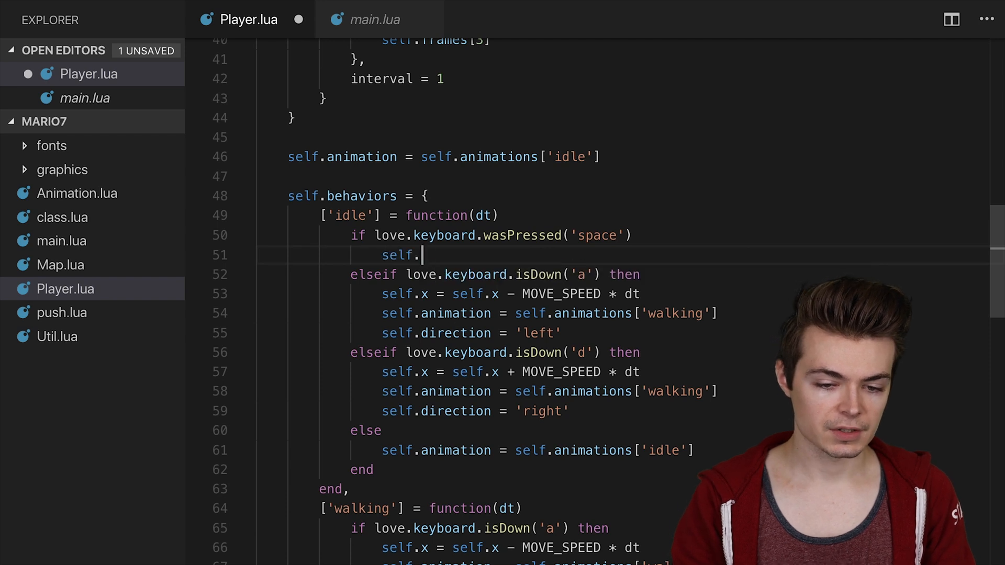
pyautogui.write('d')
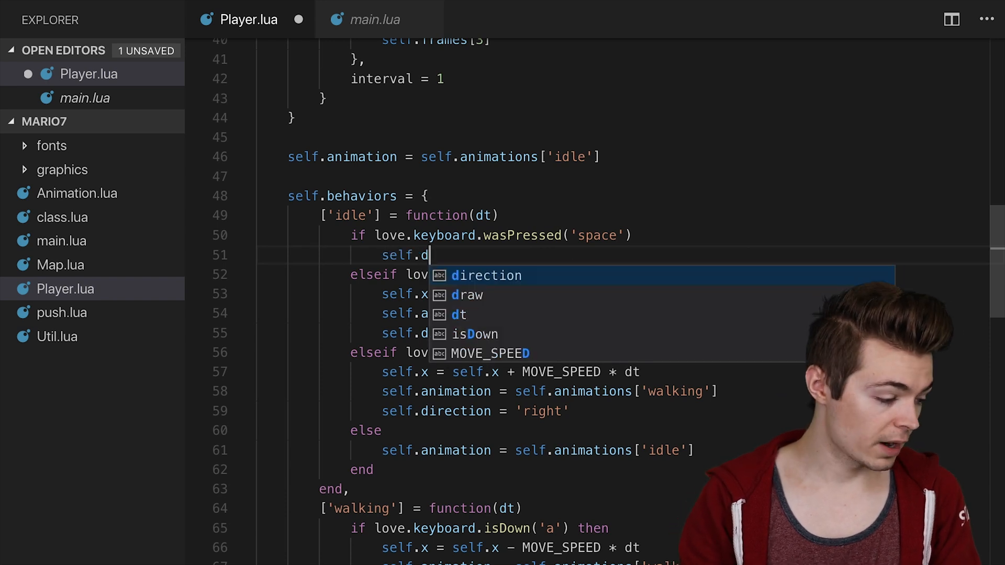
pyautogui.write('y = -JUMP_+V')
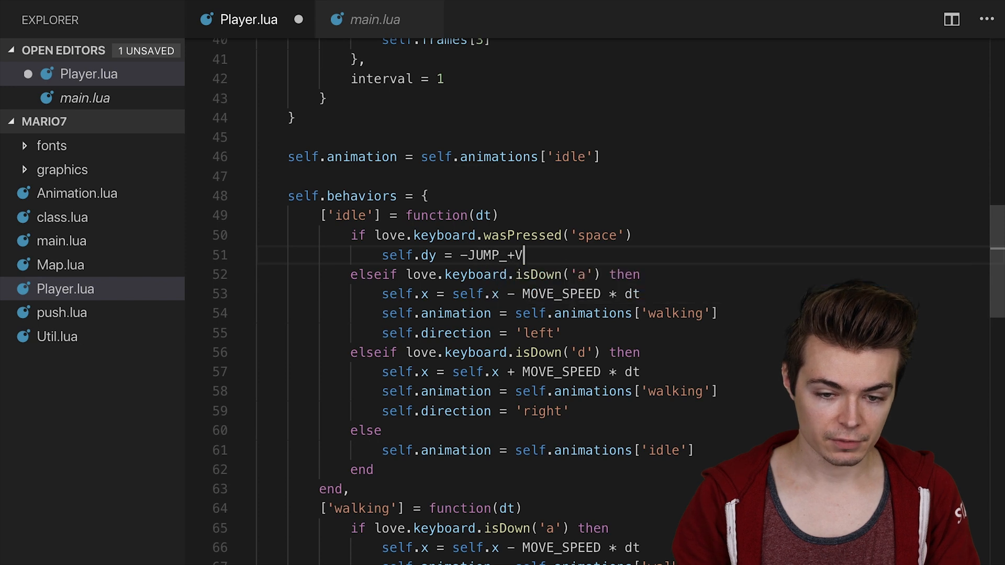
pyautogui.write('ELOCITY')
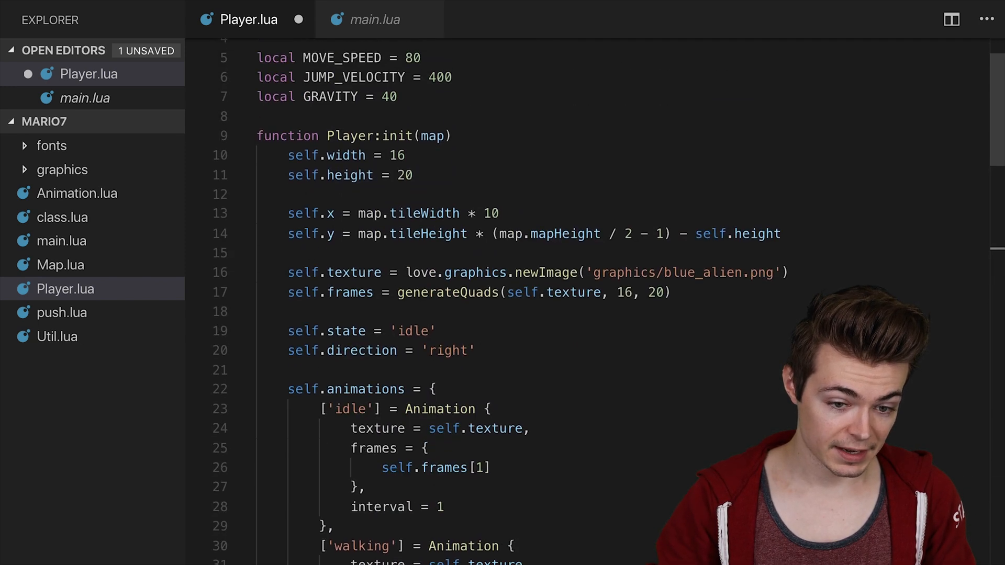
pyautogui.write('self.dx = 0')
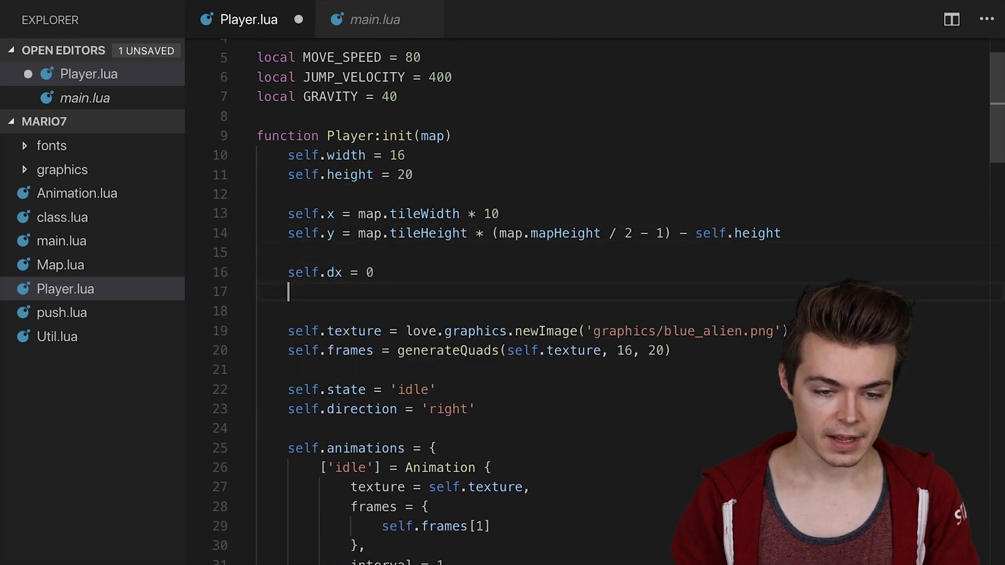
pyautogui.write('self.dy = 0')
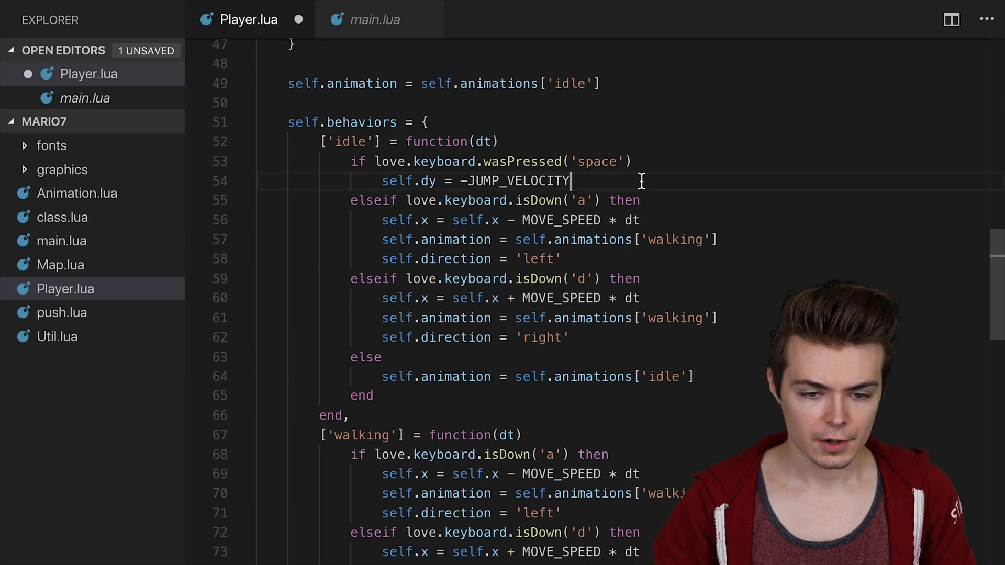
# Step: Set self.state and self.animation to 'jumping' in the space branch and save
pyautogui.press('Enter')
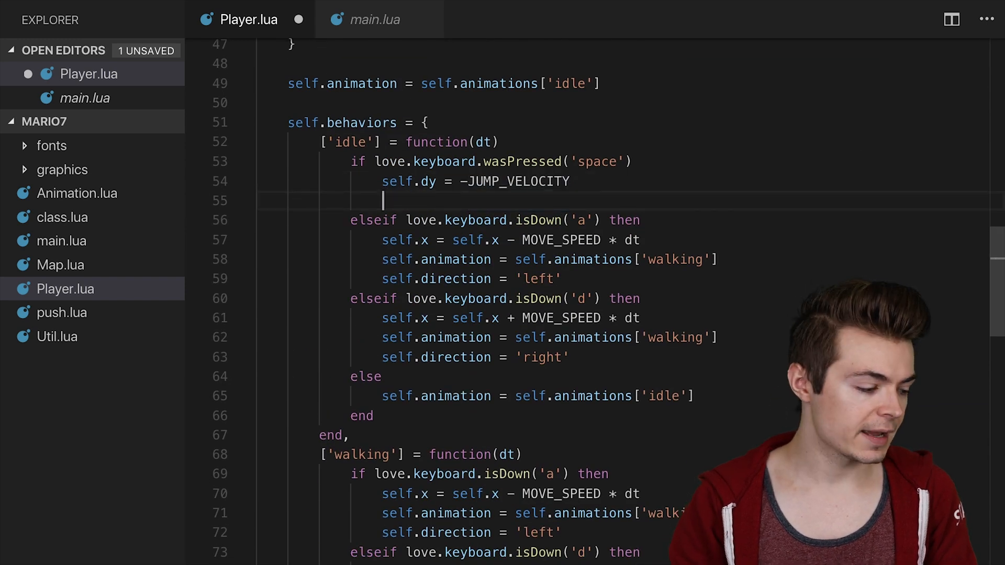
pyautogui.write("self.state = 'jumping")
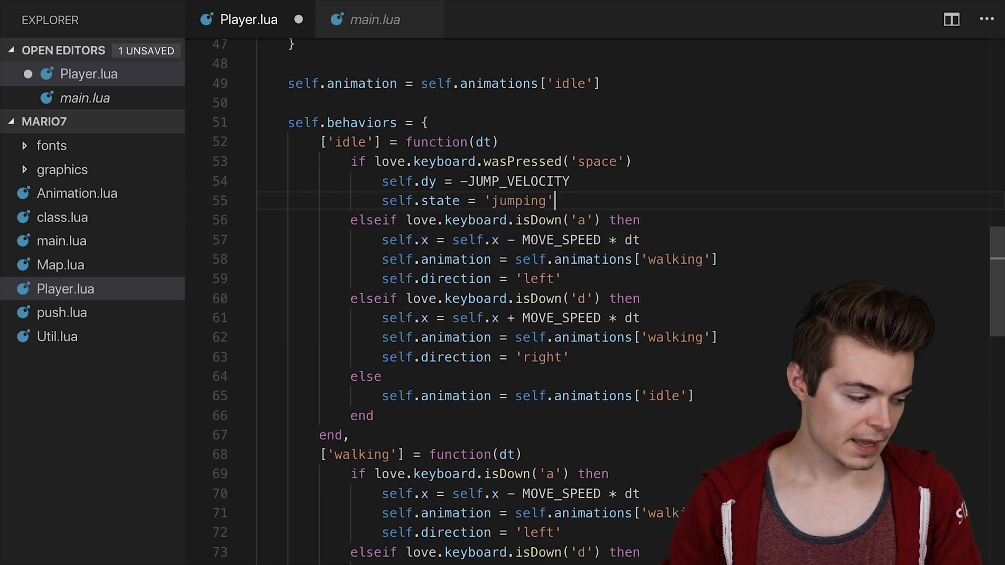
pyautogui.write('se')
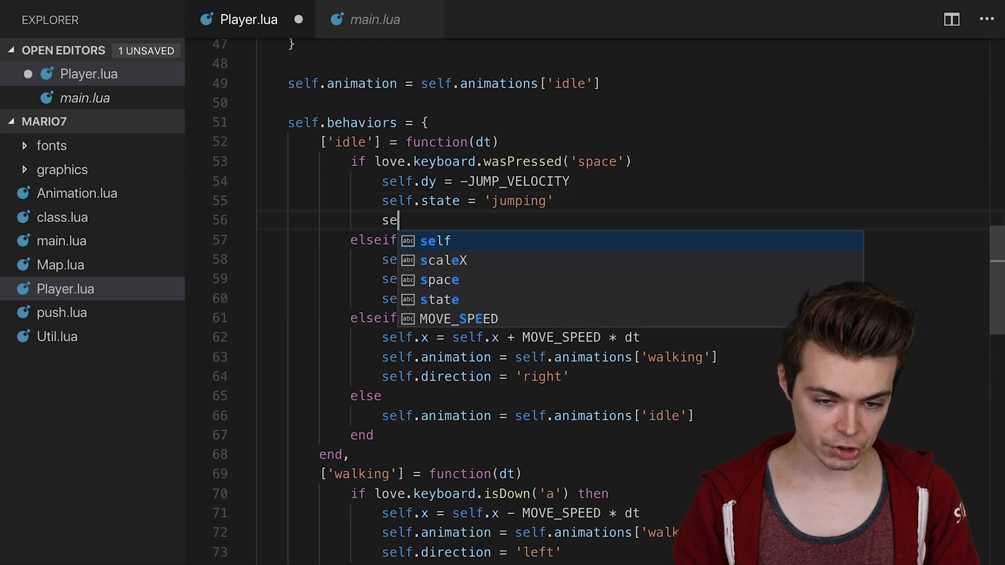
pyautogui.write('lf.animation =')
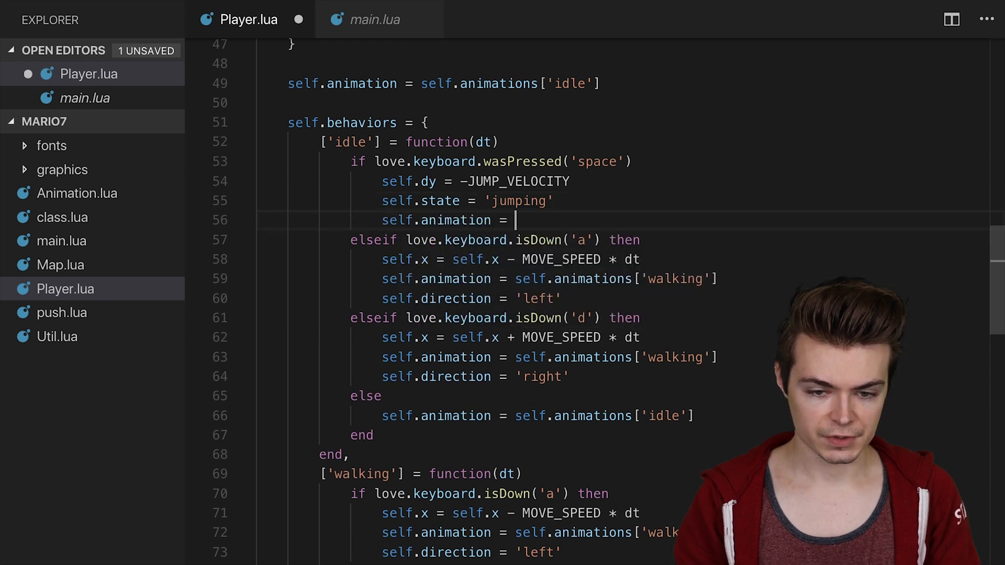
pyautogui.write('self.animations[]')
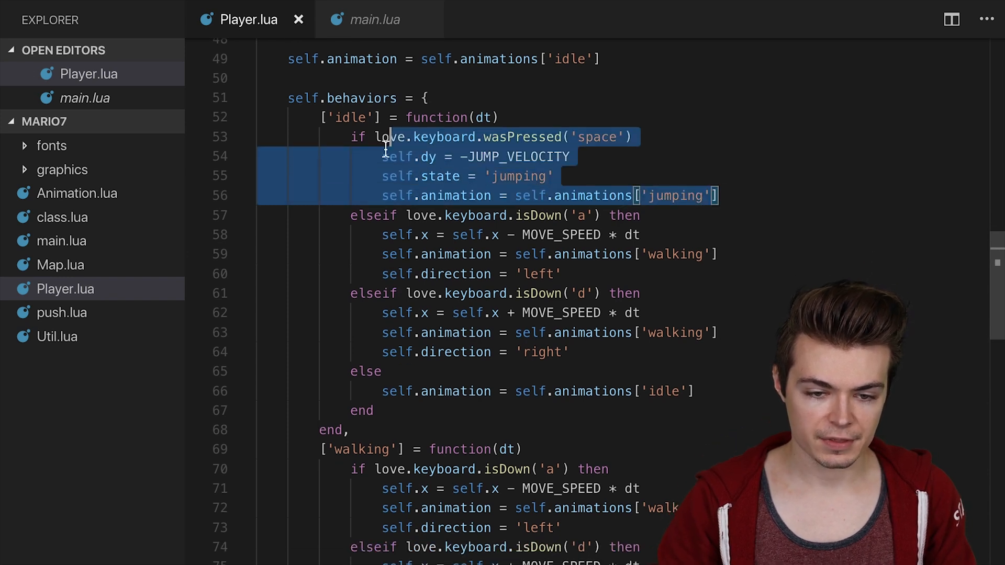
# Step: Make walking's left check an elseif and start a ['jumping'] behavior with an isDown('a') check
pyautogui.scroll(-3)
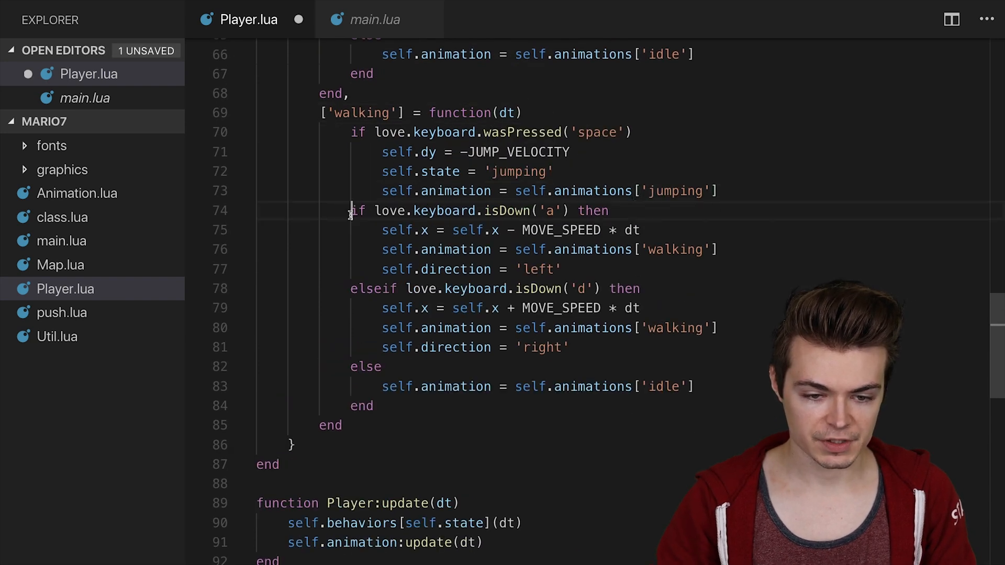
pyautogui.write('elseif')
pyautogui.write("['j")
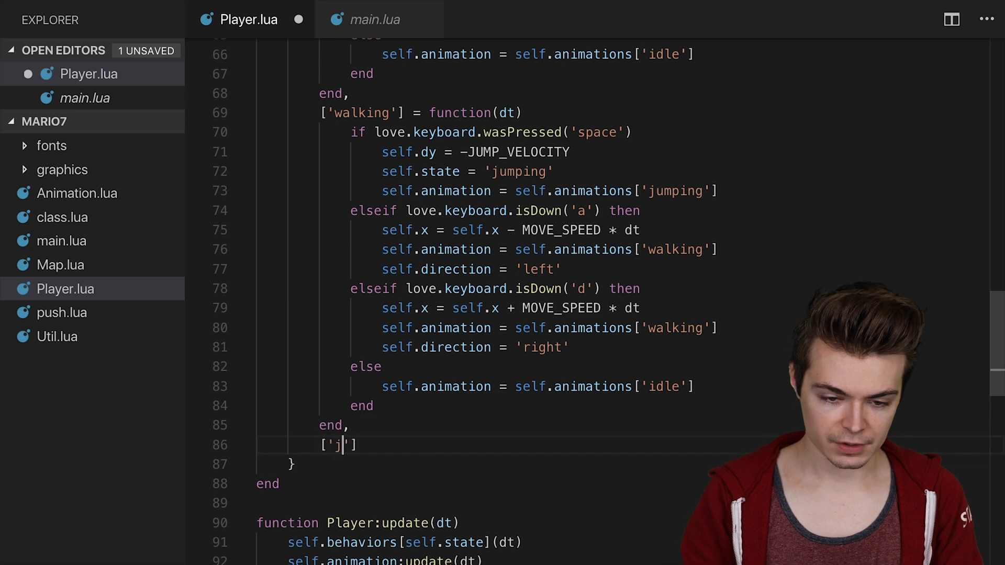
pyautogui.write('umping')
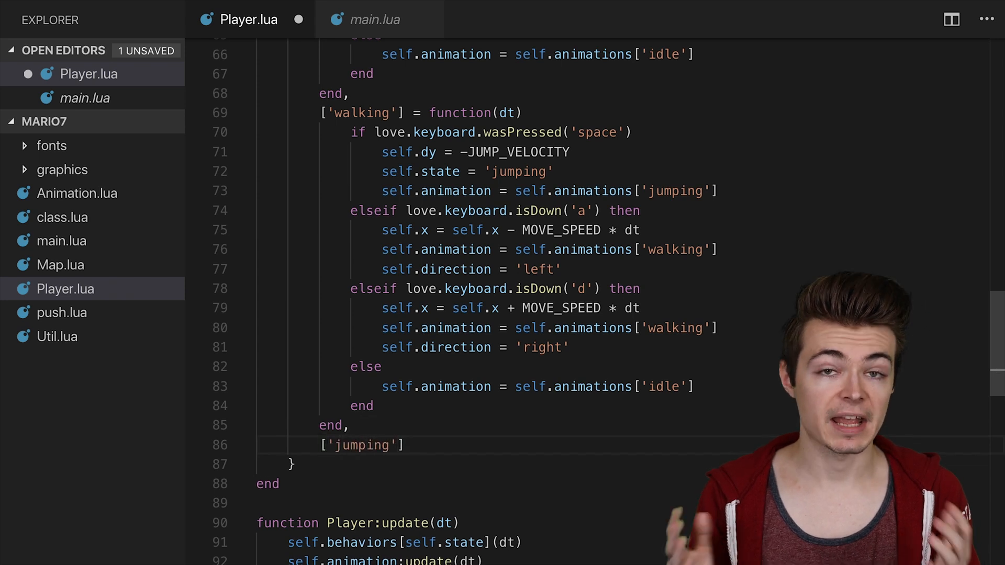
pyautogui.write('= function(dt')
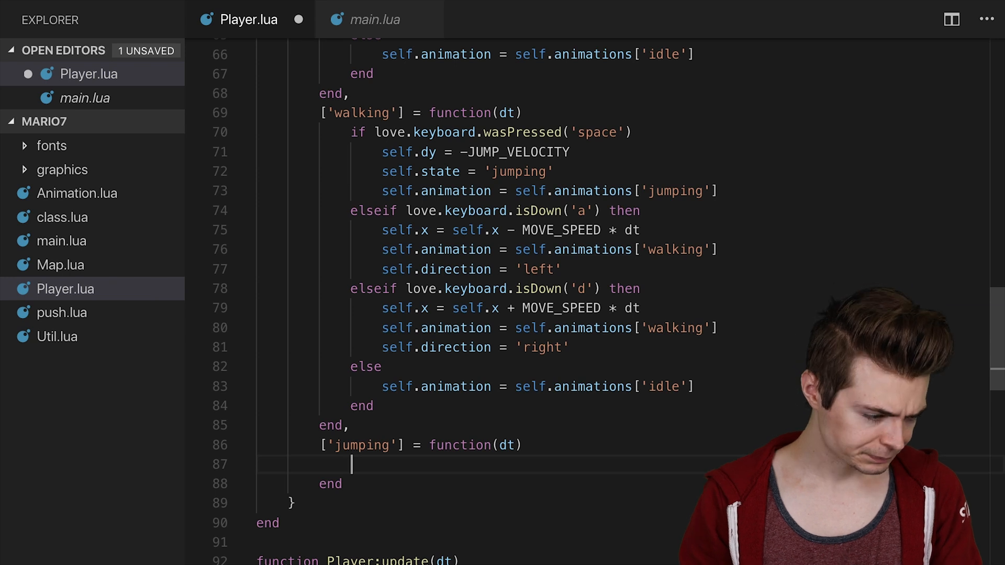
pyautogui.write('if love.keyboard.')
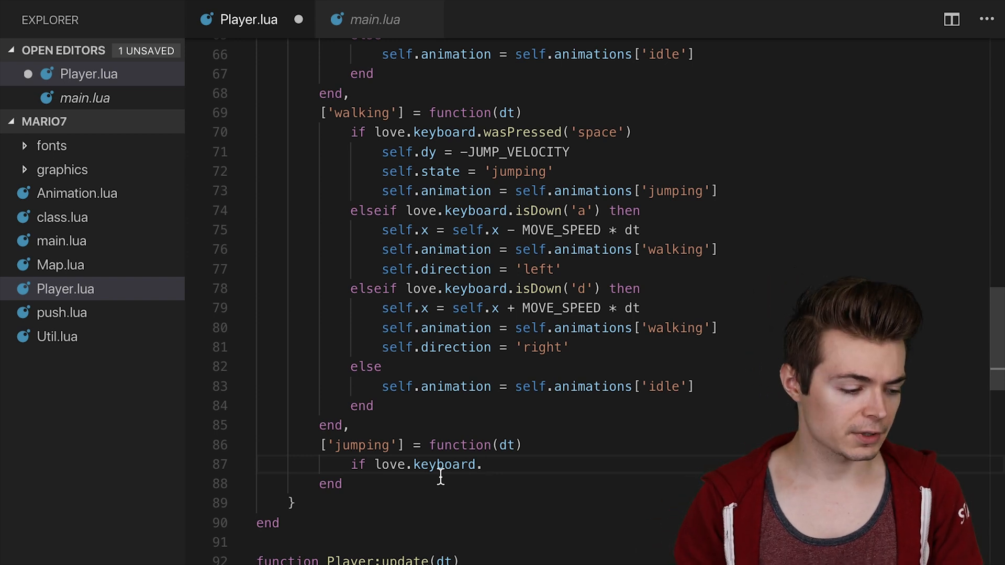
pyautogui.write('isDown()')
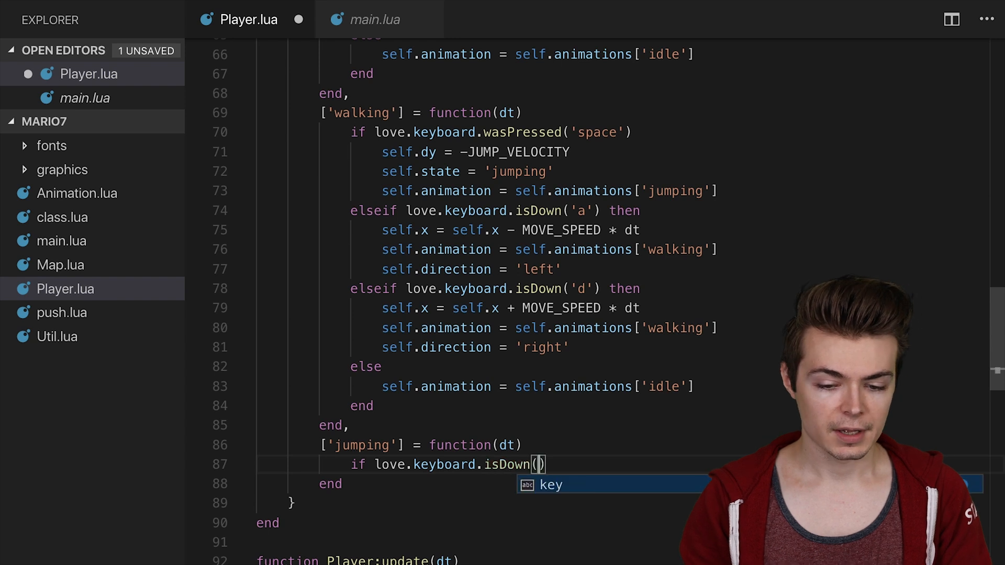
pyautogui.write("'a'")
pyautogui.write("elseif love.keyboard.isDown('d') then")
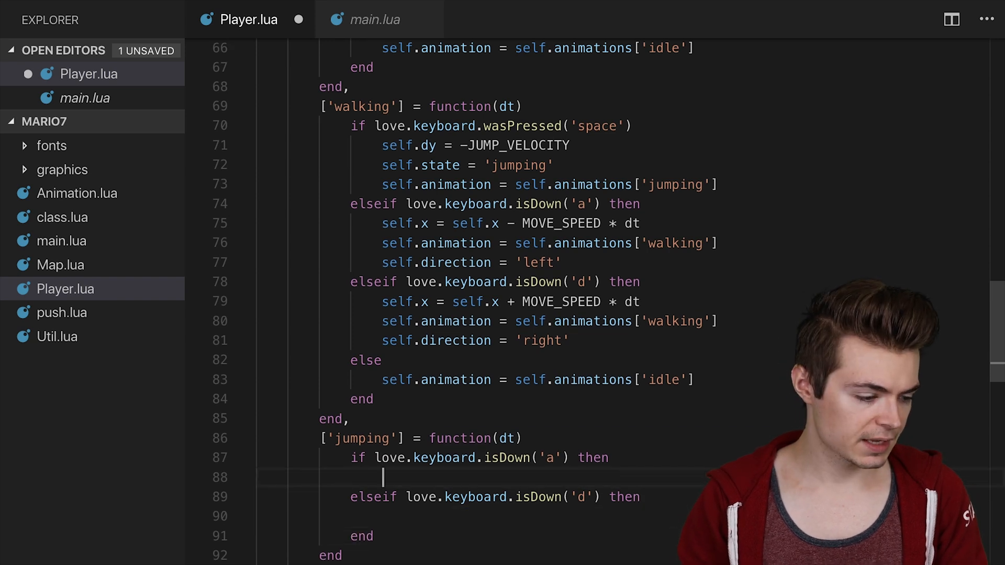
# Step: In the jumping behavior set direction 'left' and self.dx = -MOVE_SPEED, then copy the walking position line
pyautogui.write('self.direction = ;')
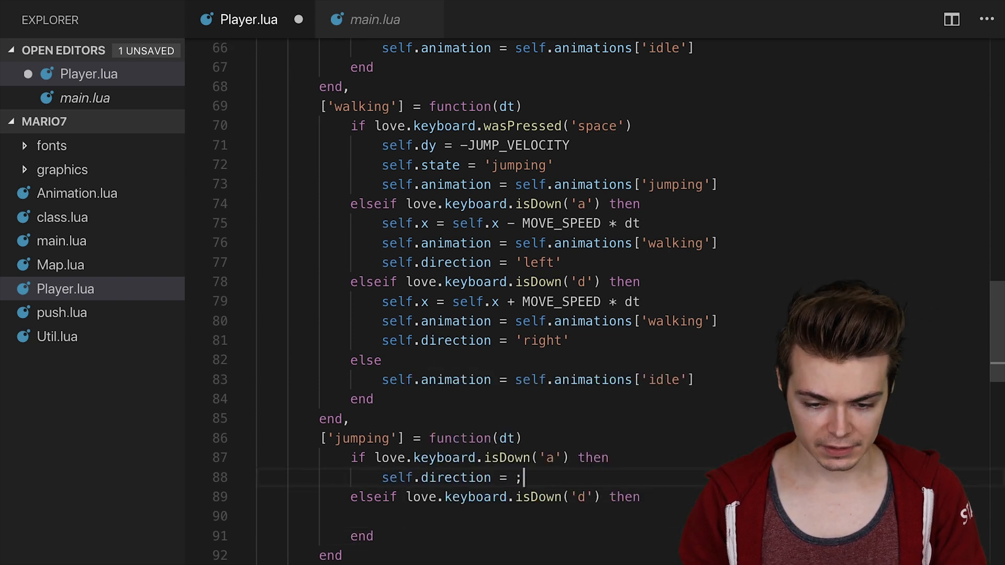
pyautogui.write("'left'")
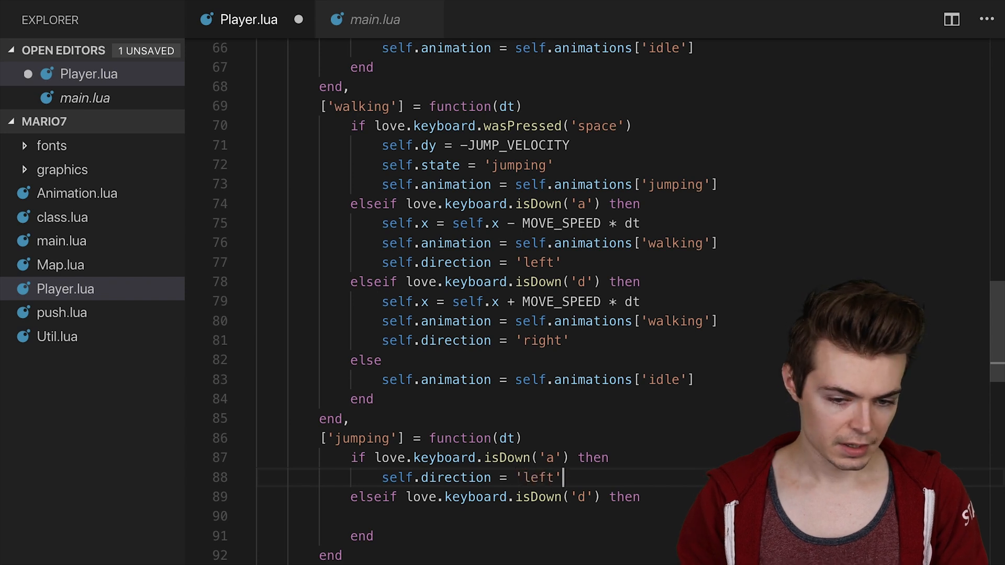
pyautogui.write('self.dx =')
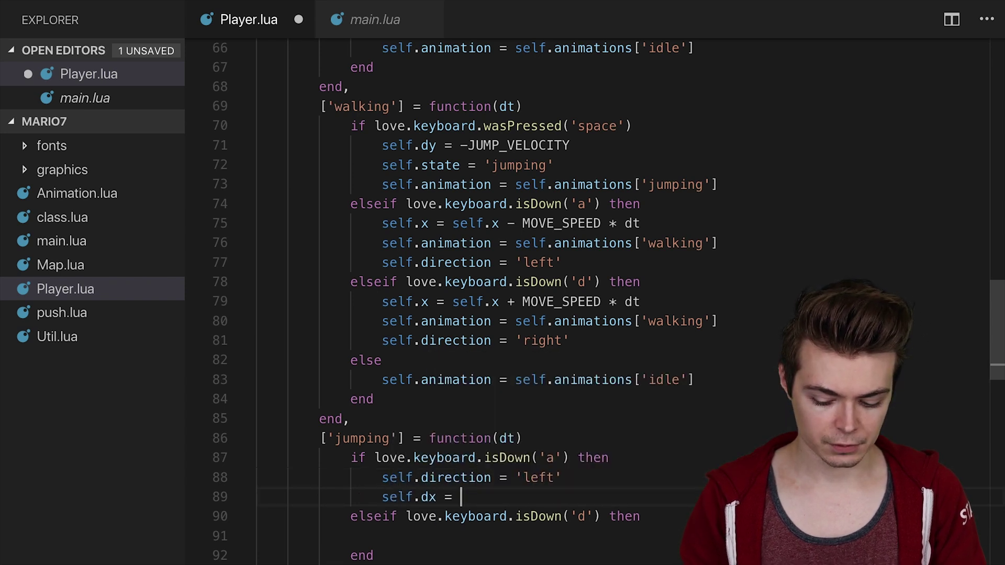
pyautogui.write('-WALKING_SPEED')
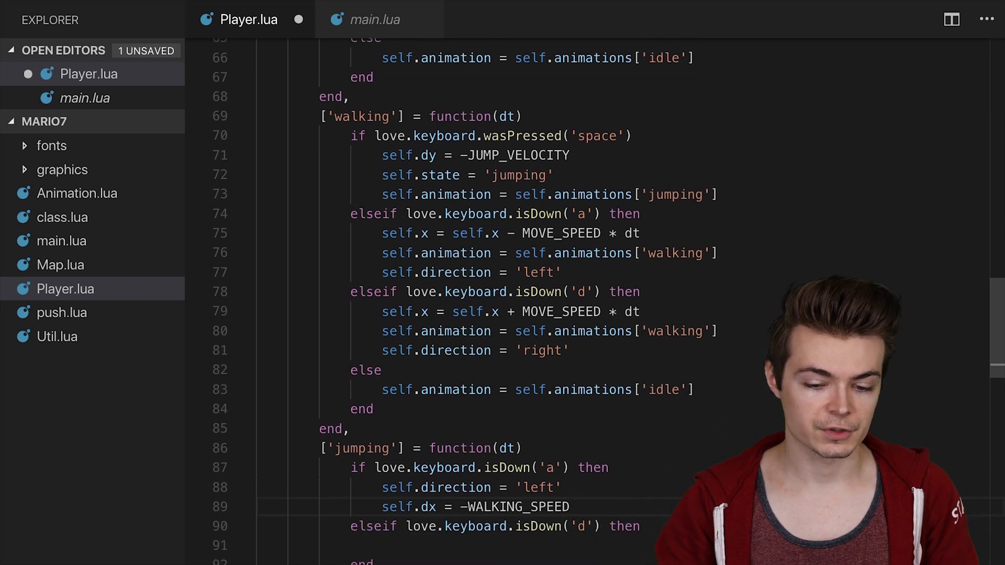
pyautogui.doubleClick(503, 507)
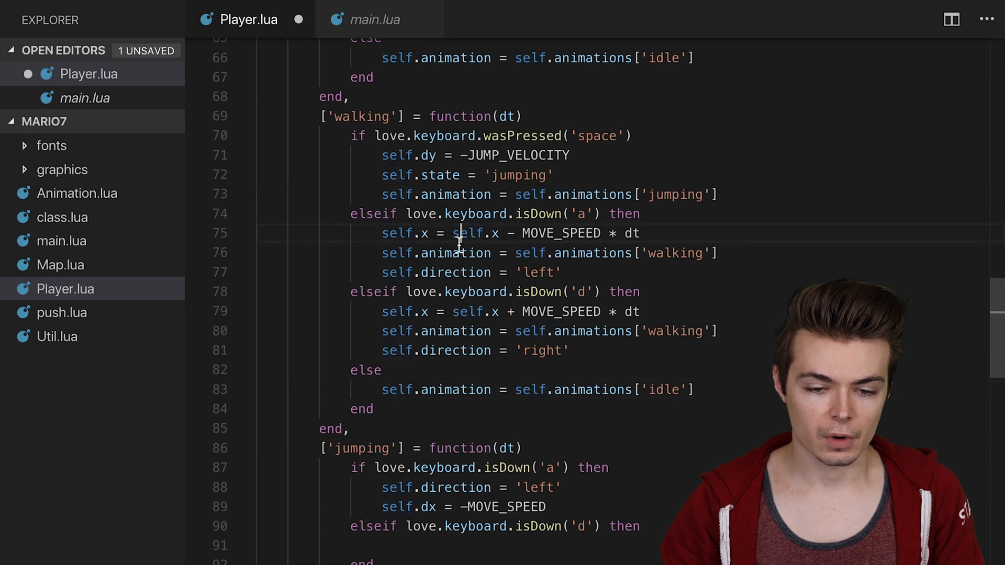
pyautogui.doubleClick(561, 233)
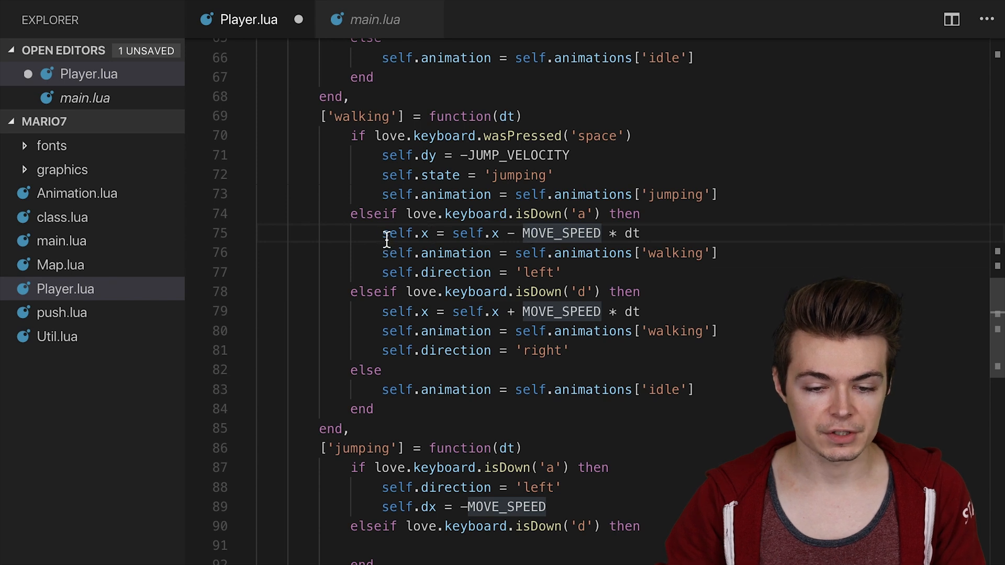
pyautogui.moveTo(382, 232); pyautogui.dragTo(639, 233)
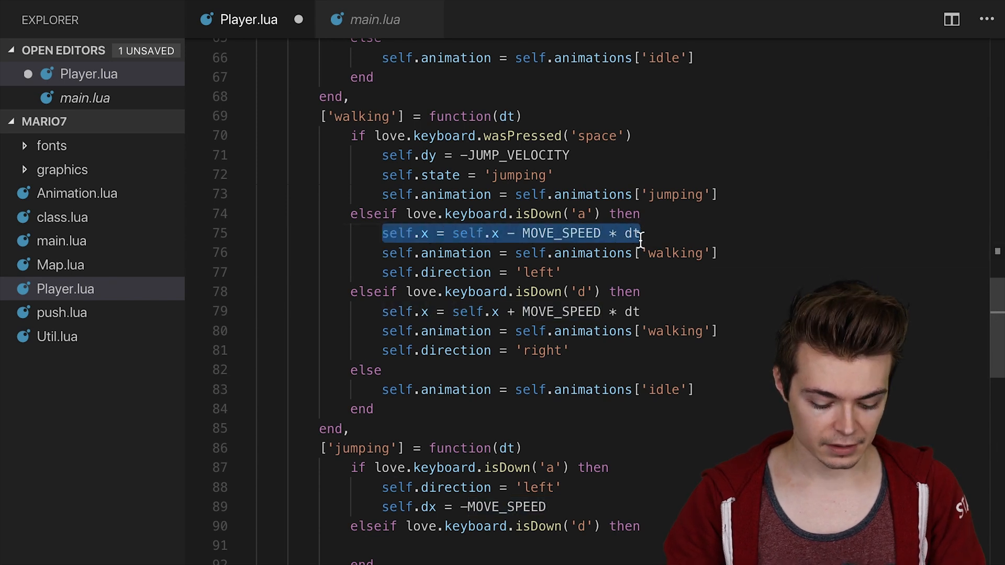
# Step: Add self.x and self.y position updates by MOVE_SPEED * dt to Player:update
pyautogui.scroll(-3)
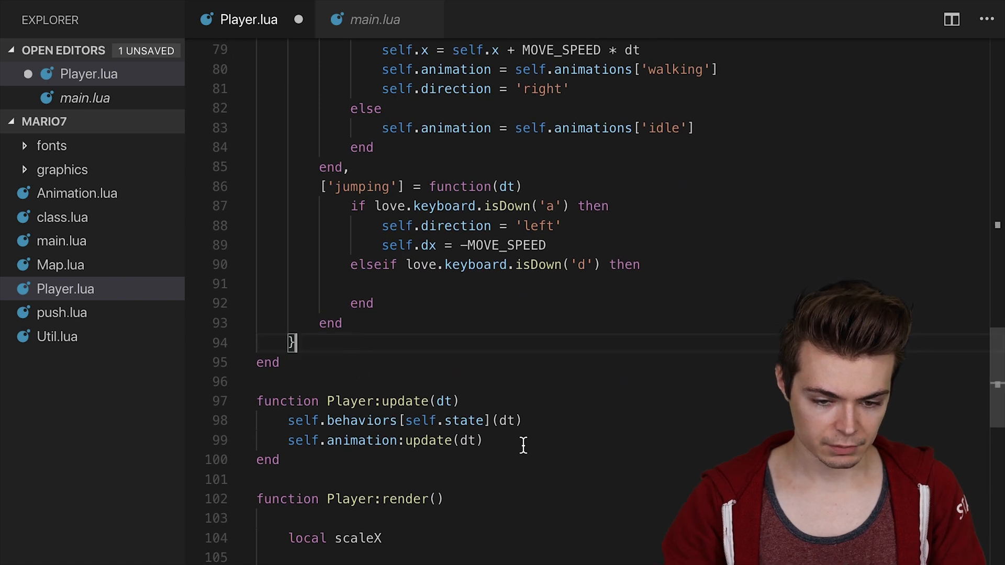
pyautogui.write('self.x = self.x - MOVE_SPEED * dt')
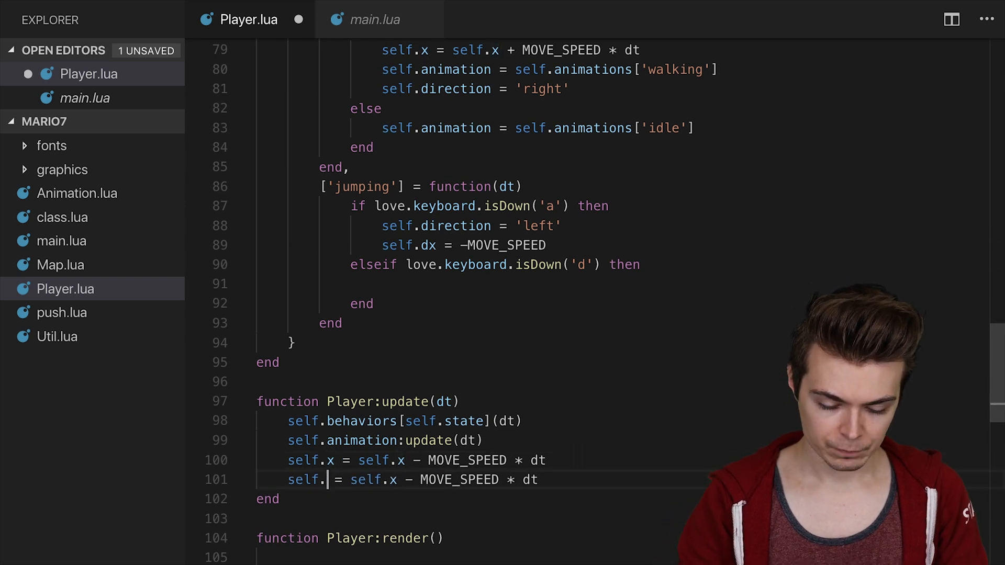
pyautogui.write('y')
pyautogui.click(417, 461)
pyautogui.write('+')
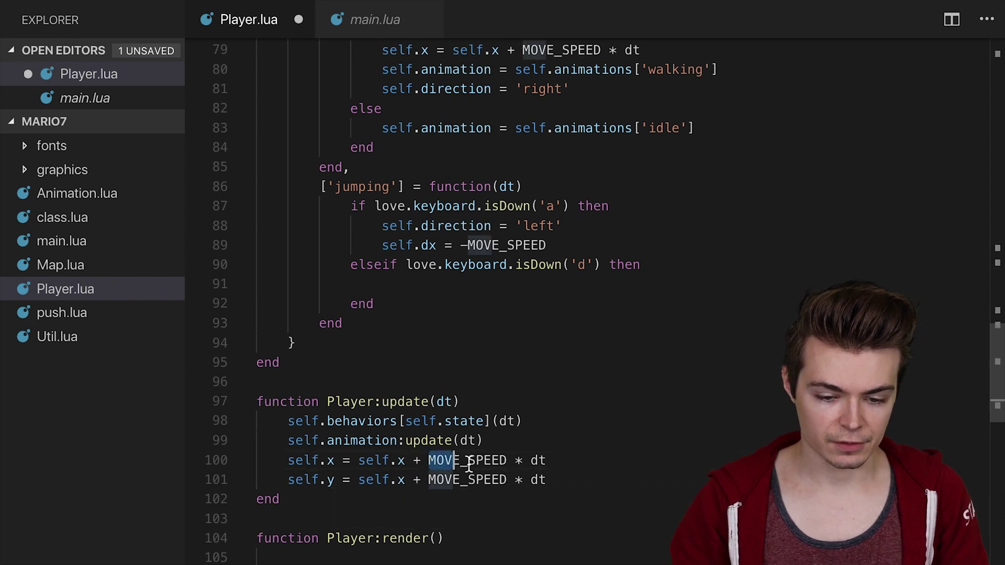
pyautogui.write('self.x = self.x - MOVE_SPEED * dt')
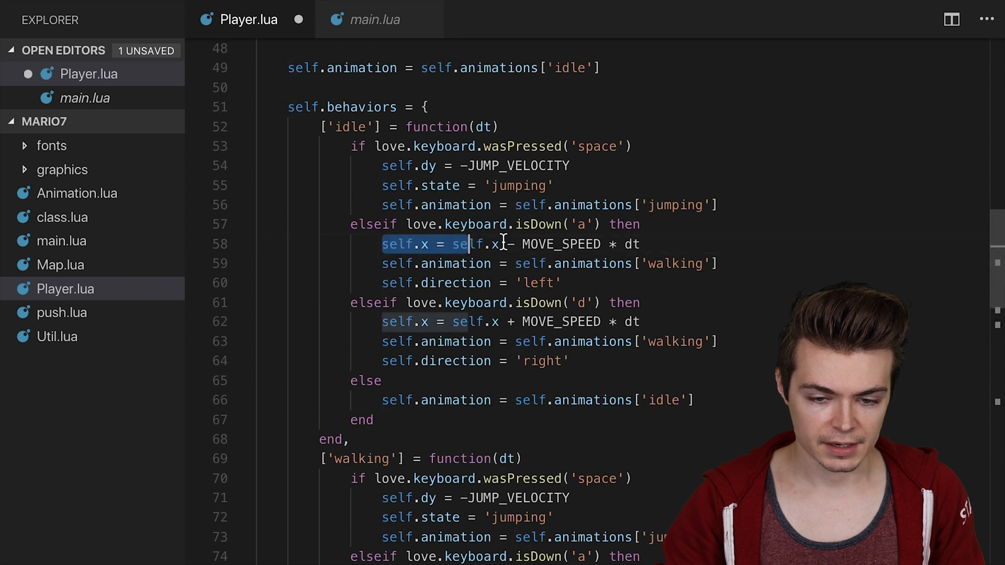
# Step: Replace the idle left-move with self.dx = -MOVE_SPEED
pyautogui.write('self.d')
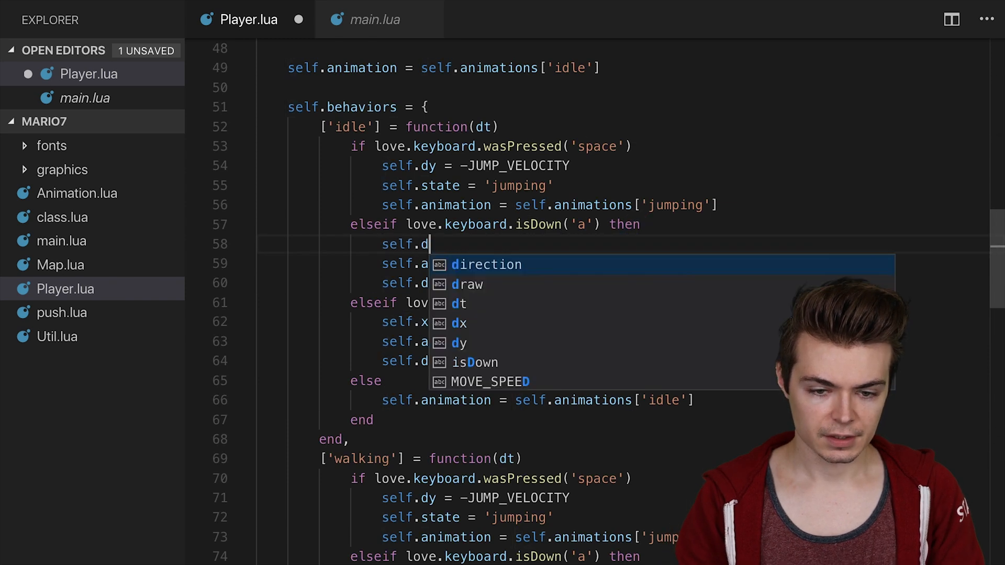
pyautogui.write('x = -MOVE_SPEED * dt')
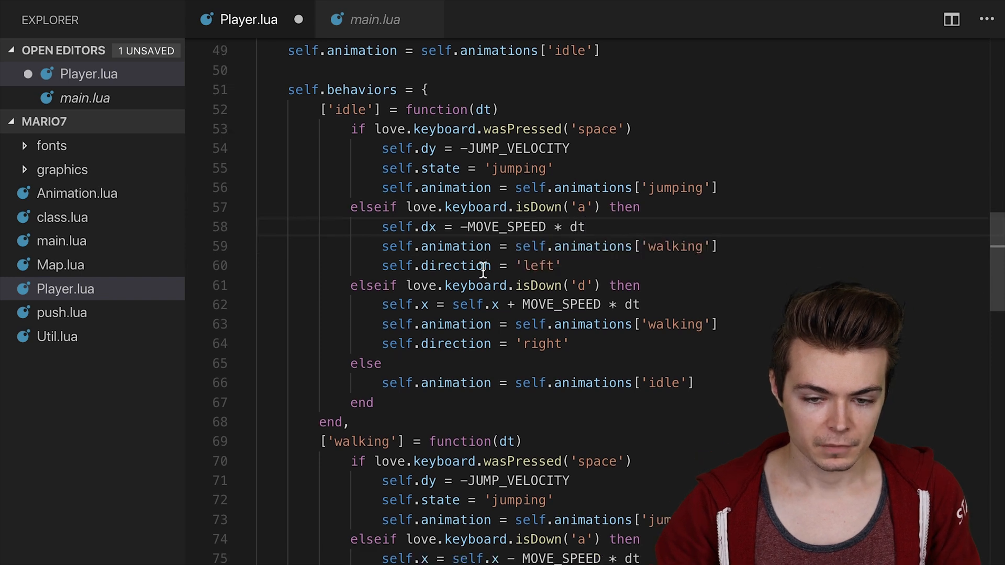
pyautogui.scroll(-3)
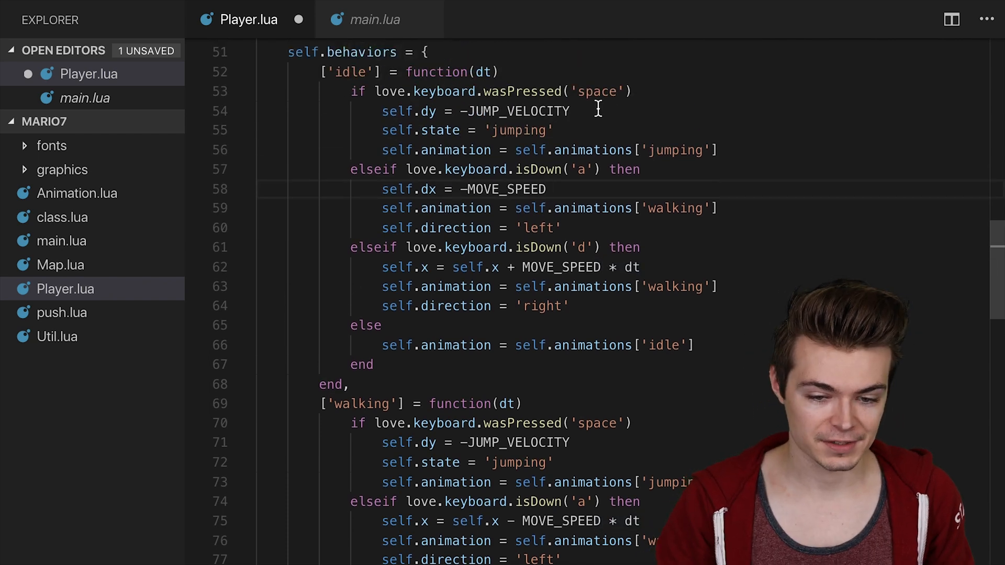
pyautogui.scroll(-3)
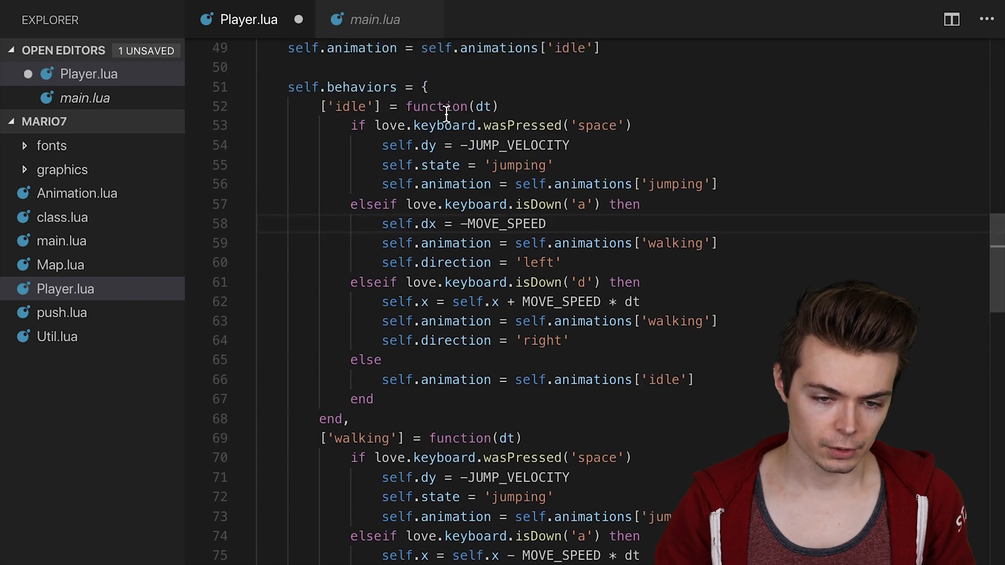
pyautogui.scroll(-3)
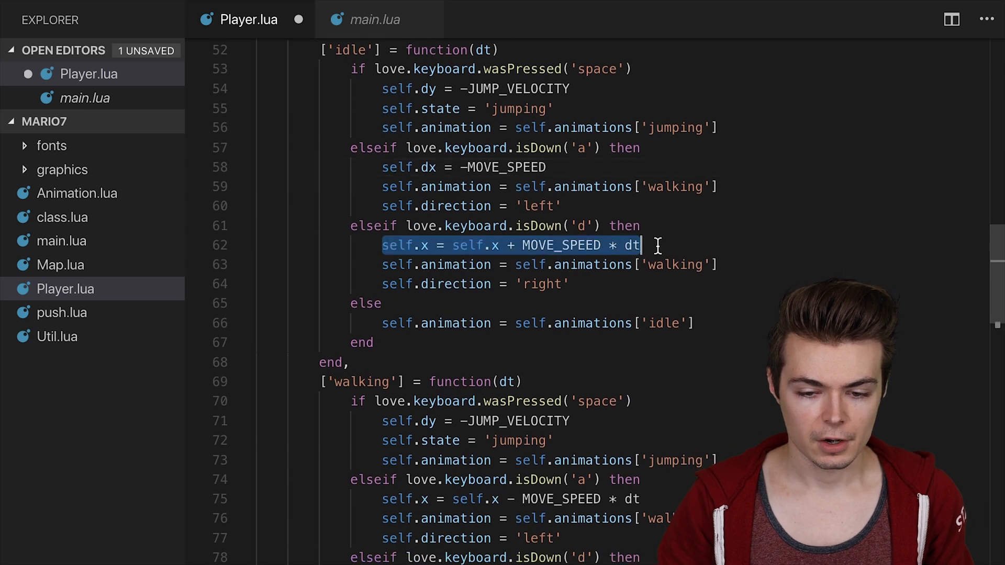
# Step: Make walking set self.dx = MOVE_SPEED or -MOVE_SPEED instead of changing x, and save
pyautogui.write('self.dx =')
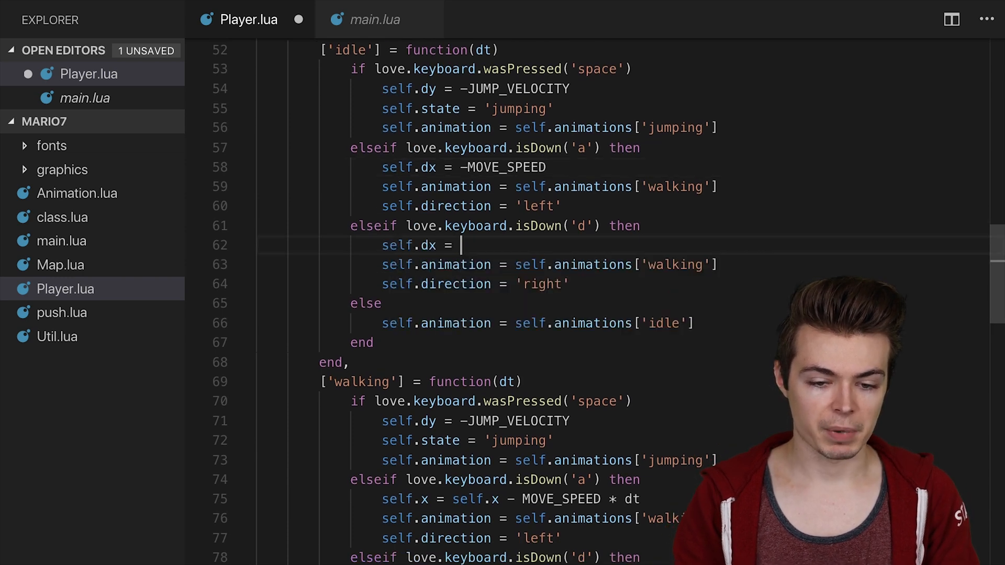
pyautogui.write('MOVE_SPEED')
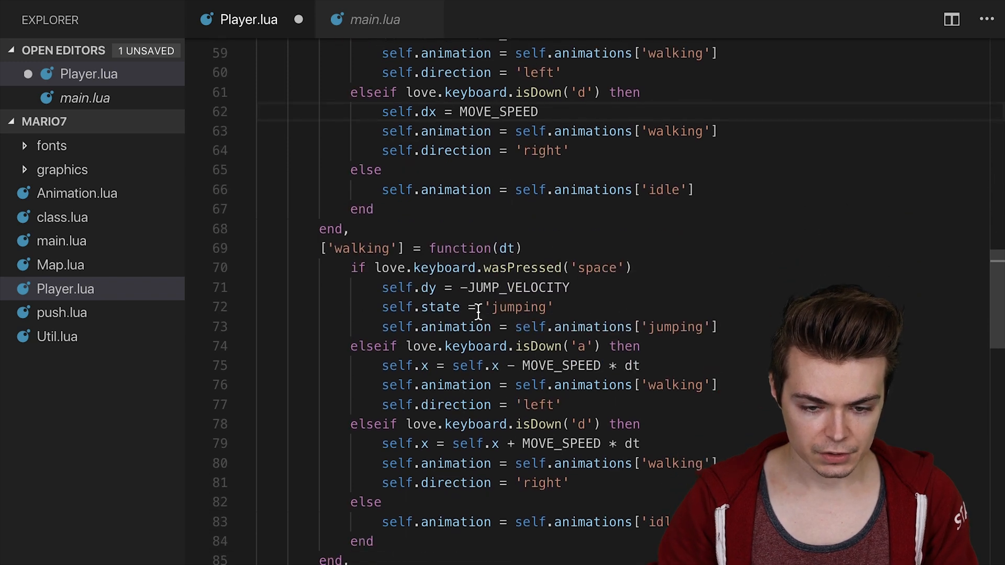
pyautogui.tripleClick(510, 366)
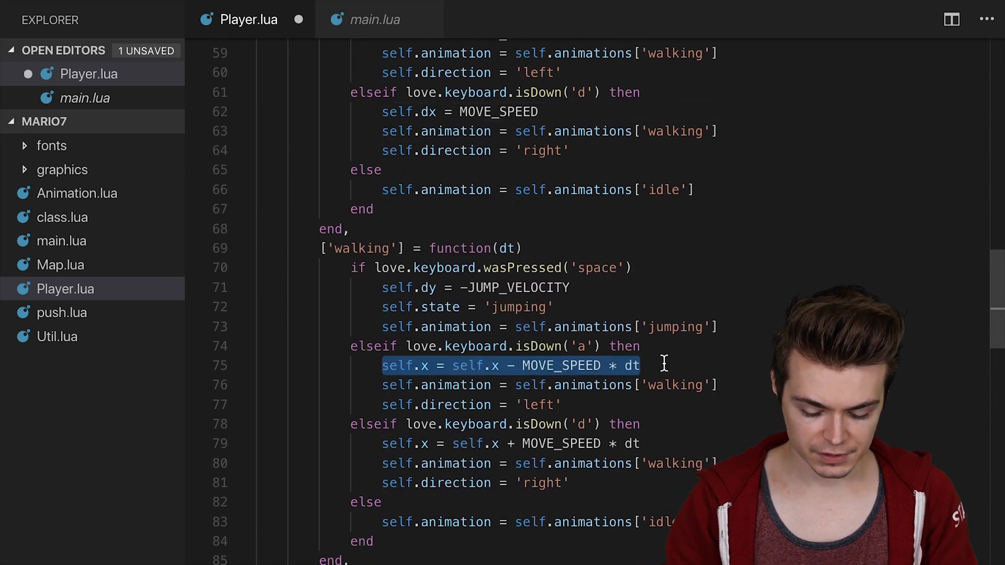
pyautogui.write('self.dx = -MOVE')
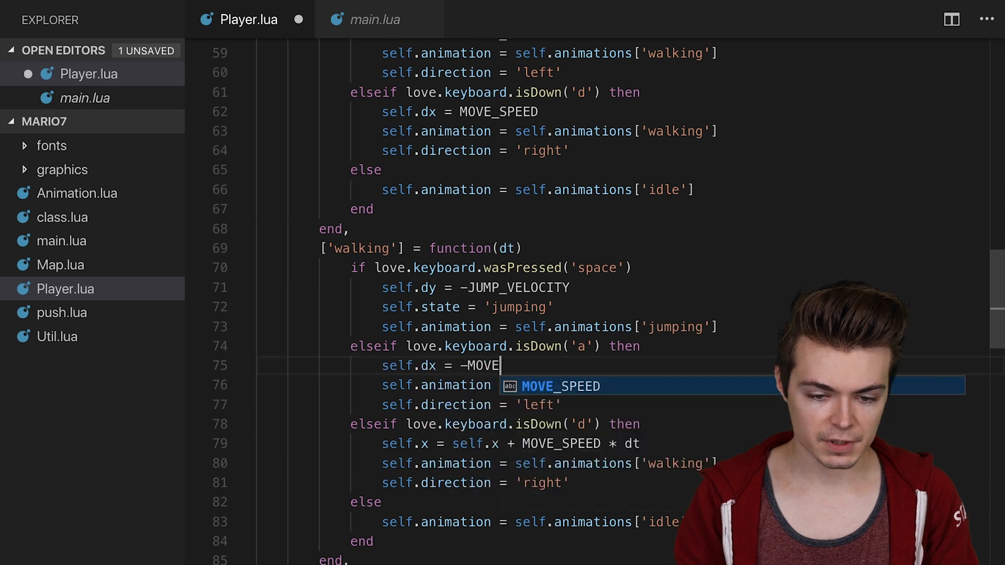
pyautogui.press('Tab')
pyautogui.write('self.dx = MOVE')
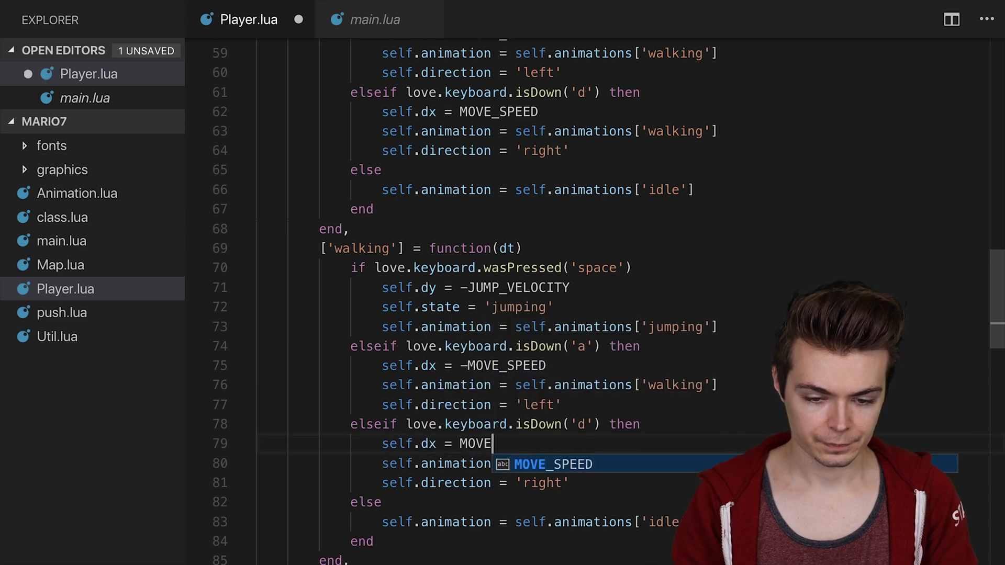
pyautogui.press('Tab')
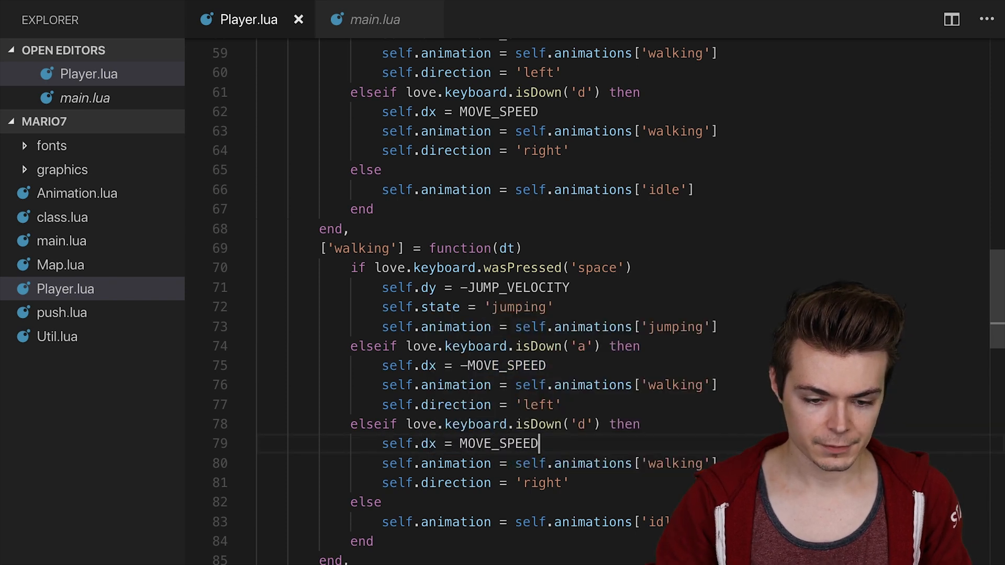
# Step: In jumping, steer right with self.dx = MOVE_SPEED and add self.dy = self.dy + GRAVITY; save
pyautogui.scroll(-3)
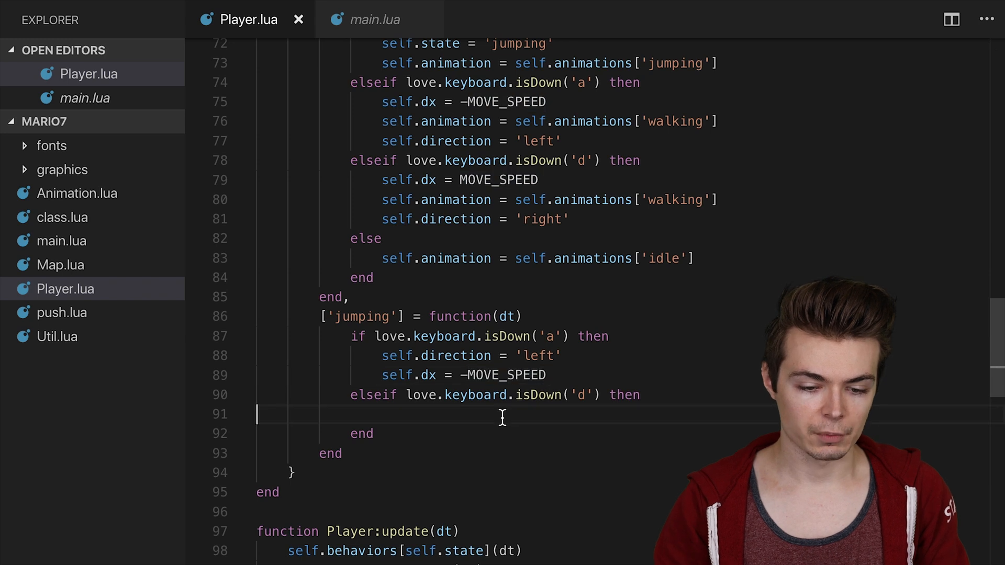
pyautogui.write("self.direction = 'right")
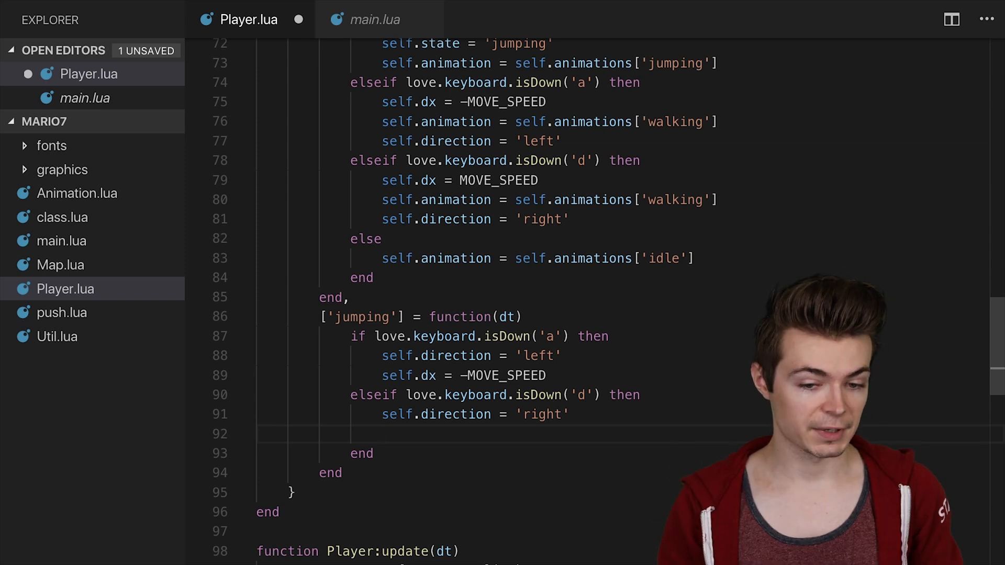
pyautogui.write('self.dx =')
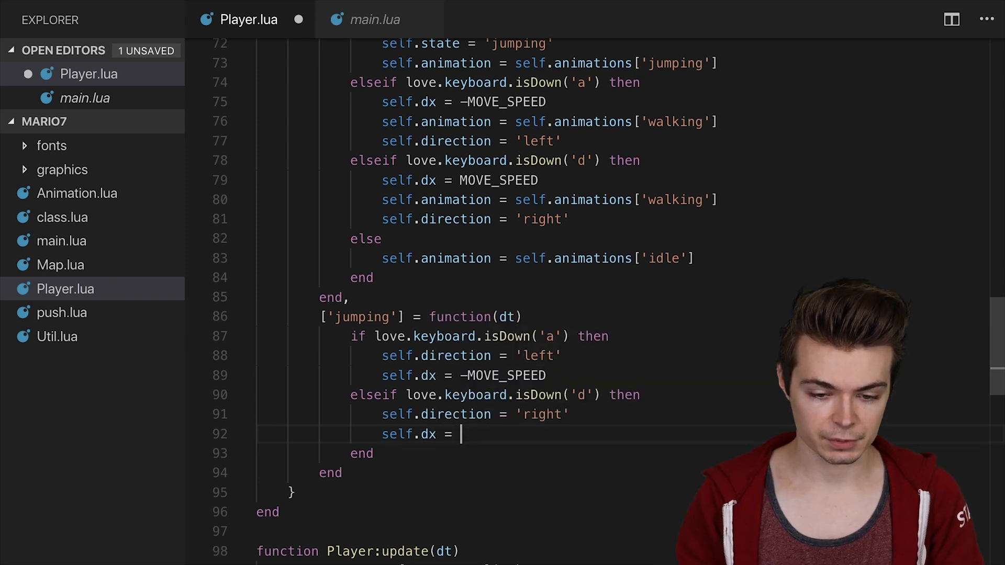
pyautogui.write('MOVE_SPEED')
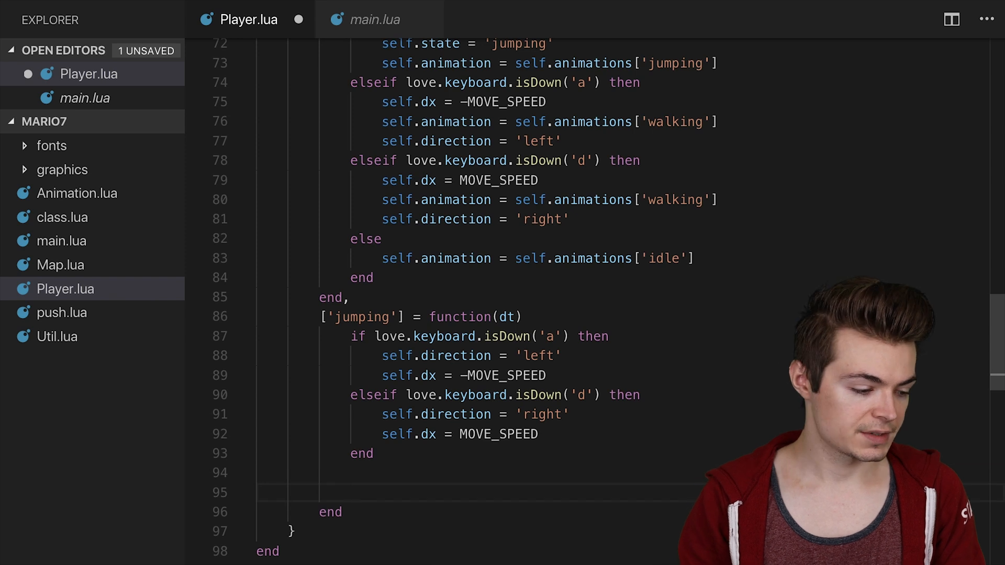
pyautogui.write('self.dy =')
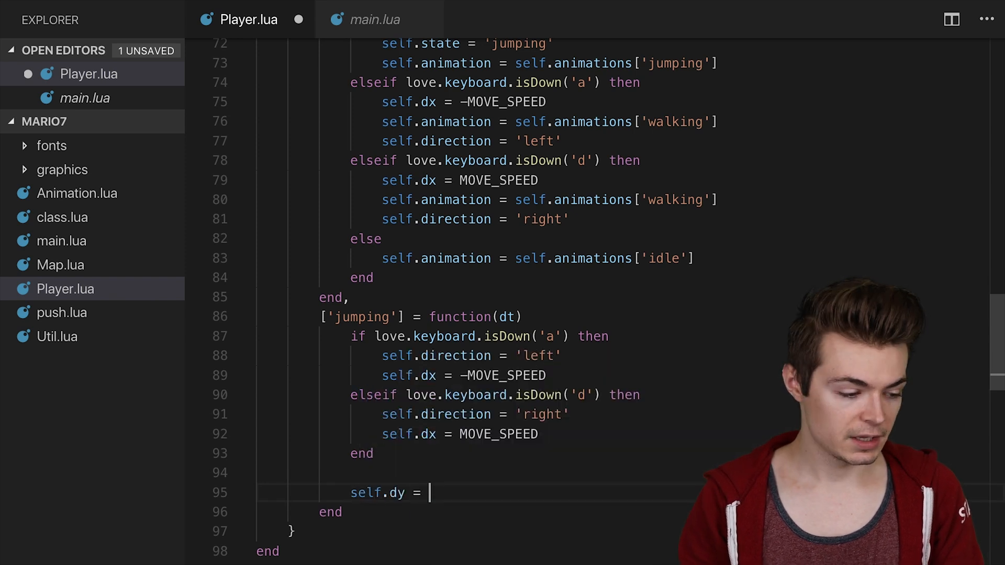
pyautogui.write('self.dy +')
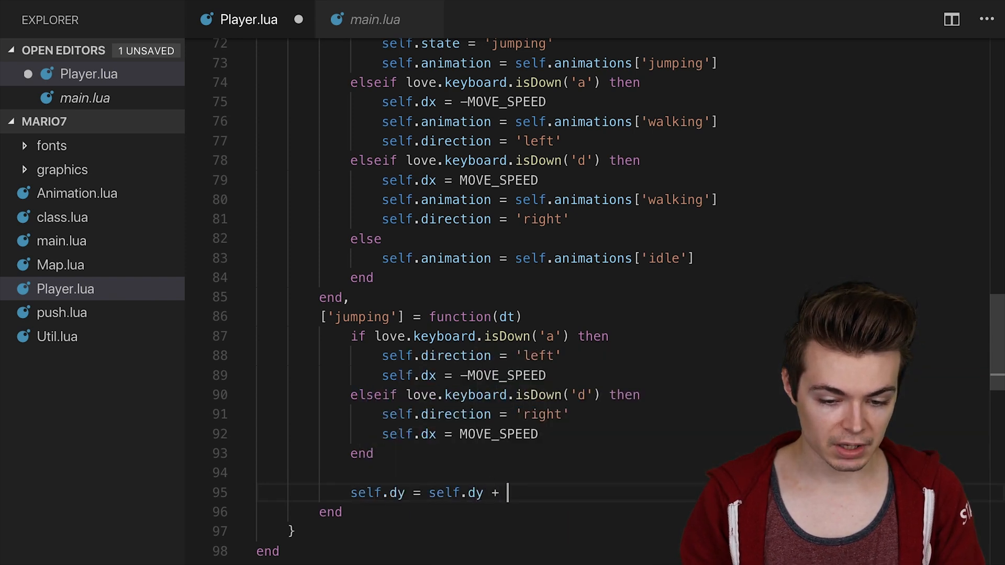
pyautogui.write('GRAVITY')
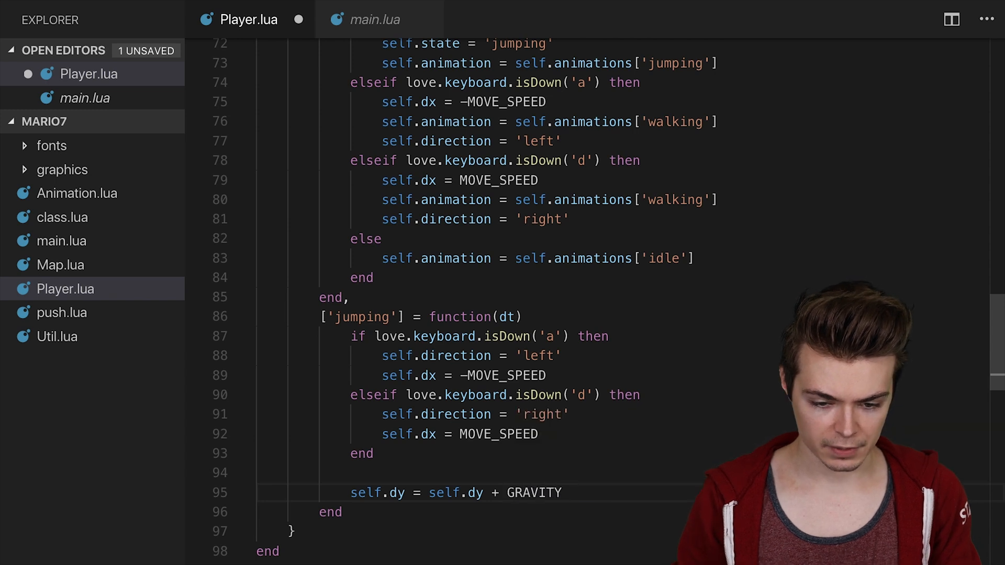
pyautogui.press('Ctrl+S')
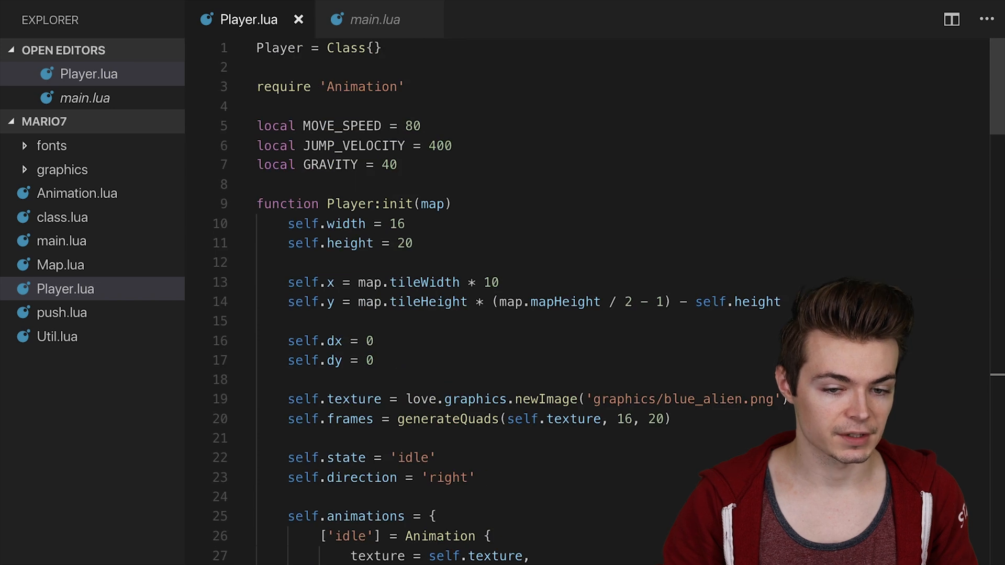
# Step: Add a ground check: if self.y reaches map.tileHeight * (map.mapHeight / 2 - 1) - self.height
pyautogui.scroll(-3)
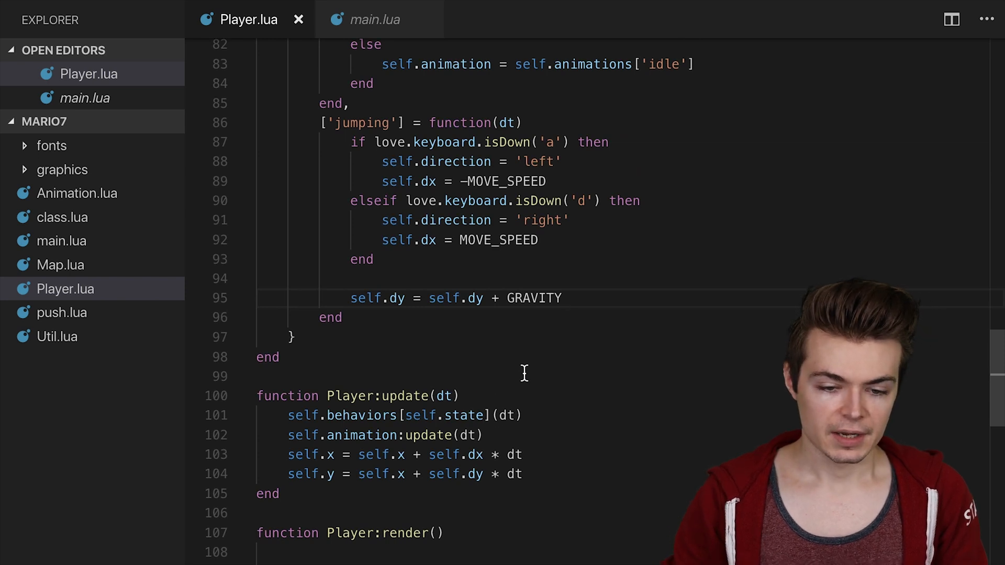
pyautogui.press('Enter')
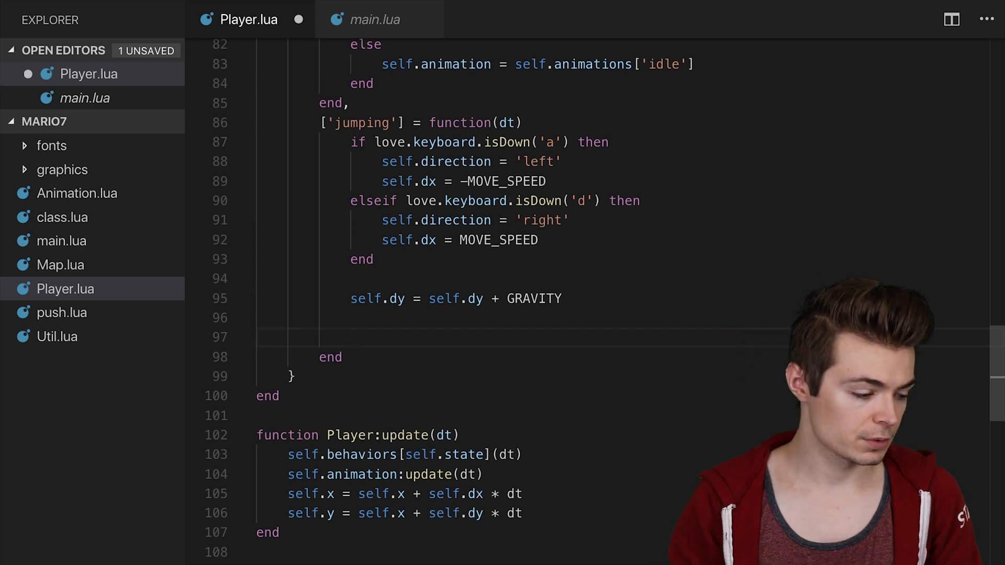
pyautogui.write('if self.y')
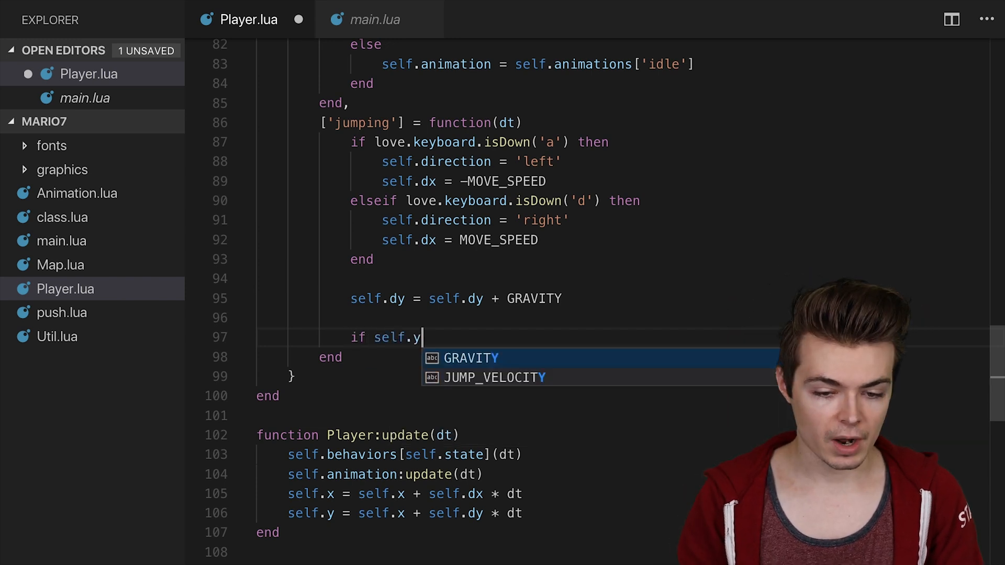
pyautogui.write('== self')
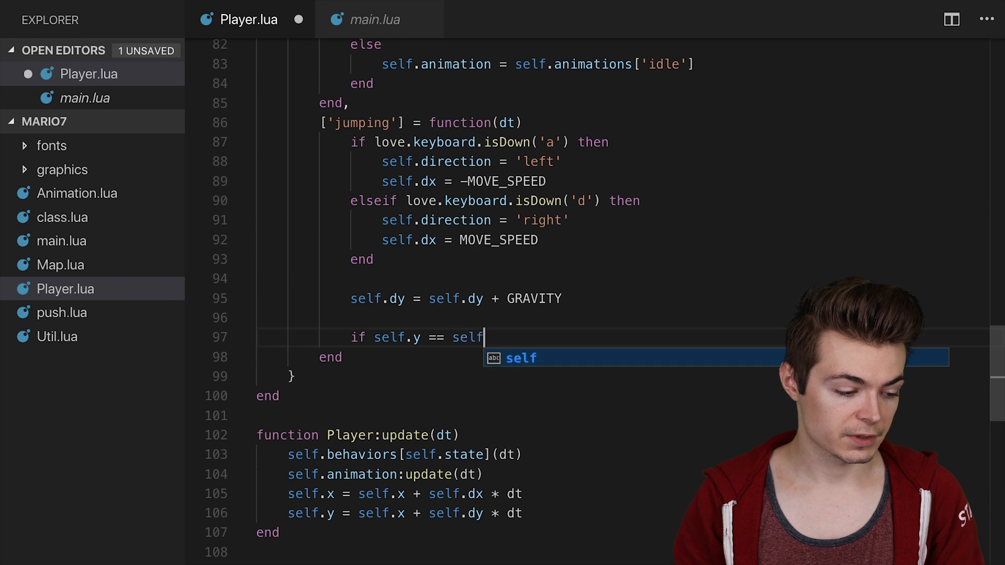
pyautogui.write('.map.tileHe')
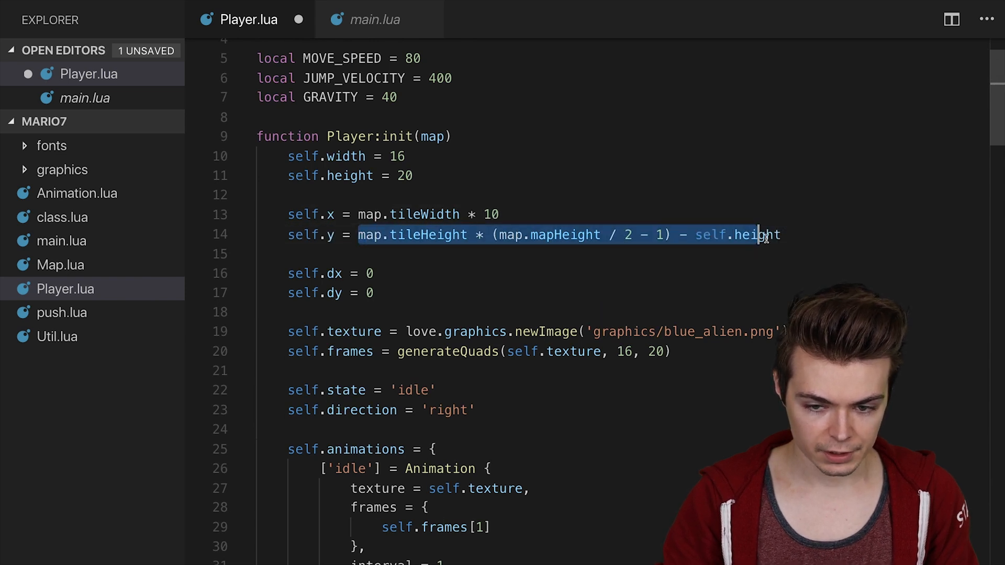
pyautogui.scroll(-3)
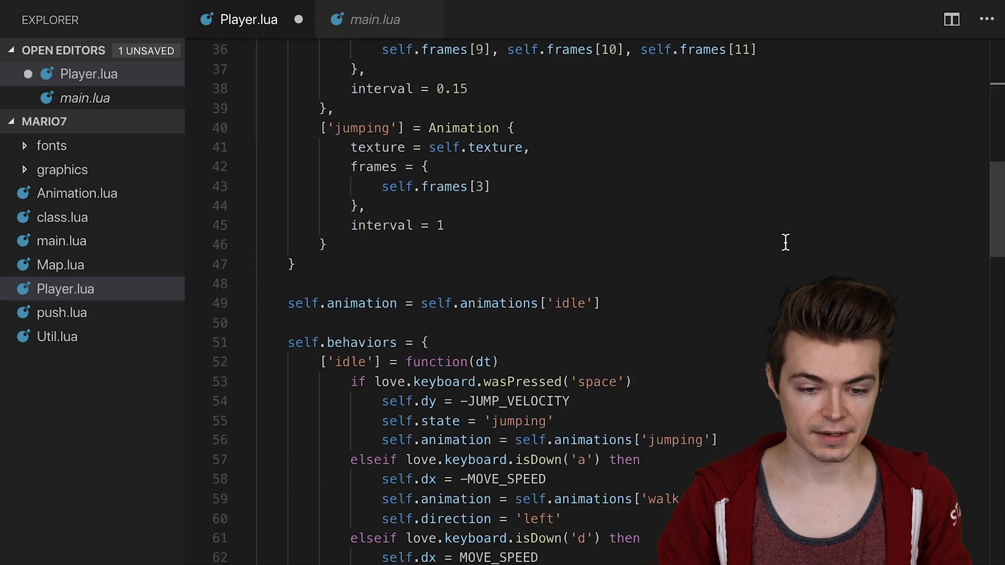
pyautogui.scroll(-3)
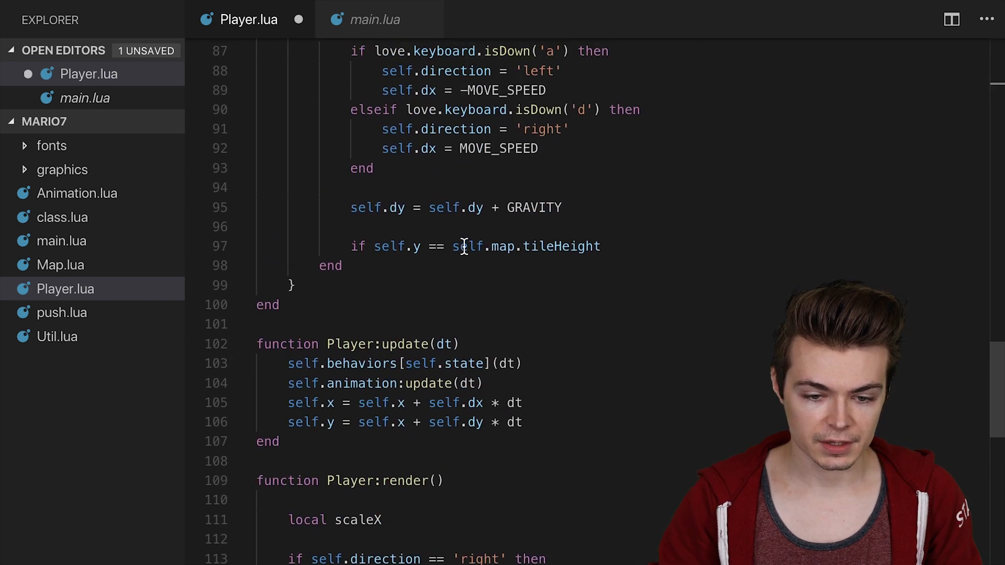
pyautogui.write('?')
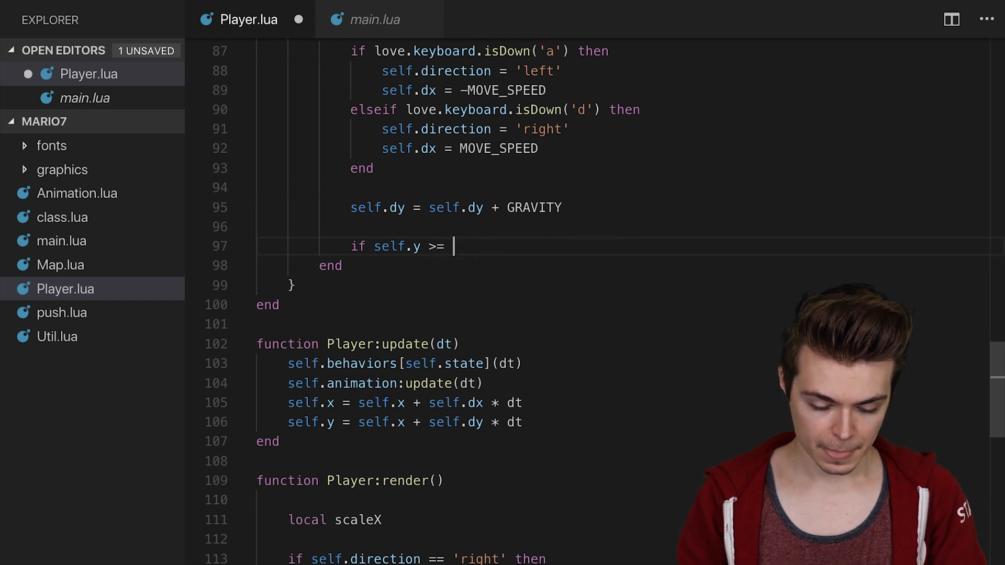
pyautogui.write('map.tileHeight * (map.mapHeight / 2 - 1) - self.height then')
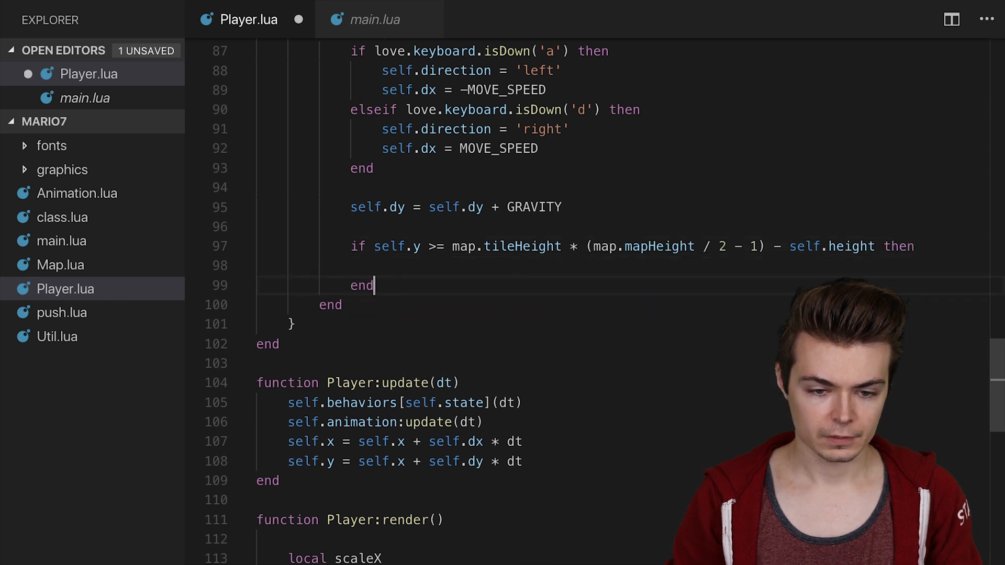
# Step: On landing snap self.y, zero dy, set state 'idle' and animation self.animations[self.state]; save
pyautogui.write('self.y = map.tileHeight * (map.mapHeight / 2 - 1) - self.height')
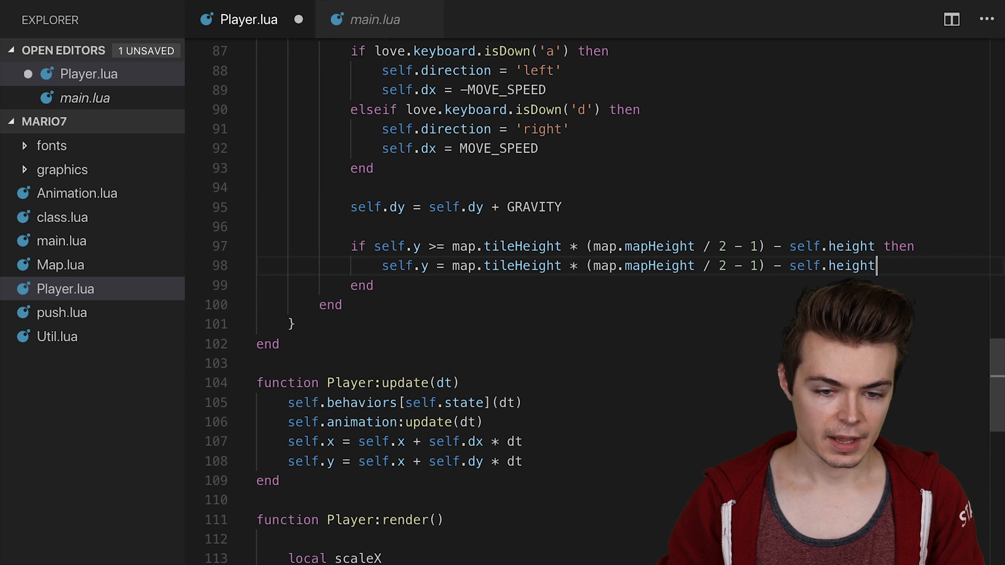
pyautogui.write('s')
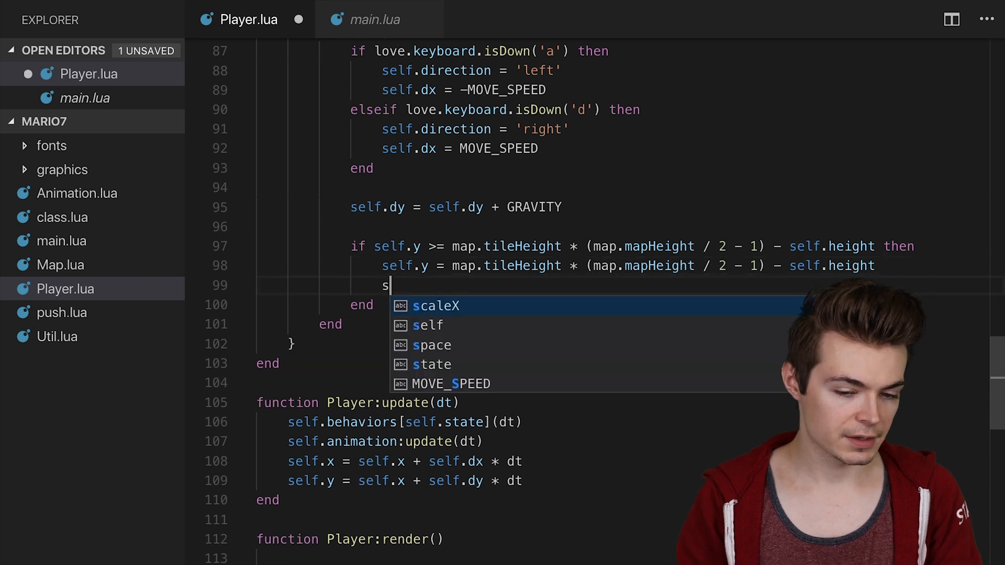
pyautogui.write('elf.dy = 0')
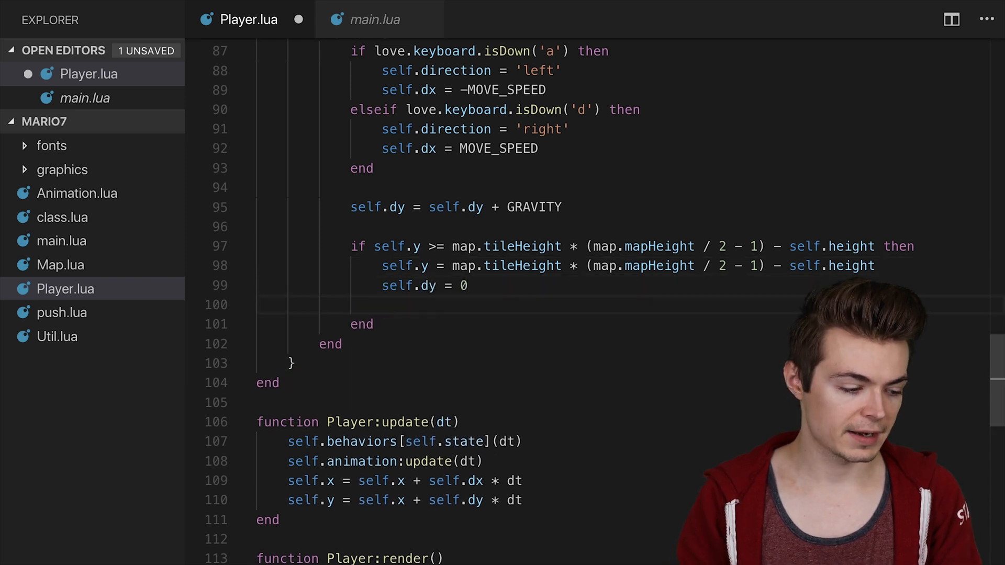
pyautogui.write("self.state = 'id")
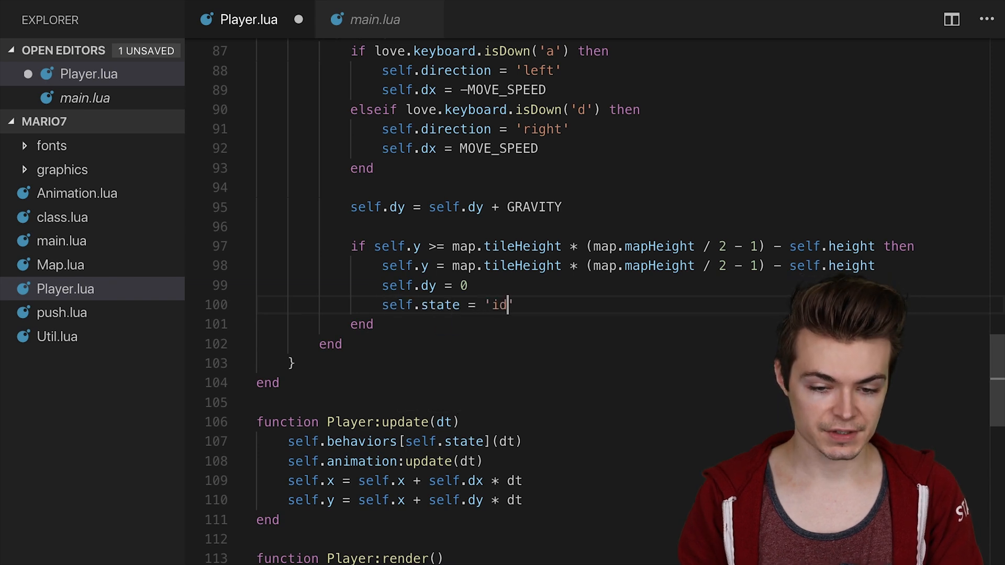
pyautogui.write("le'")
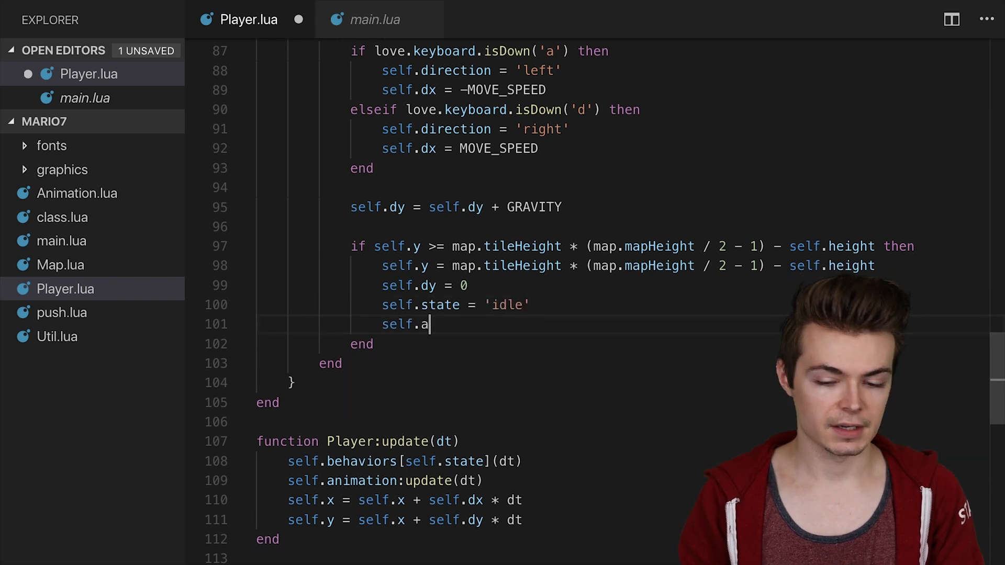
pyautogui.write("nimation = self.animations['id")
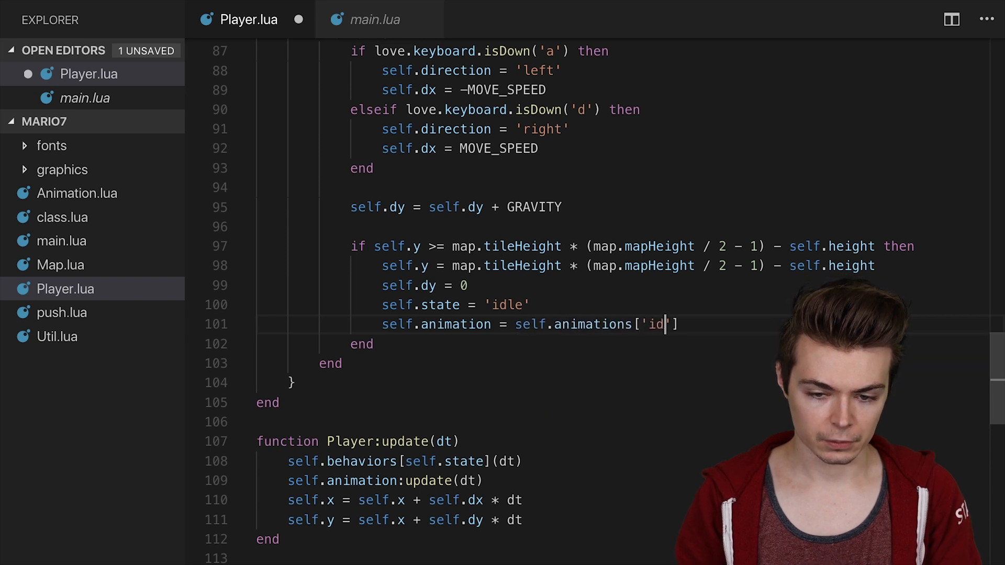
pyautogui.press('Backspace')
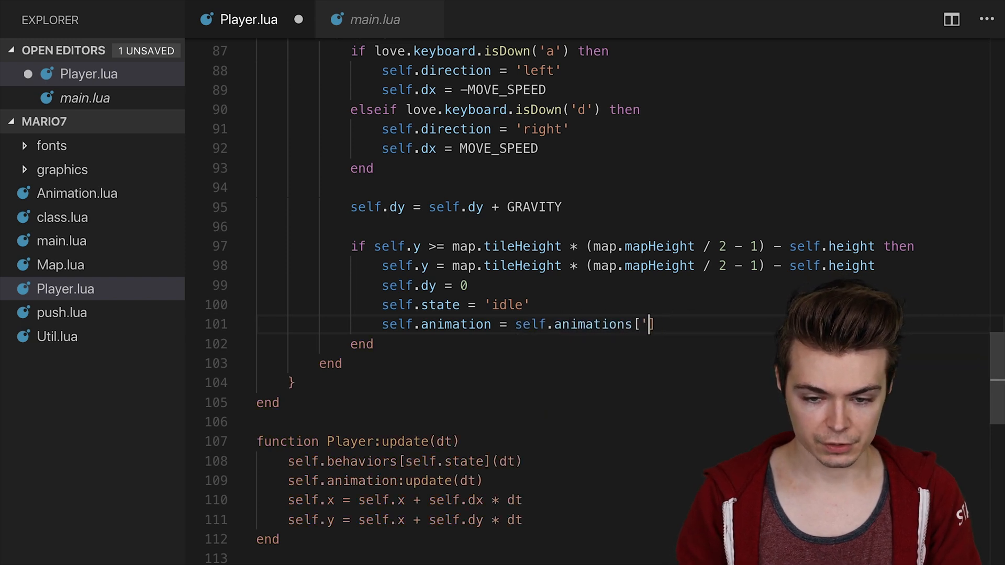
pyautogui.write('self.state]')
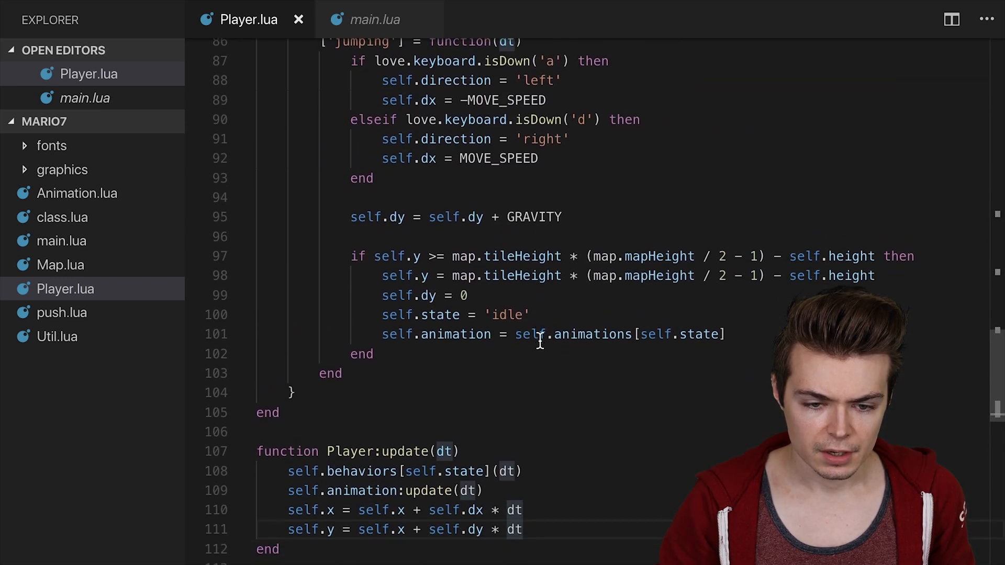
# Step: Scroll through Player:update to review the jump and landing logic
pyautogui.scroll(-3)
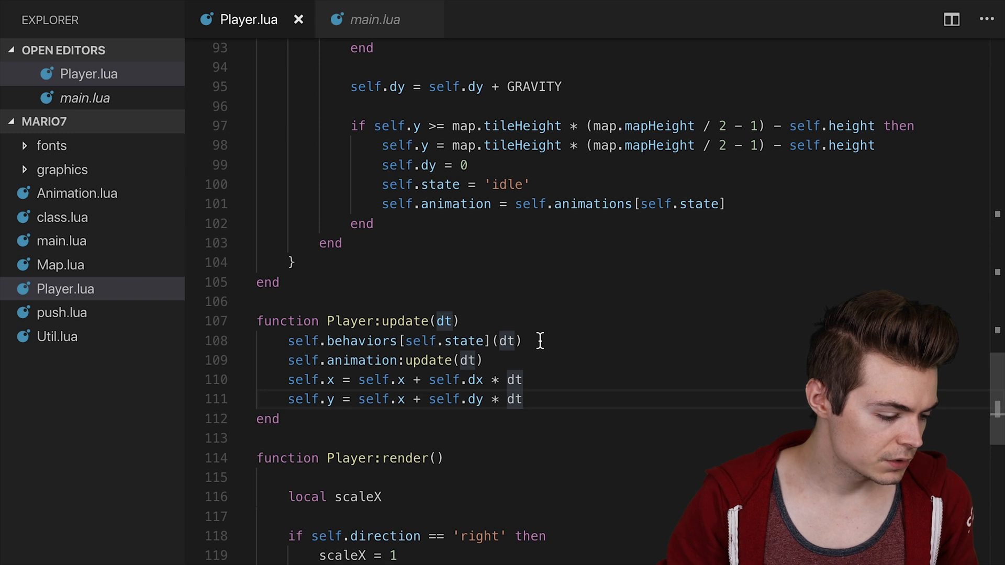
pyautogui.scroll(-3)
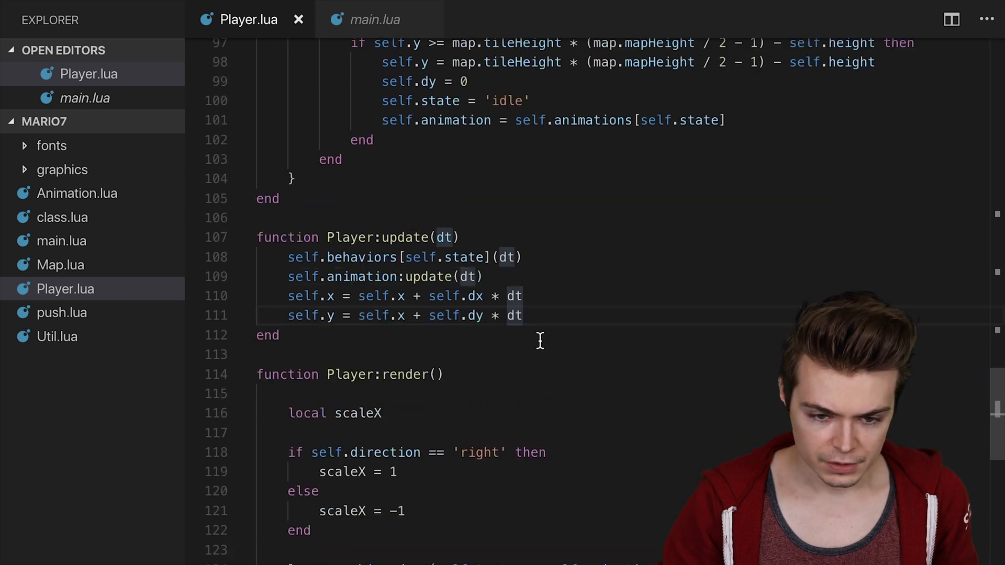
pyautogui.scroll(3)
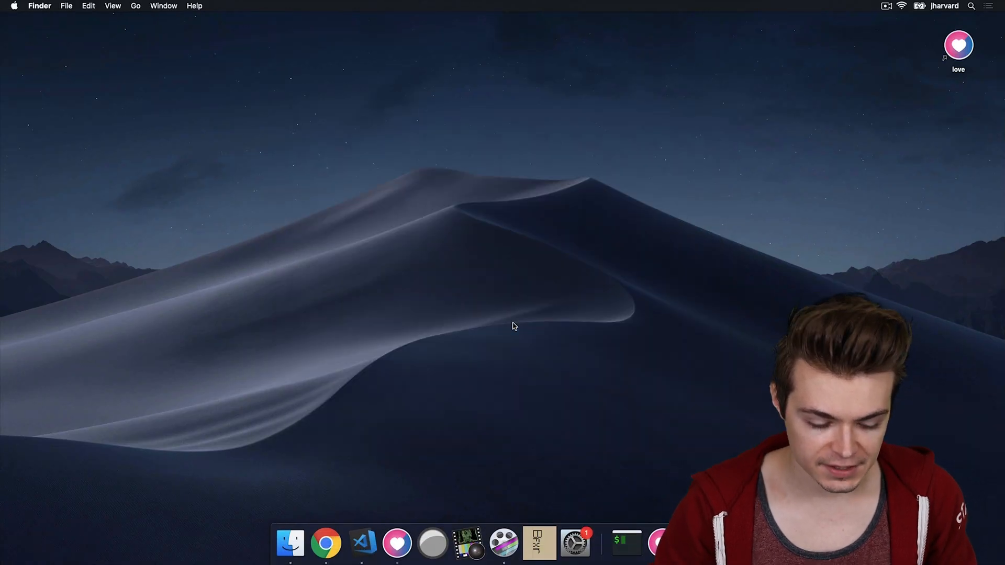
# Step: Complete the wasPressed('space') jump condition on line 70 with its missing then
pyautogui.click(361, 543)
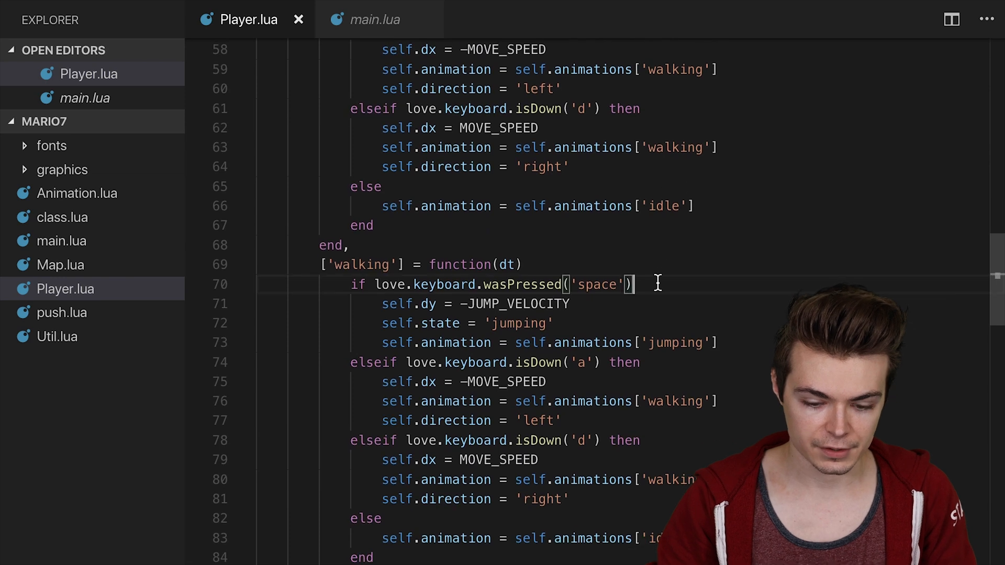
pyautogui.write('then')
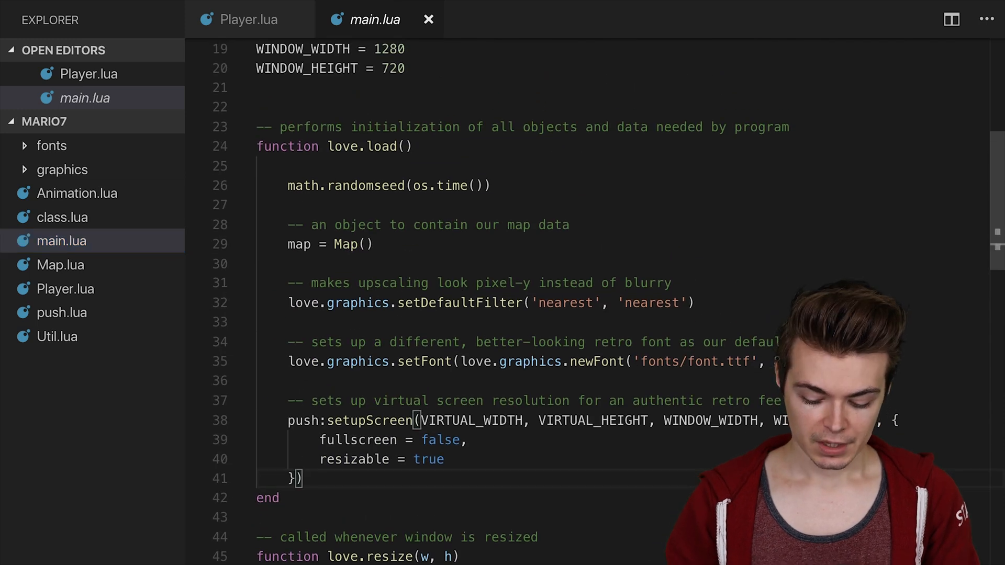
# Step: Initialise love.keyboard.keysPressed = {} in love.load
pyautogui.write('love.keyboar')
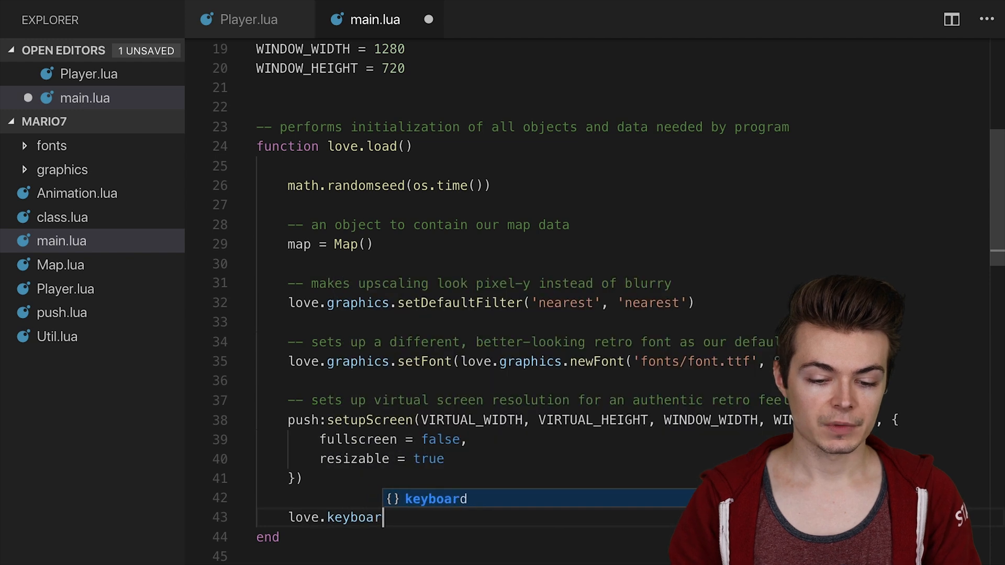
pyautogui.write('d.')
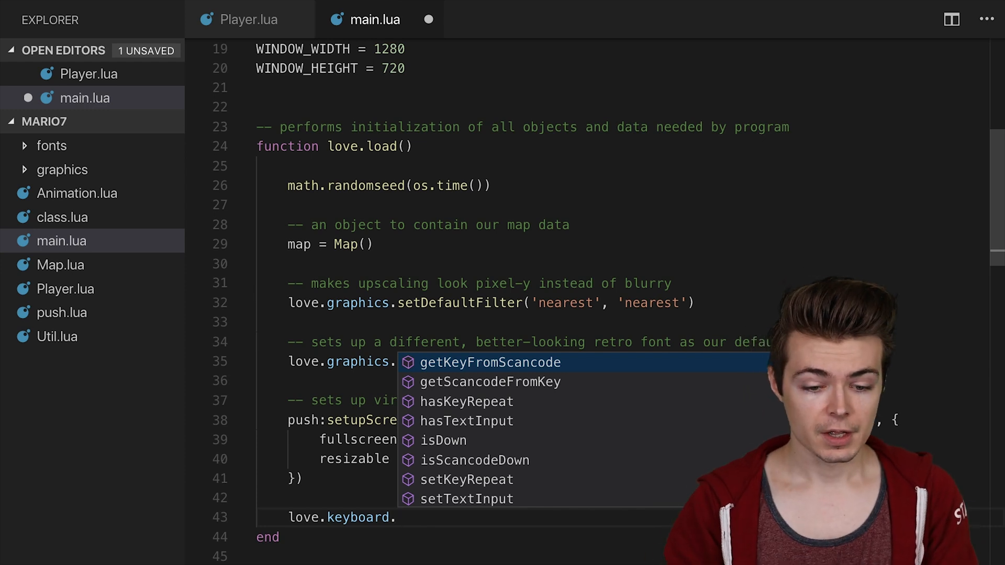
pyautogui.write('keys')
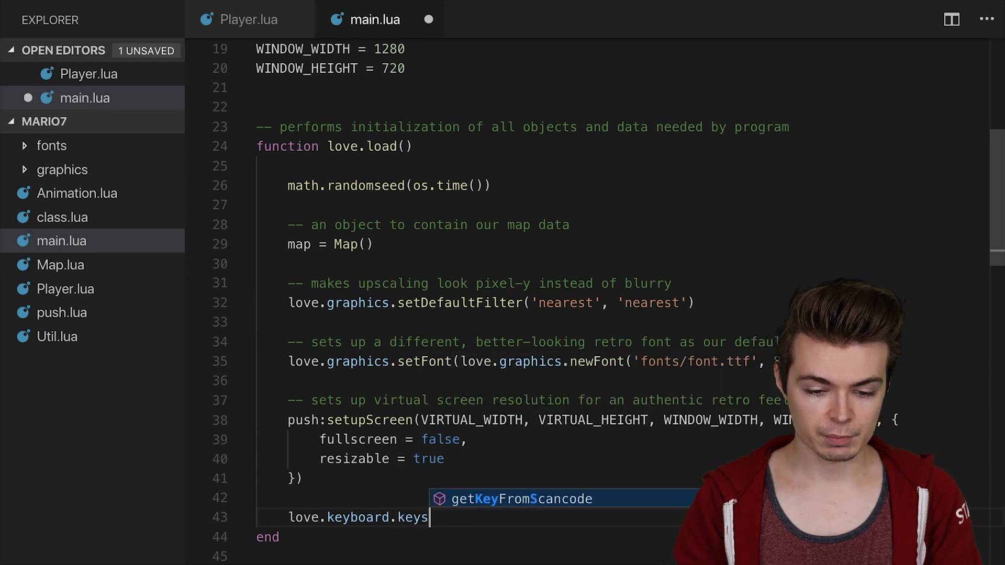
pyautogui.write('Pressed')
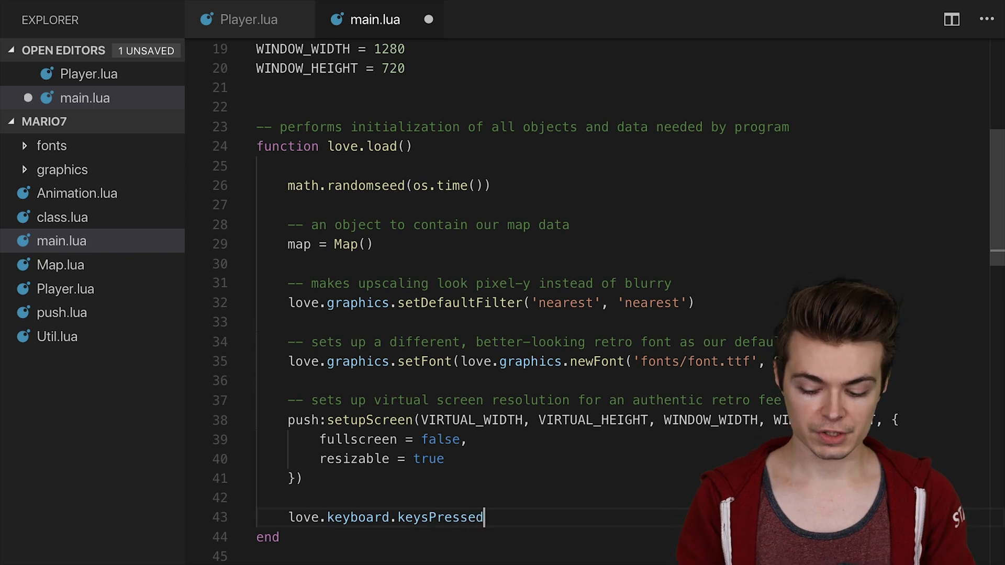
pyautogui.write('= {}')
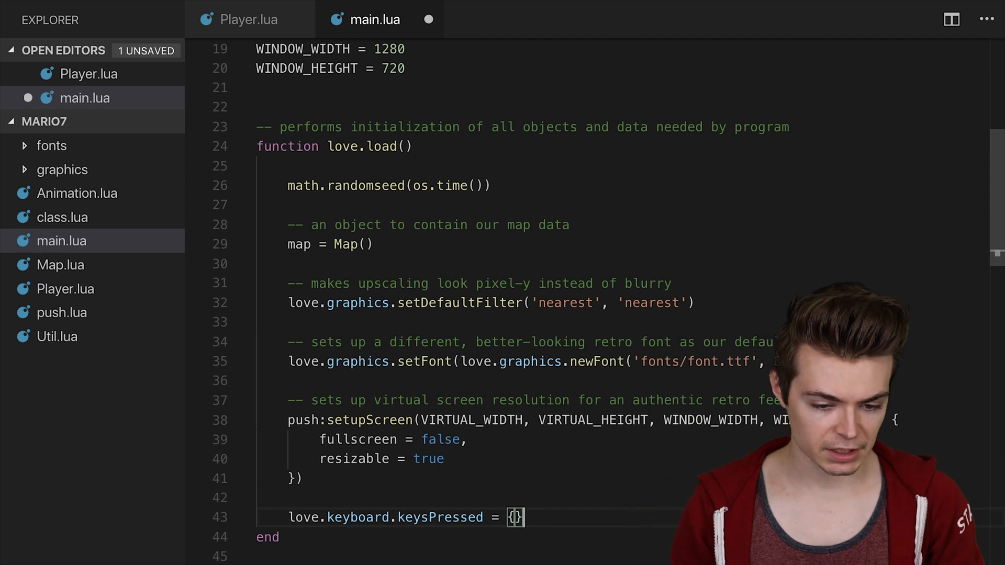
# Step: Record love.keyboard.keysPressed[key] = true inside love.keypressed after the escape check
pyautogui.scroll(-3)
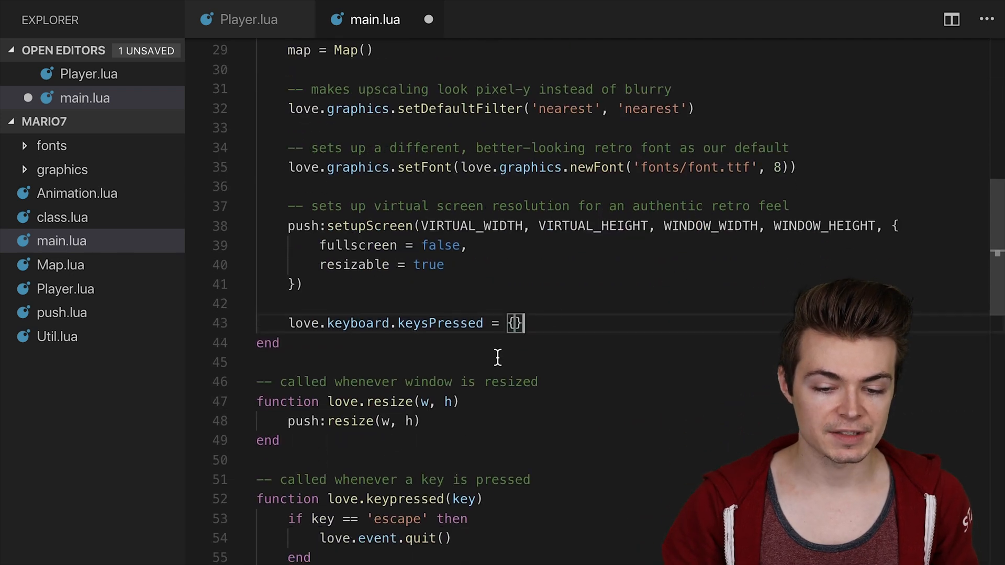
pyautogui.scroll(-3)
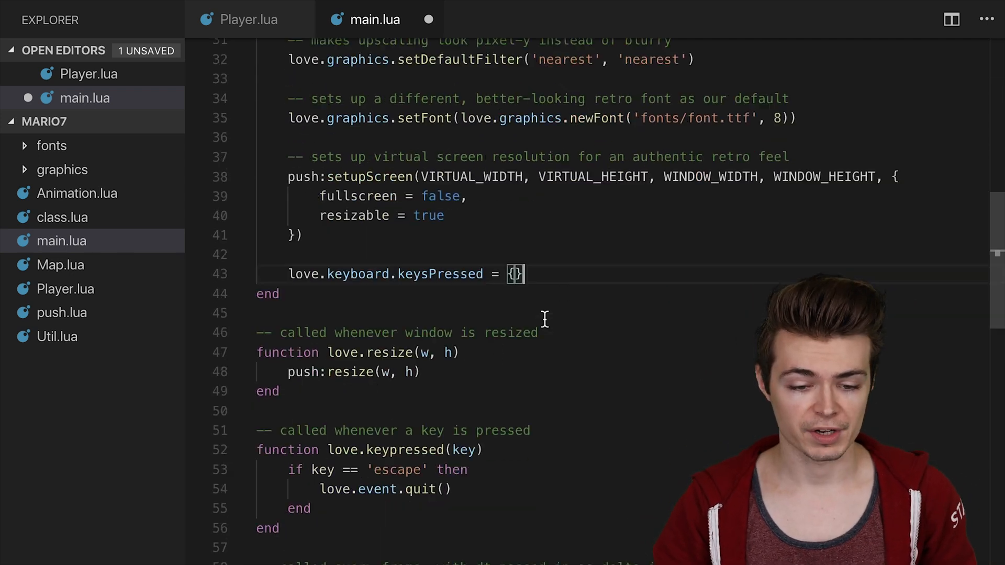
pyautogui.scroll(-3)
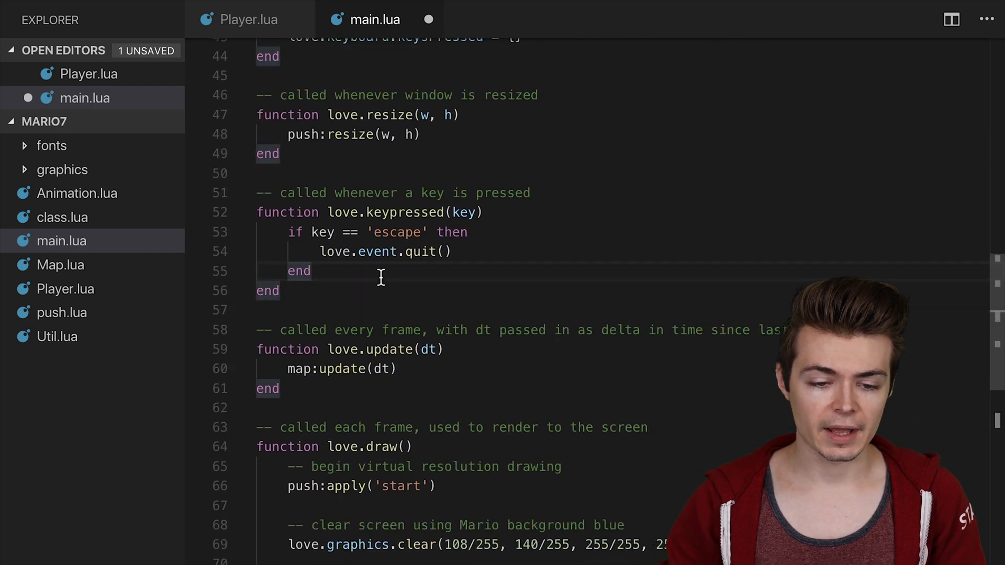
pyautogui.press('Enter')
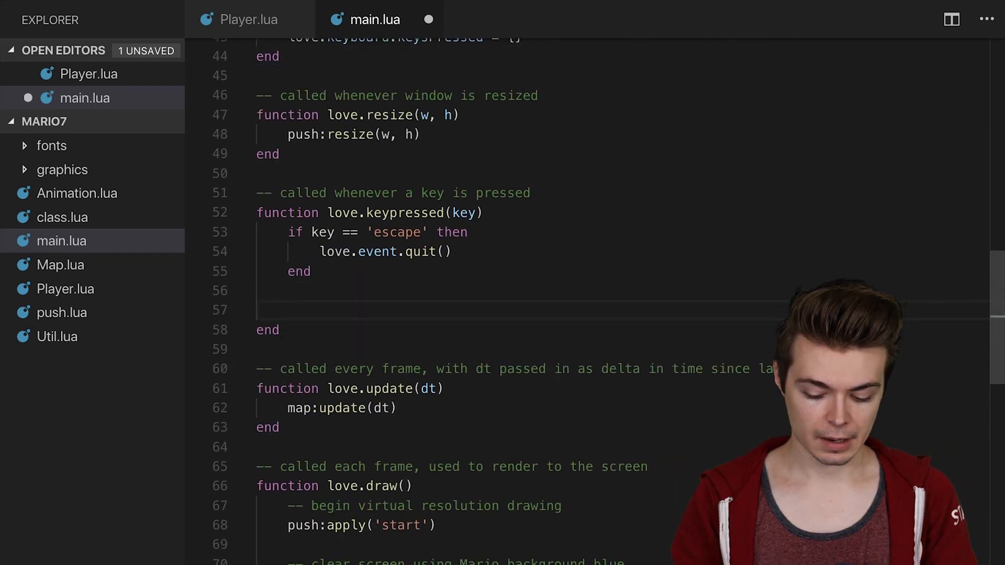
pyautogui.write('love.keyboard.keysPressed[ke')
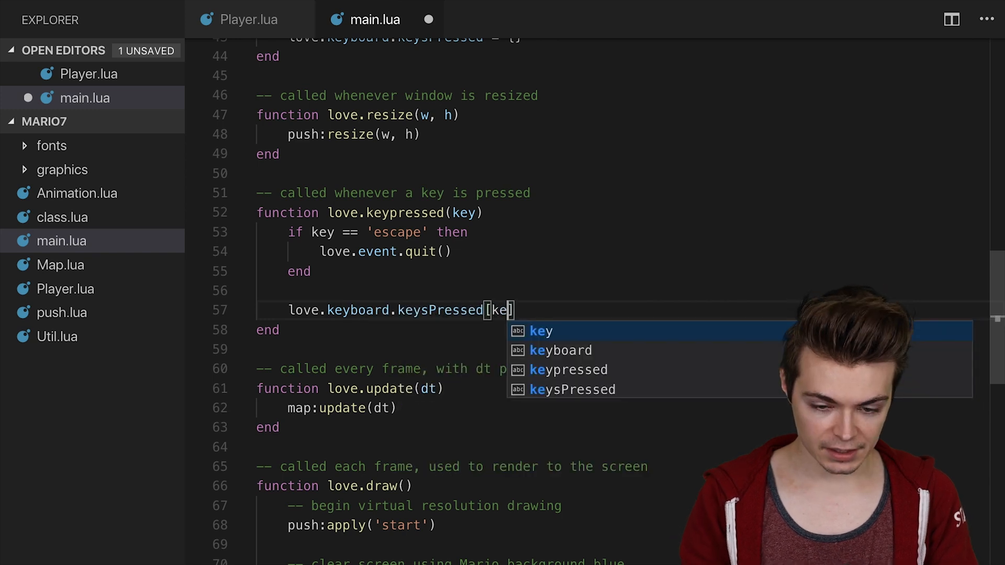
pyautogui.write('y] = true')
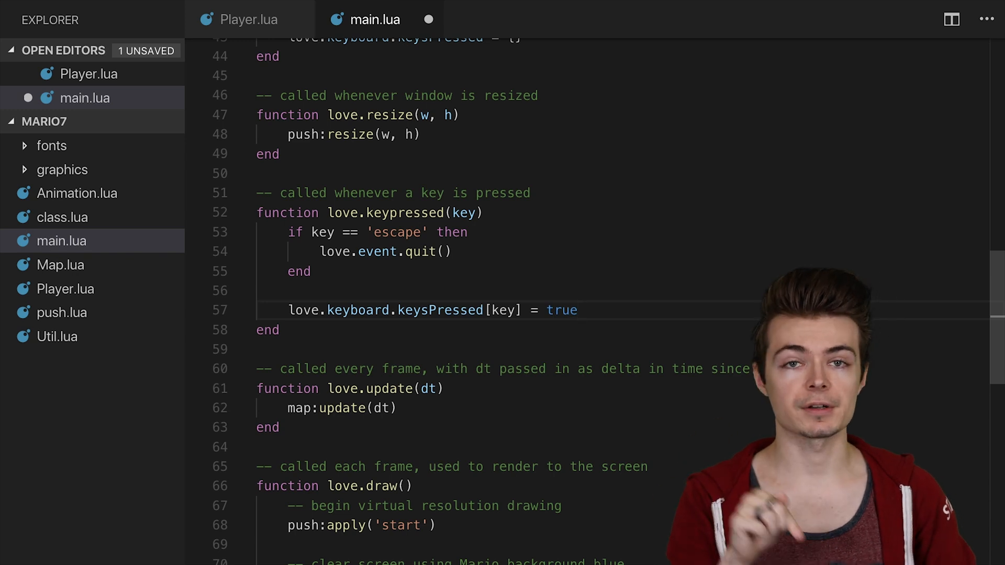
# Step: Reset love.keyboard.keysPressed at the end of love.update after the map update call
pyautogui.scroll(-3)
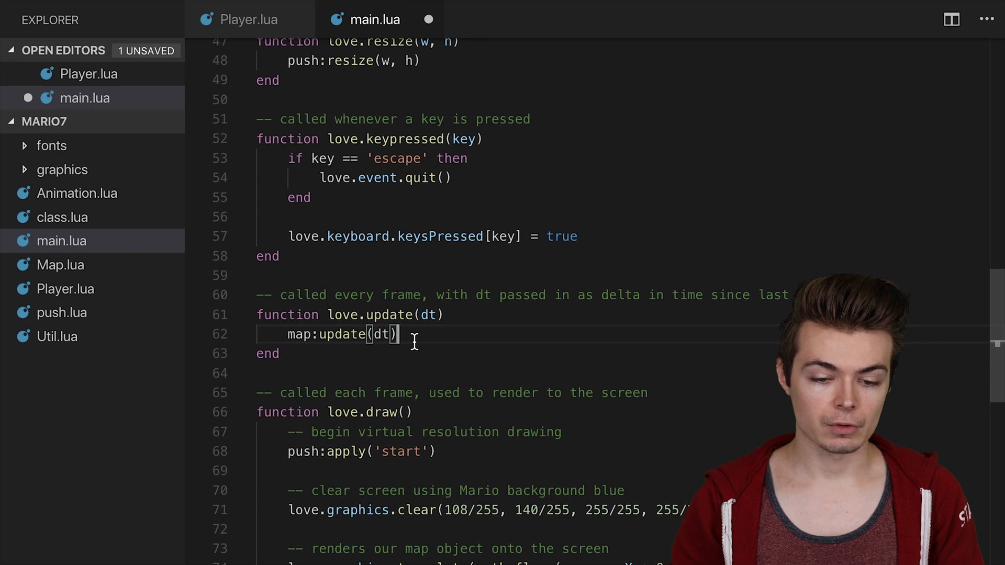
pyautogui.press('Enter')
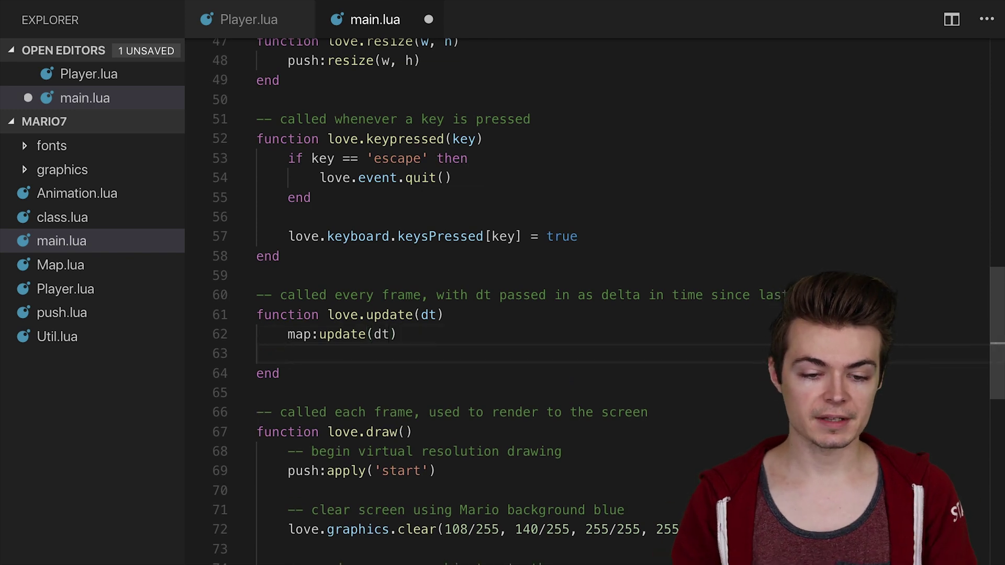
pyautogui.write('love.keyboard.keysPressed = {')
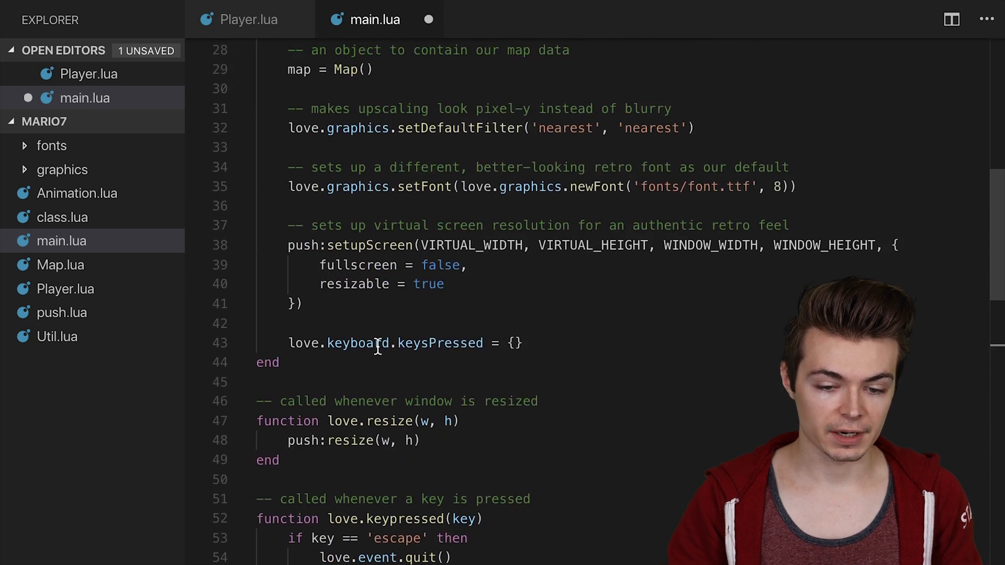
pyautogui.write('love')
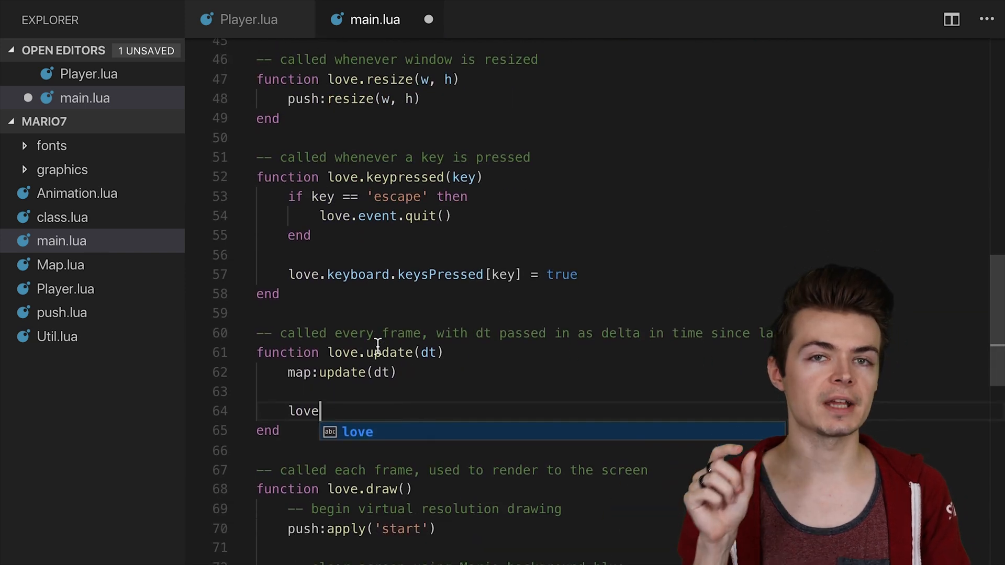
pyautogui.write('.keyboard.keysPressed = {')
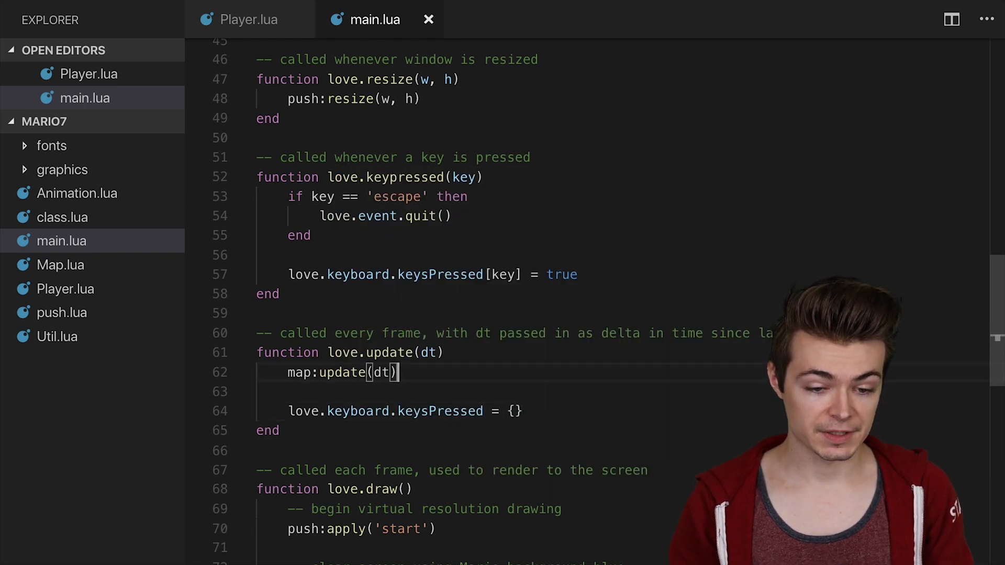
# Step: Define love.keyboard.wasPressed(key) returning love.keyboard.keysPressed[key]
pyautogui.write('function')
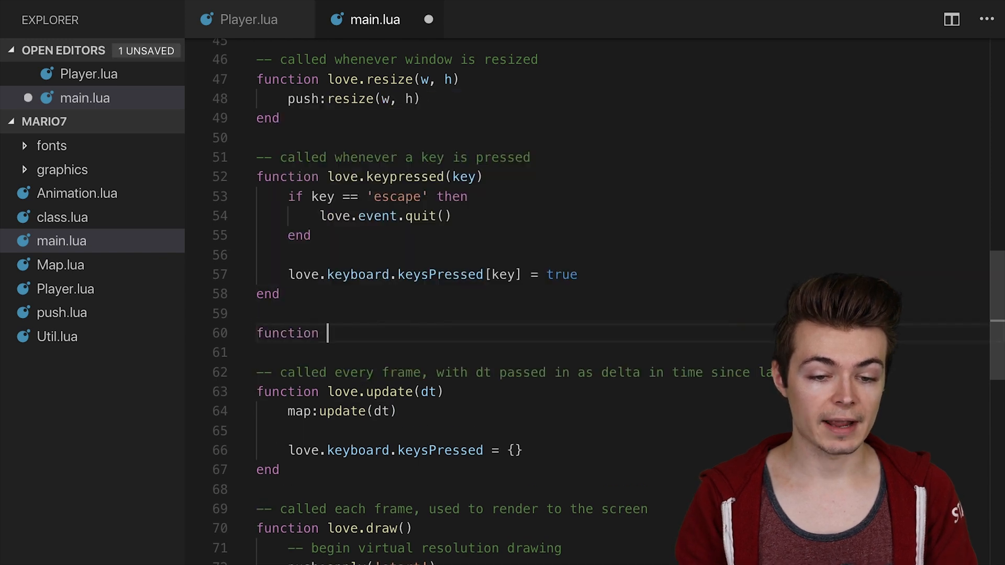
pyautogui.write('love.keyboard.was')
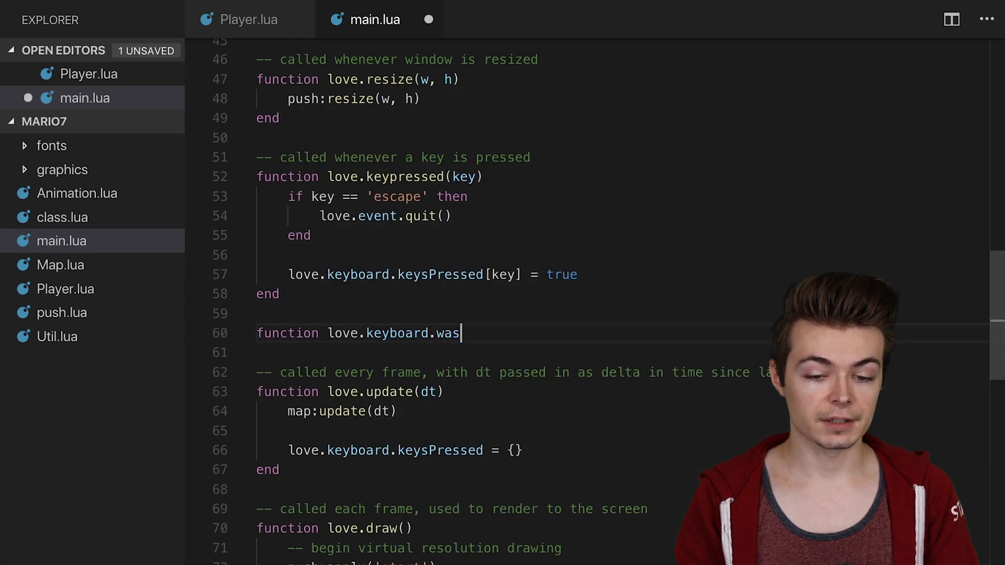
pyautogui.write('Pressed')
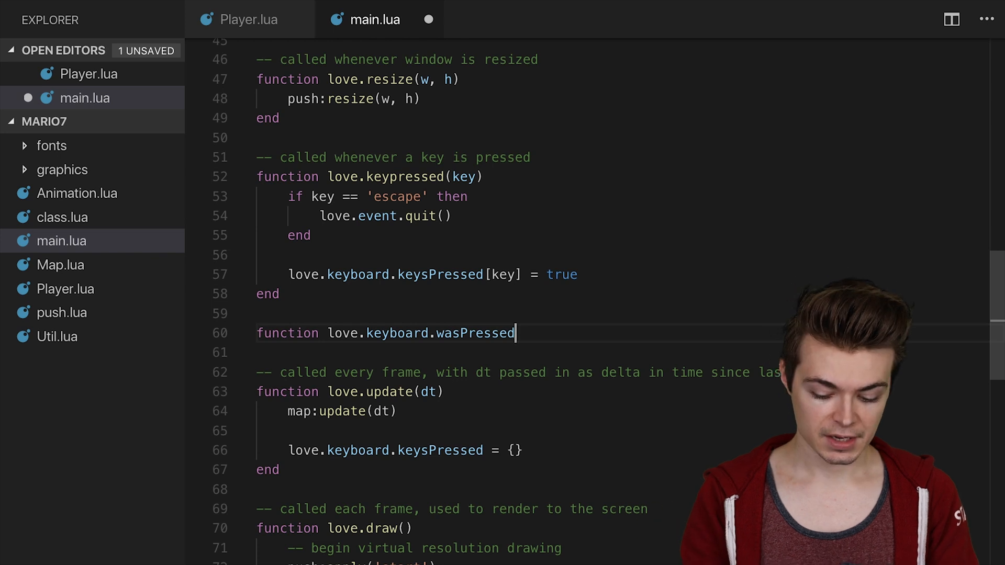
pyautogui.write('(key)')
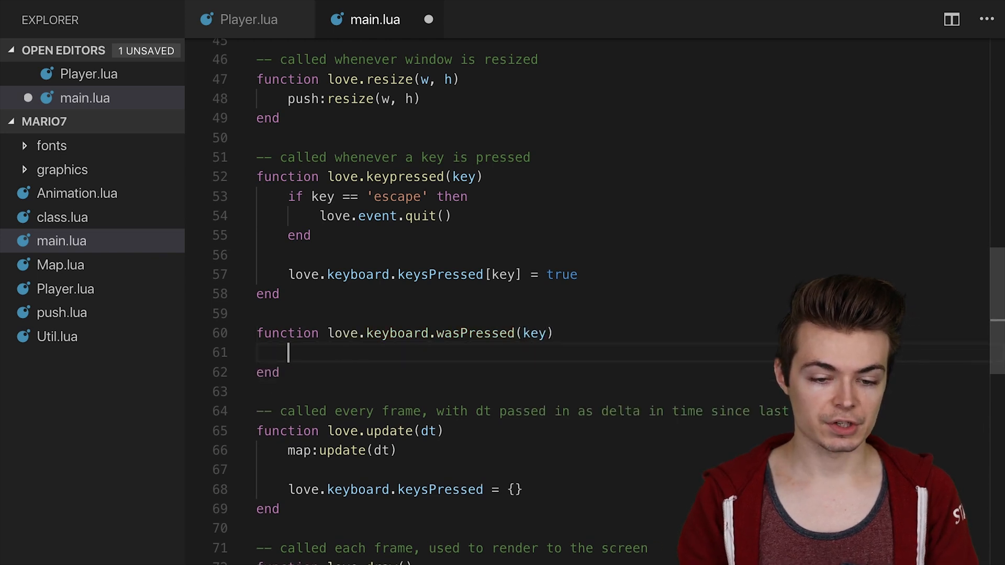
pyautogui.write('return love.ke')
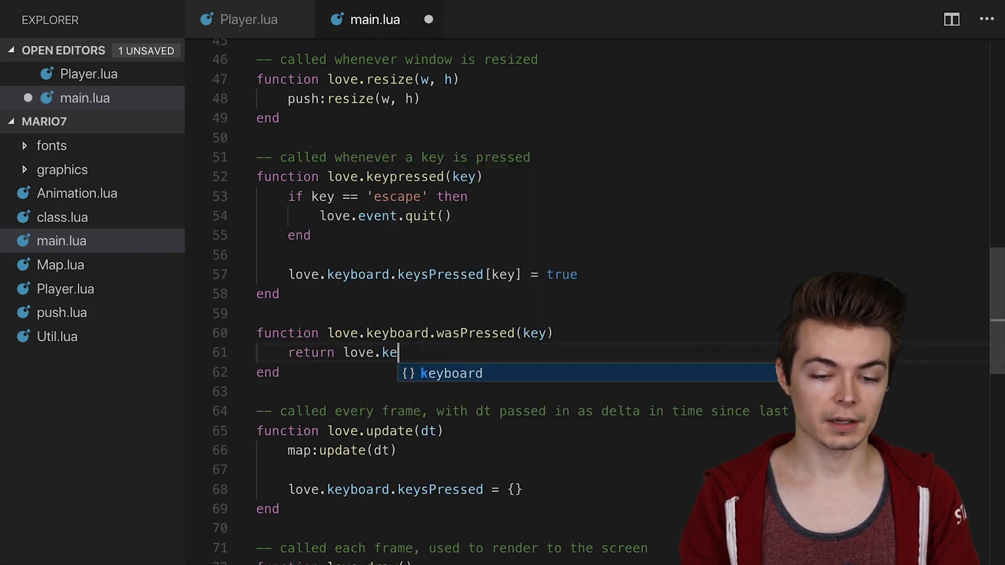
pyautogui.write('yboard.keysPresse')
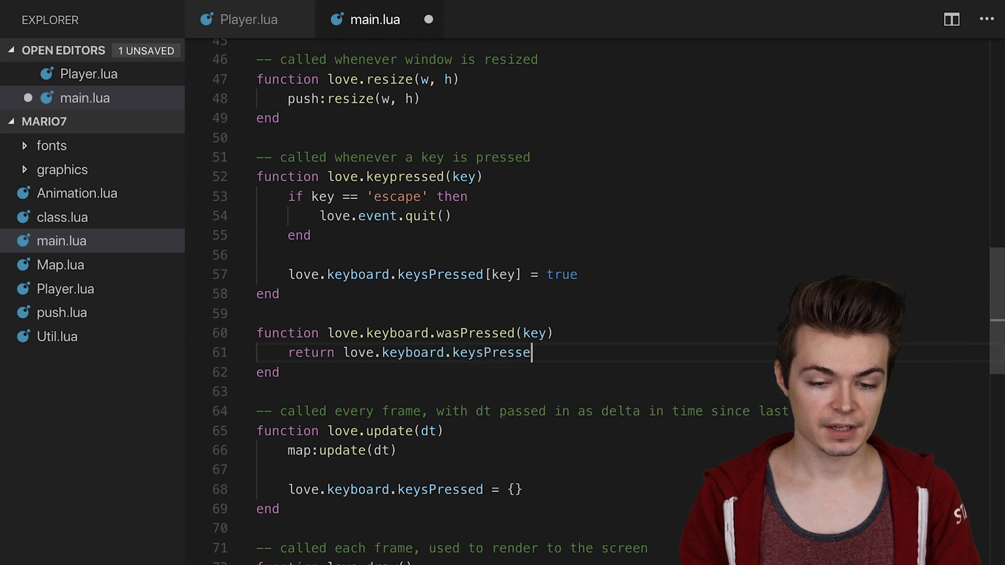
pyautogui.write('d[key]')
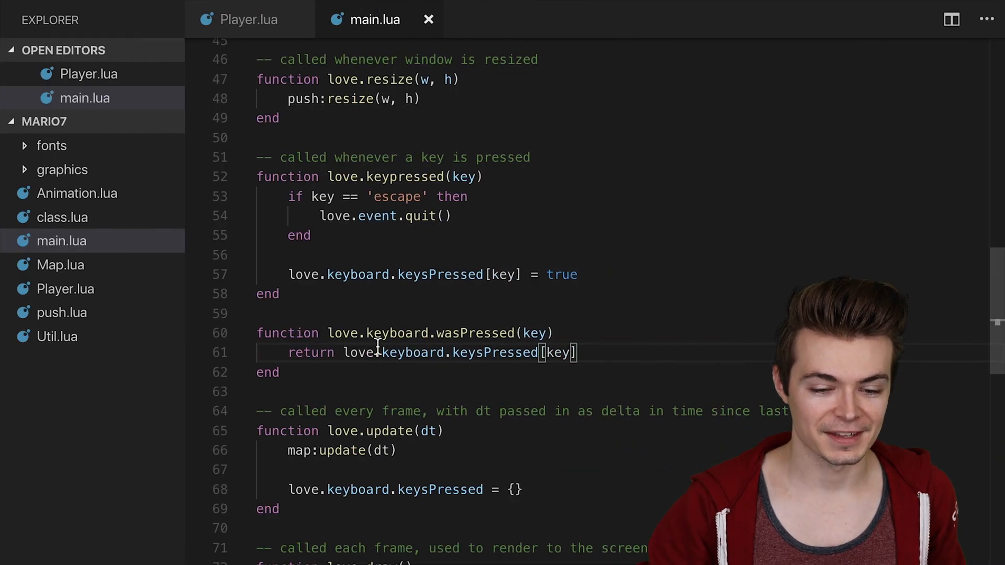
# Step: In Player:update, move x by self.dx * dt and fix the y line to use self.y plus dy
pyautogui.click(248, 19)
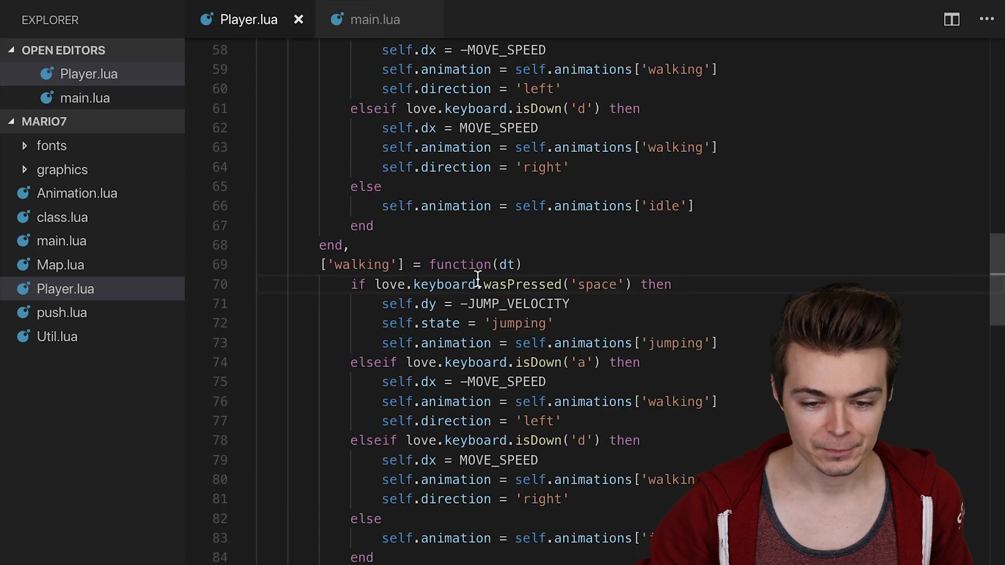
pyautogui.scroll(-3)
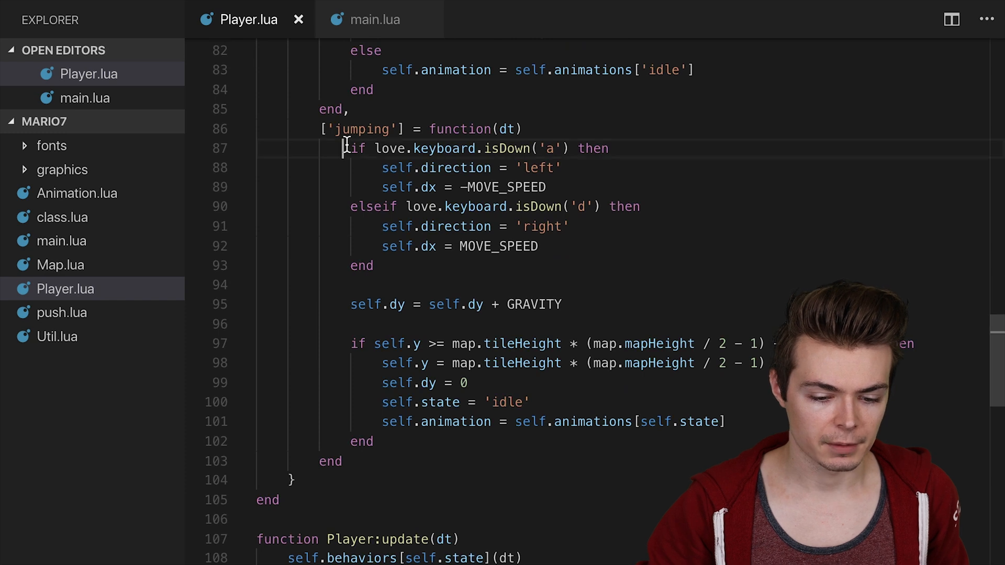
pyautogui.scroll(-3)
pyautogui.write('x')
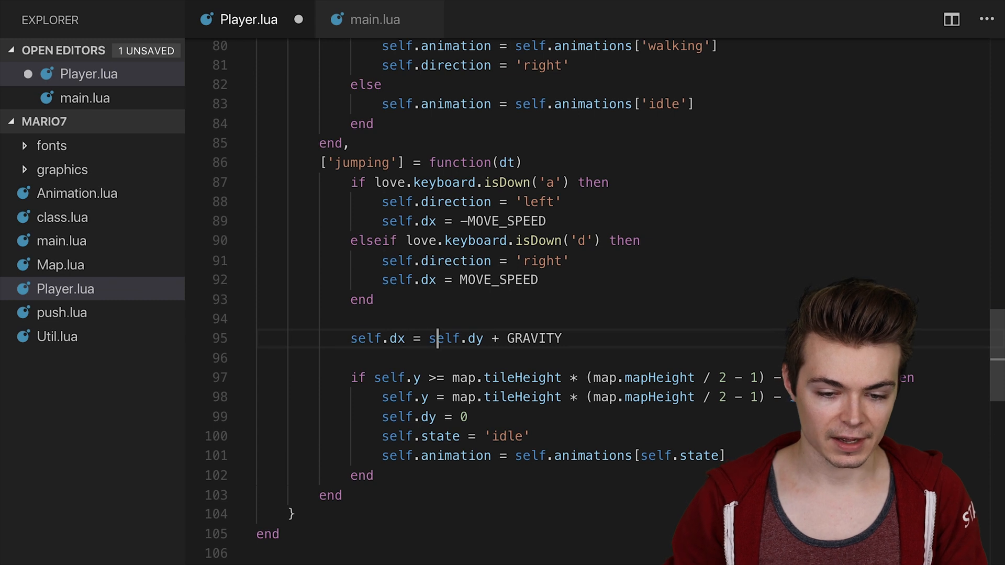
pyautogui.write('self.dx +')
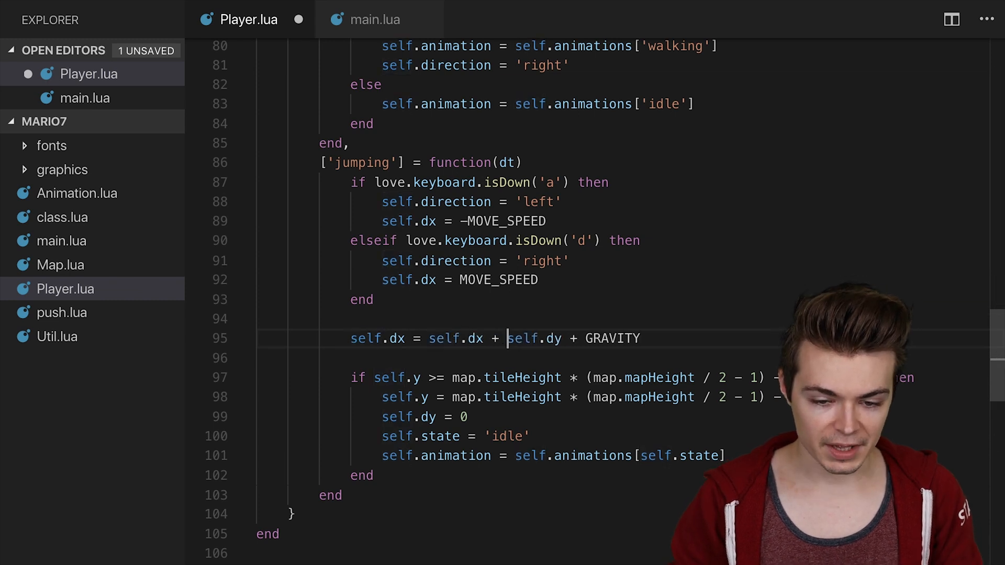
pyautogui.press('ctrl+s')
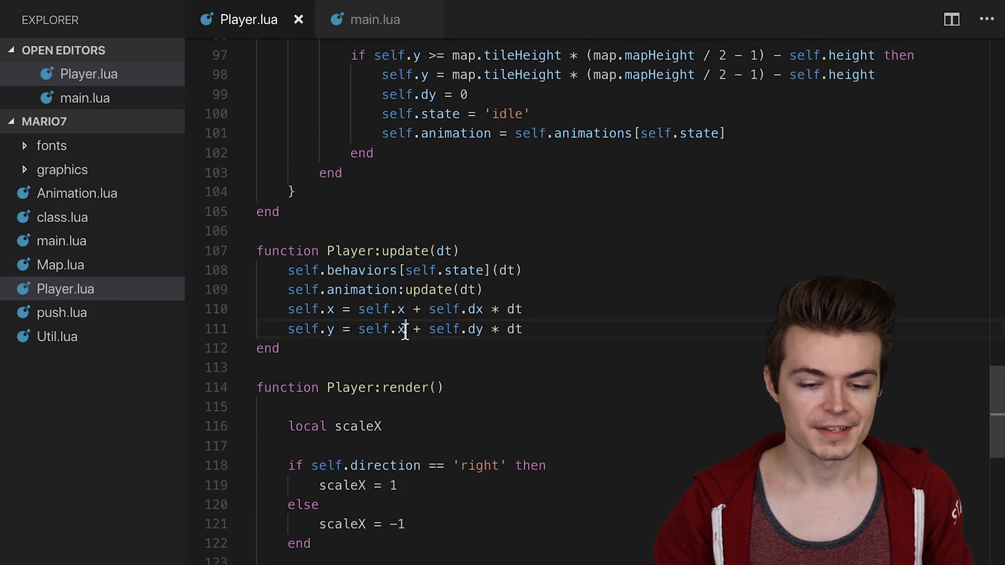
pyautogui.write('y')
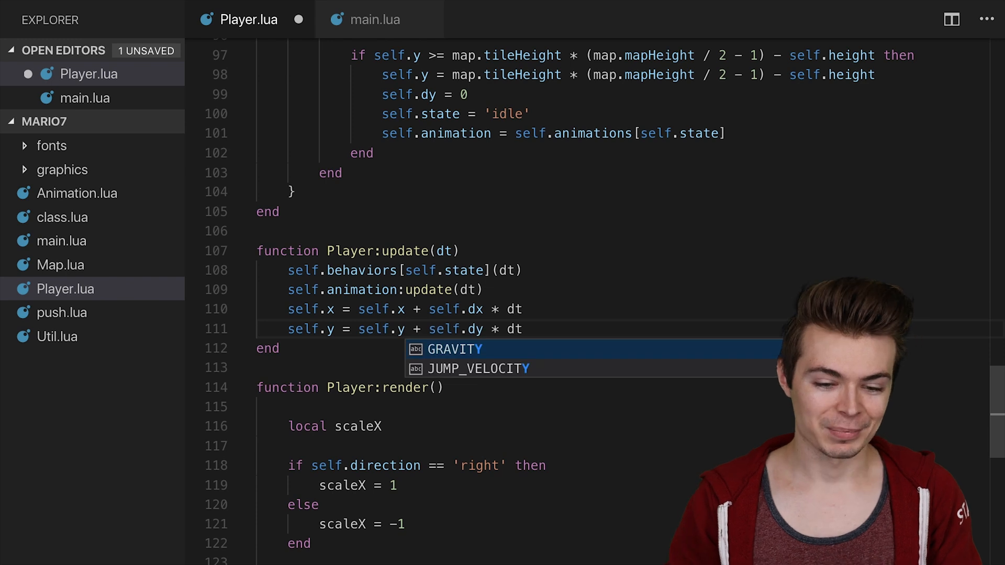